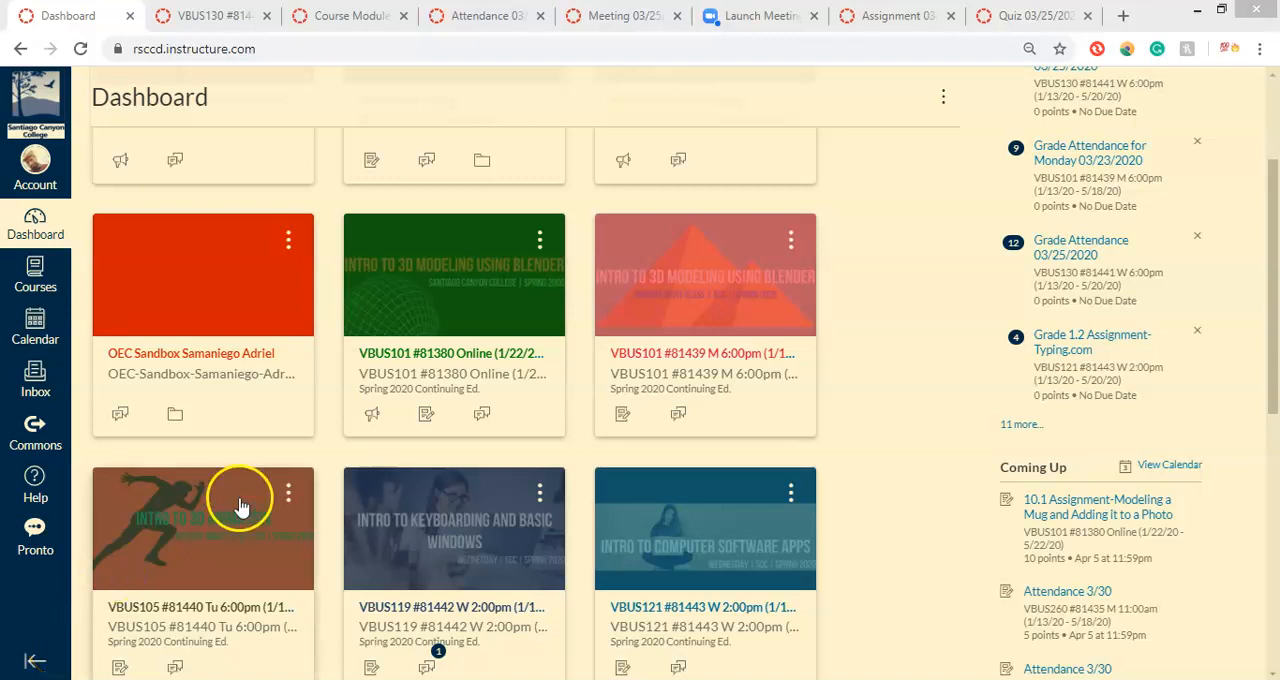
mouse_move(372, 462)
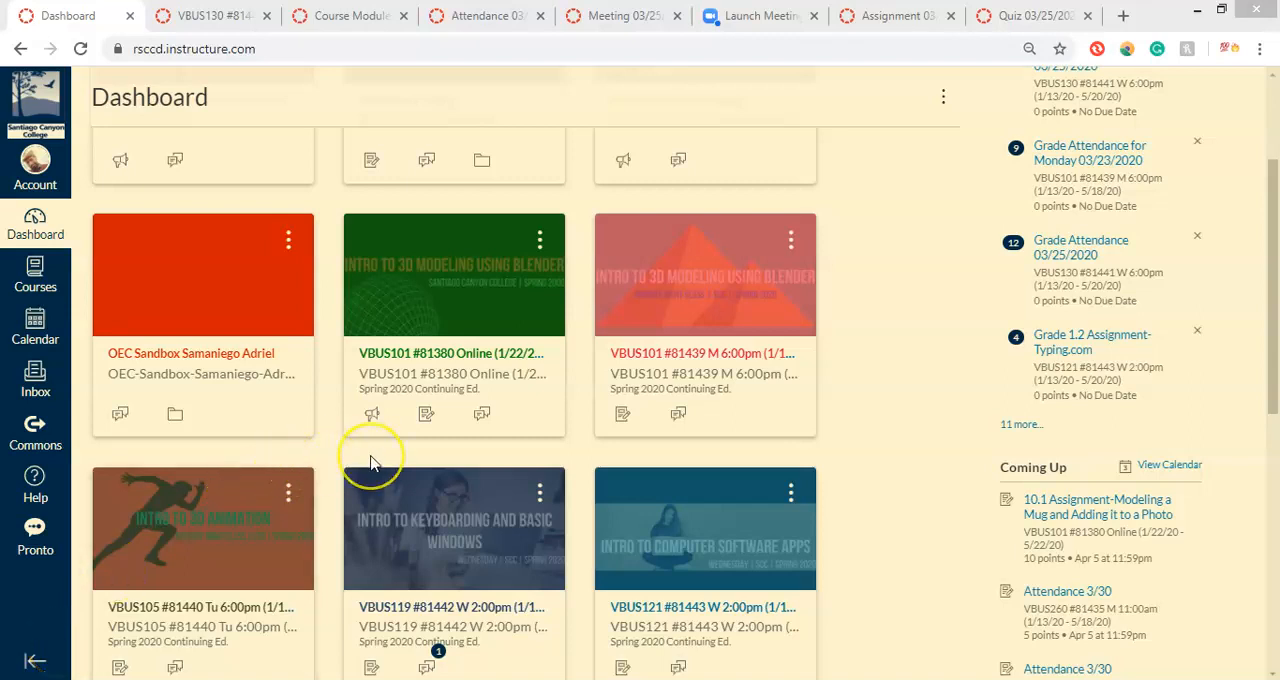
mouse_move(372, 462)
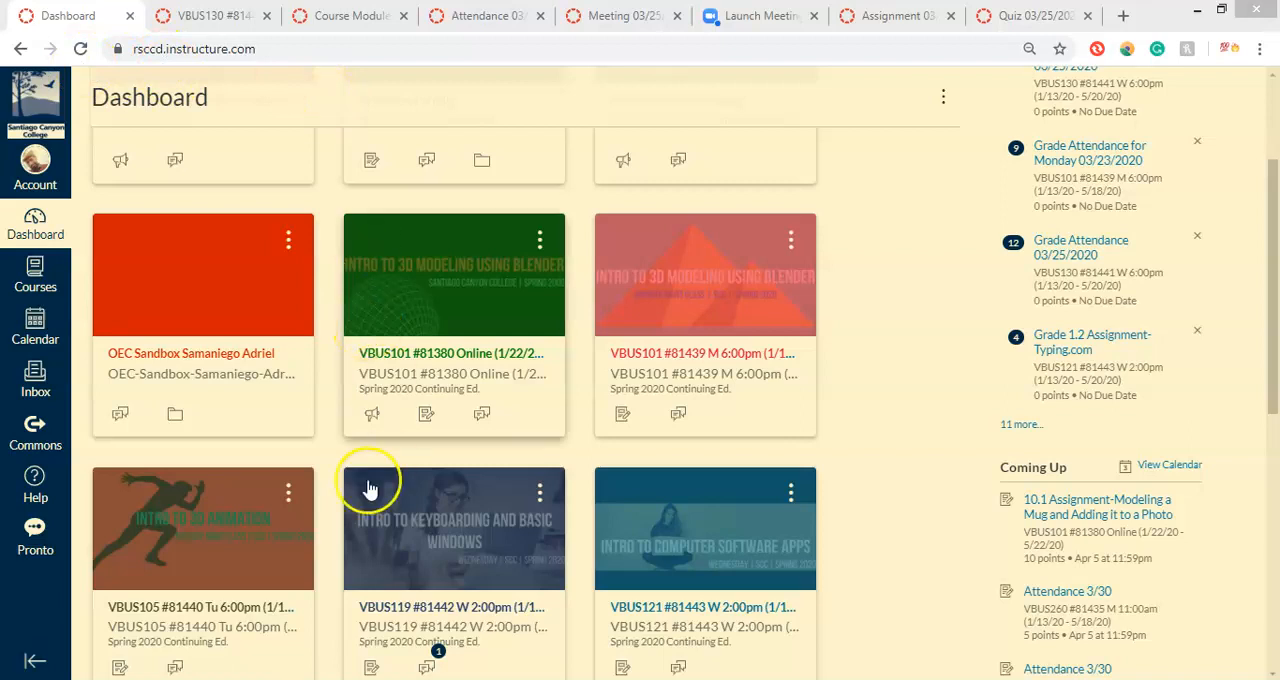
mouse_move(238, 310)
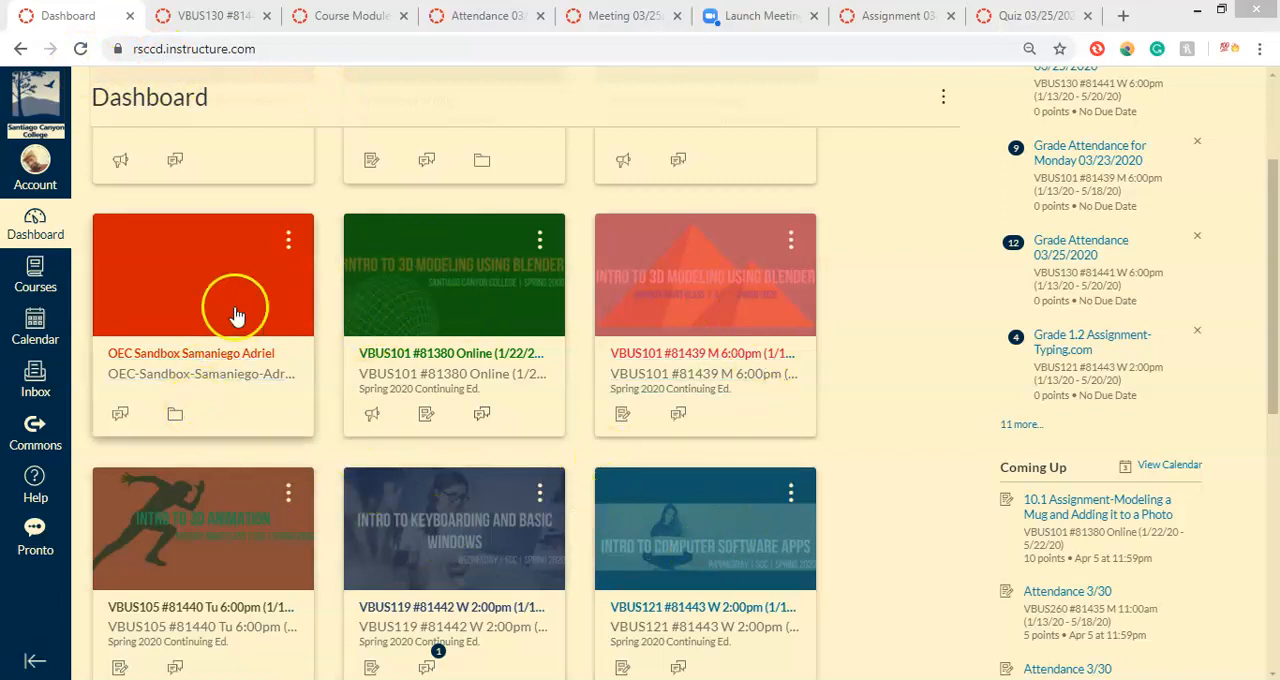
mouse_move(264, 330)
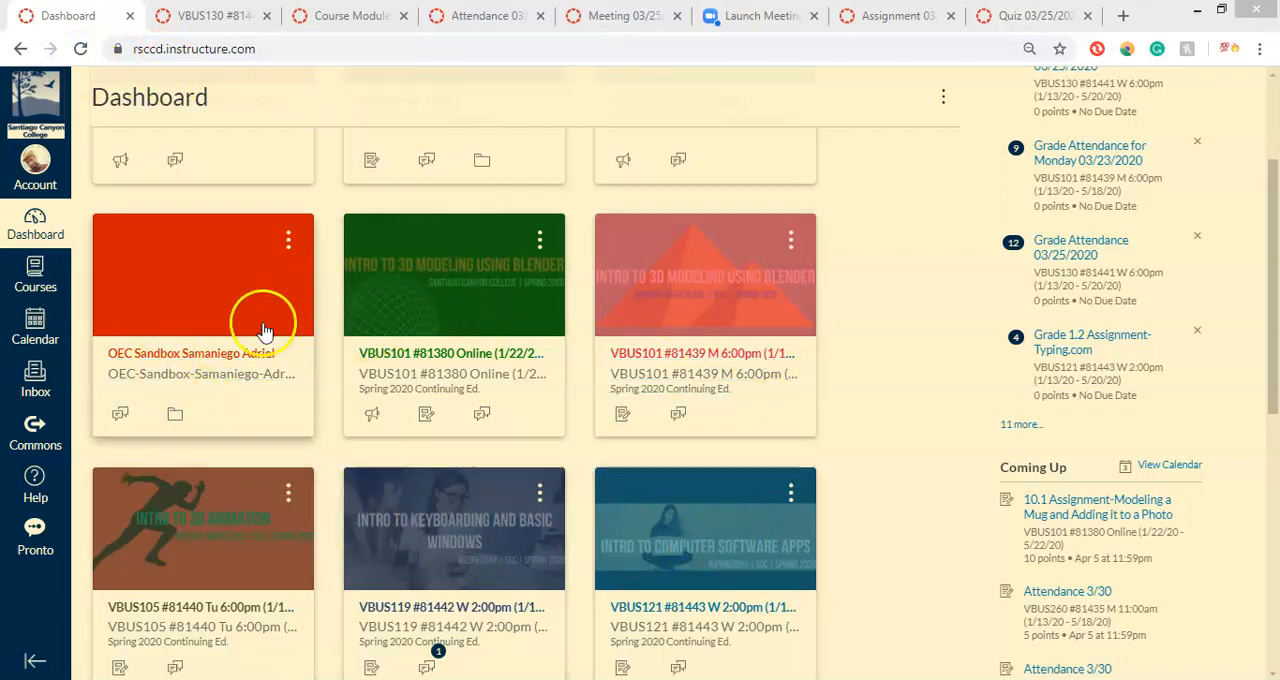
Review the VBUS130 home page's five welcome steps and its Start, Modules and Syllabus tiles
left_click(210, 16)
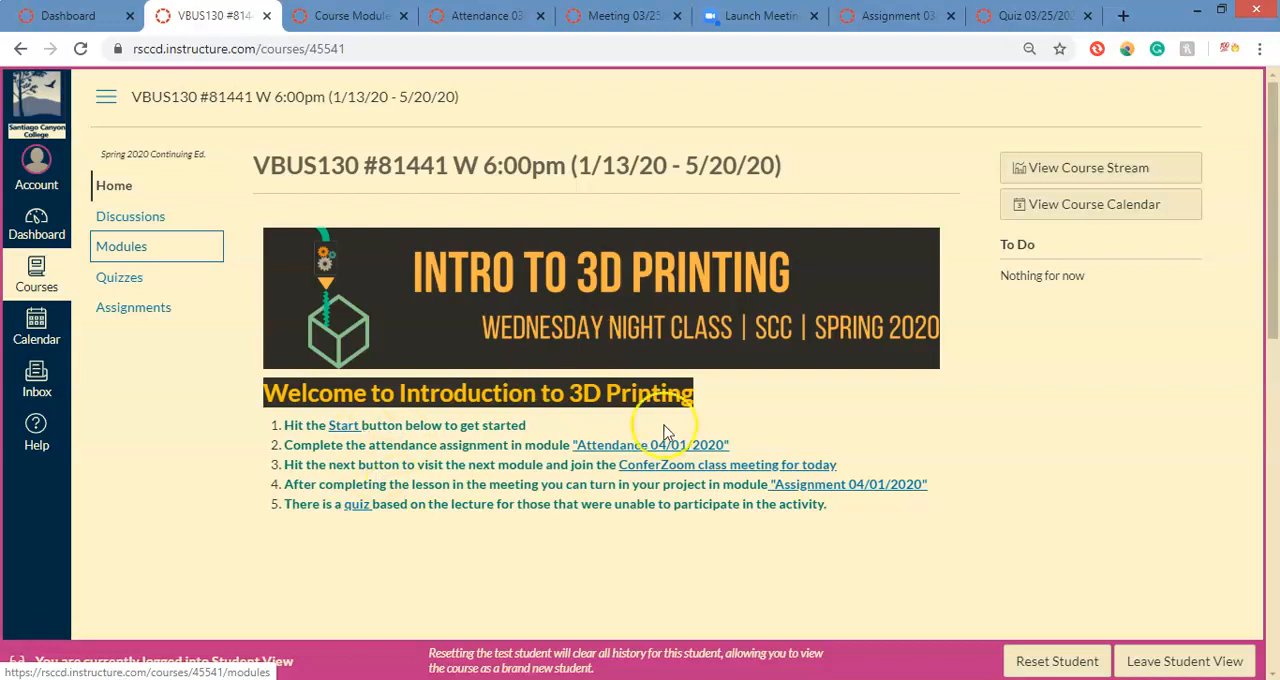
scroll("down", 3)
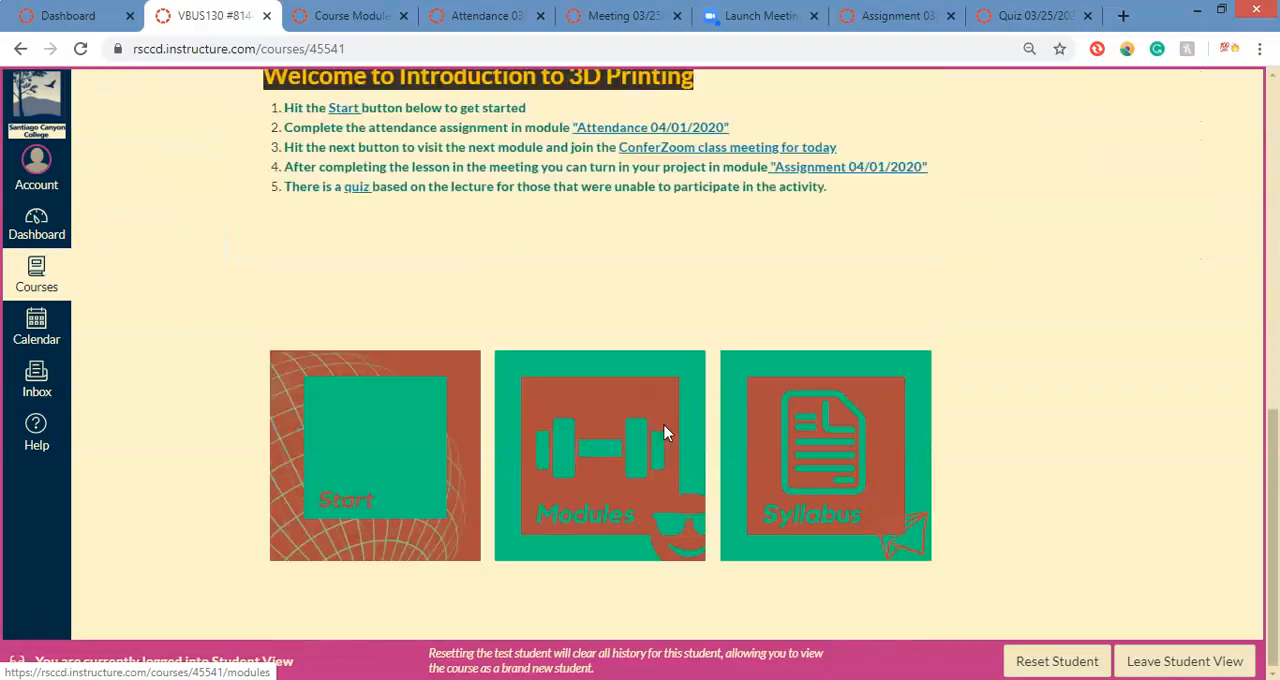
scroll("up", 3)
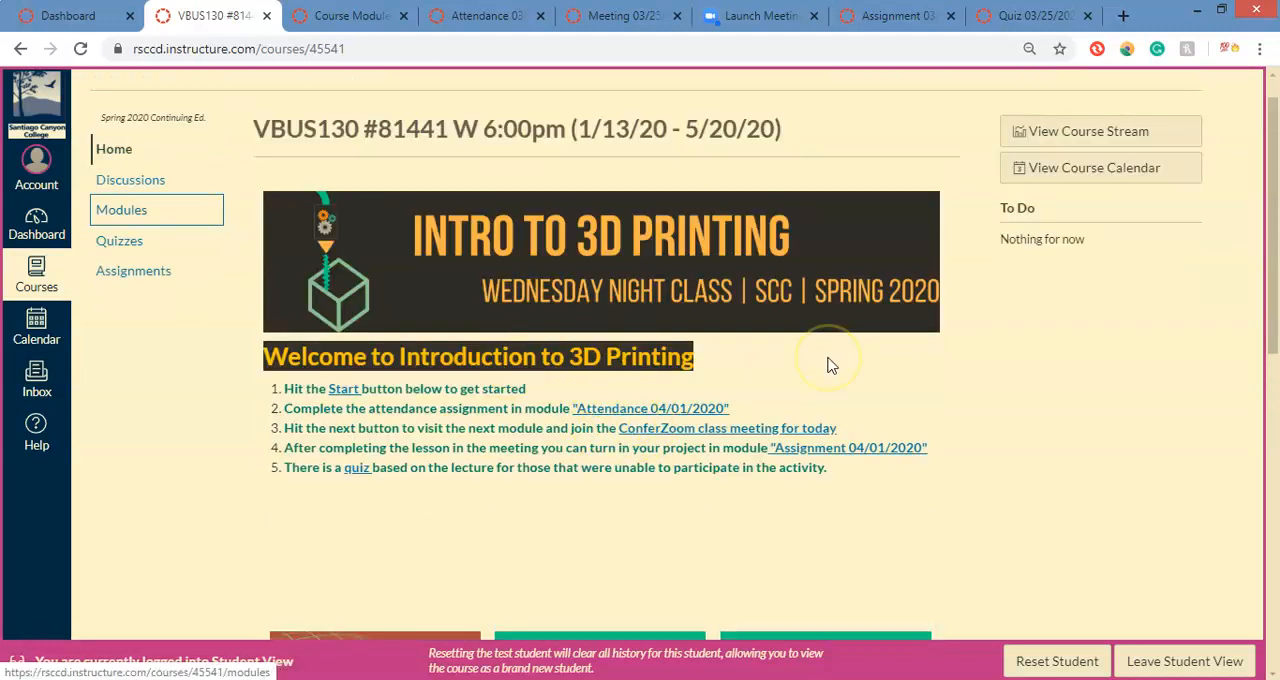
mouse_move(830, 364)
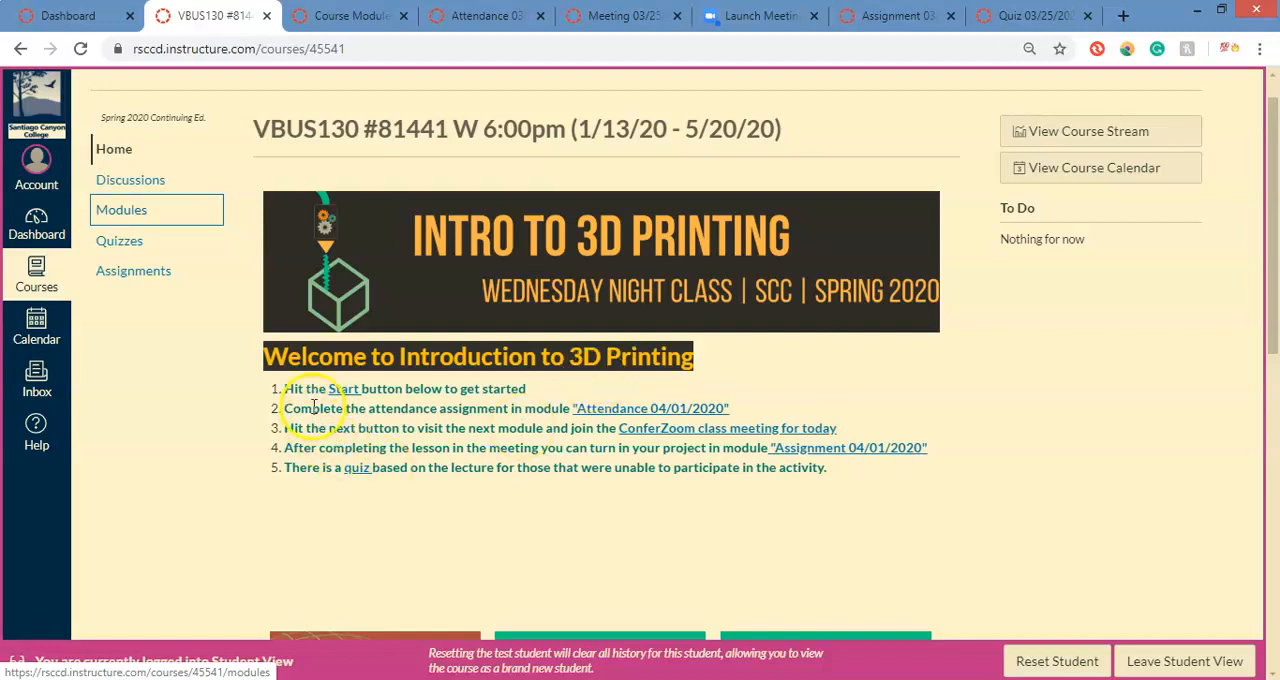
mouse_move(376, 388)
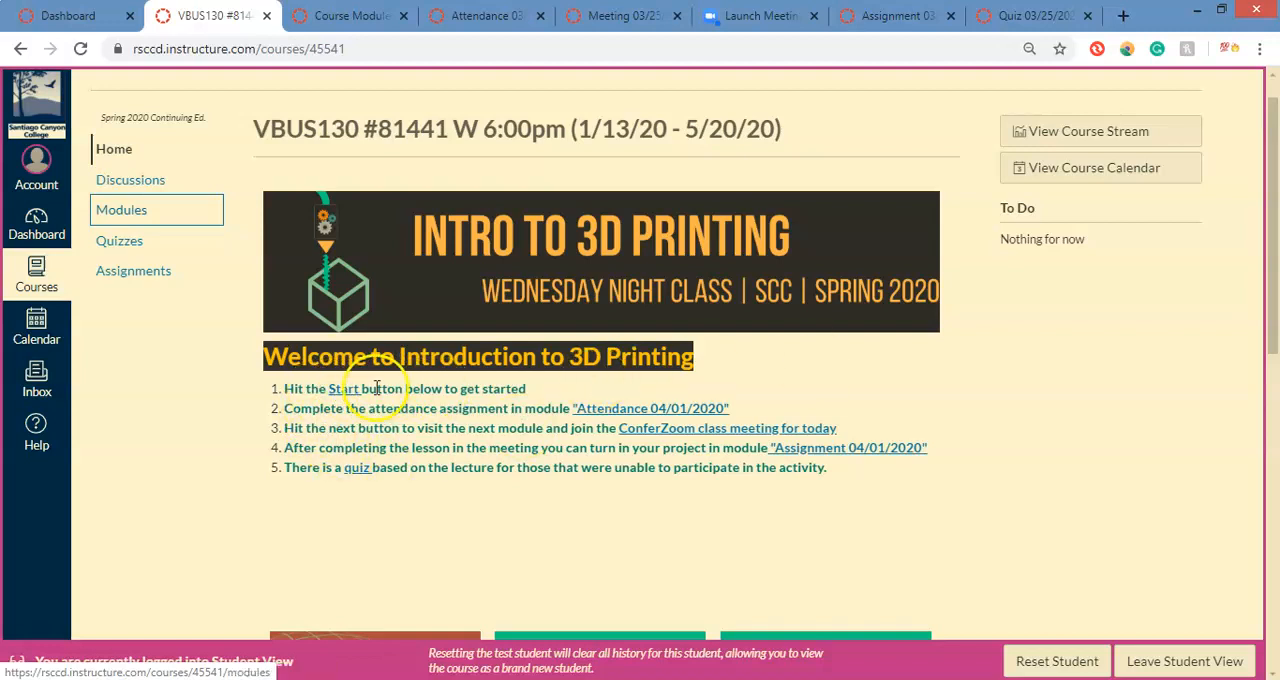
scroll("down", 3)
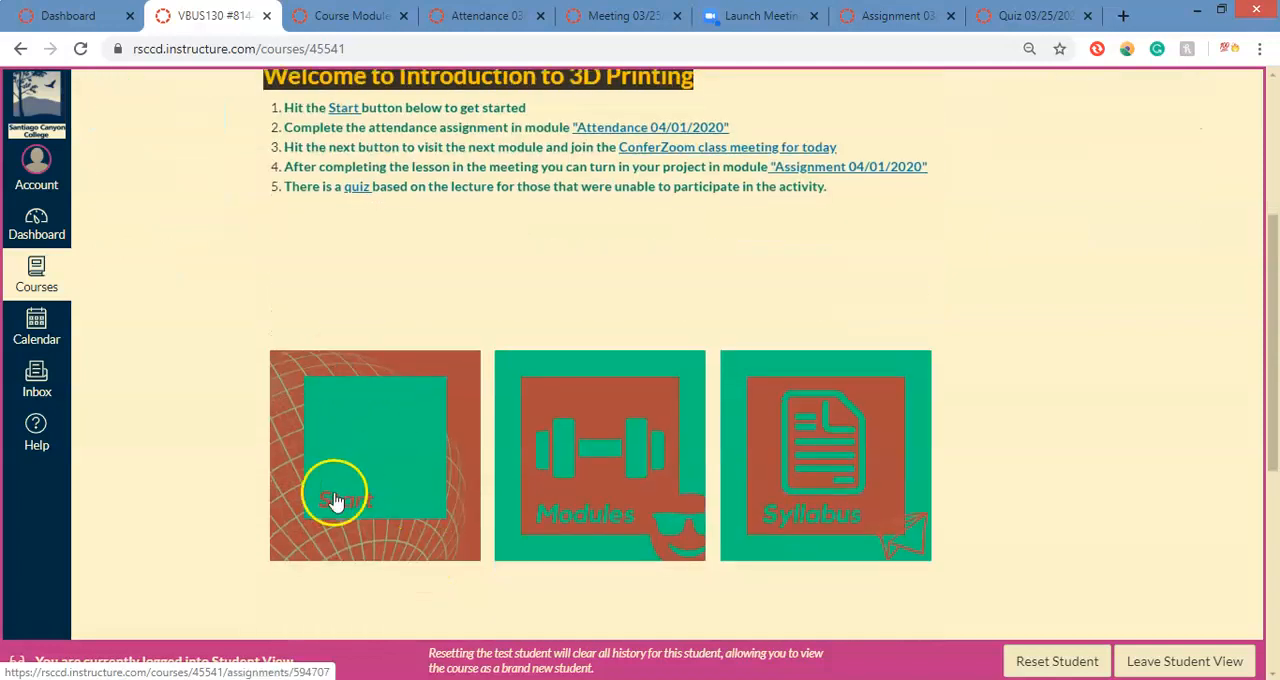
scroll("up", 3)
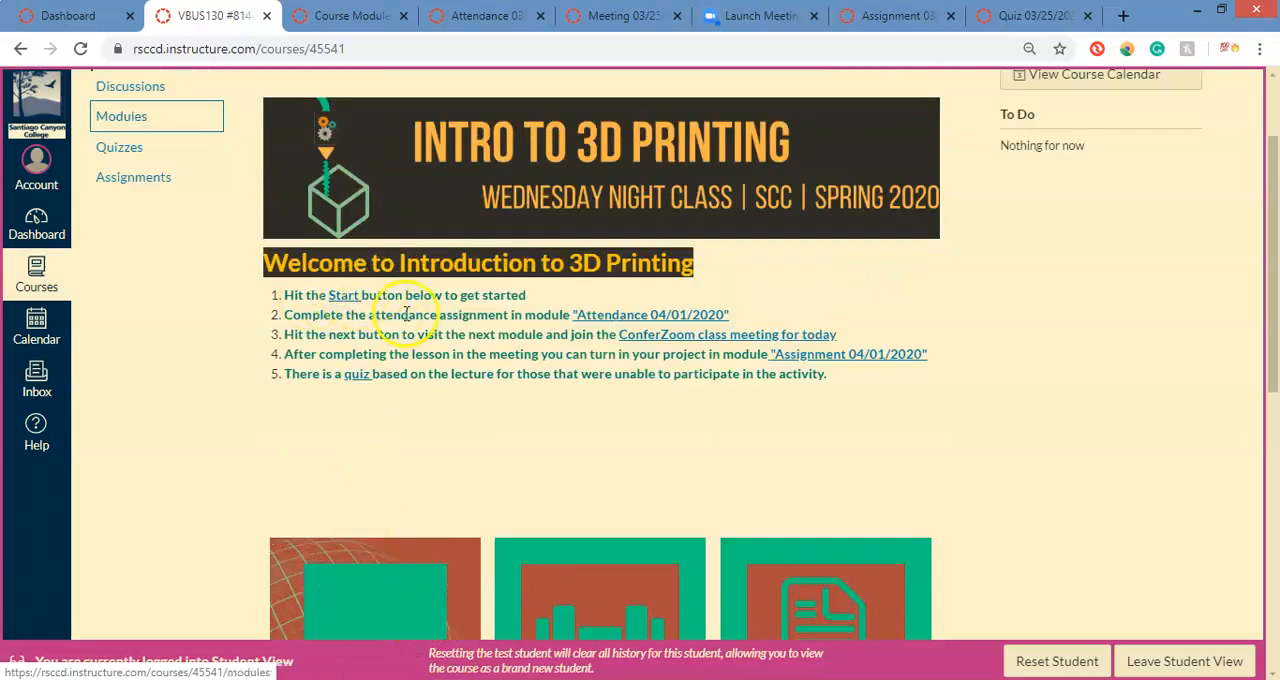
mouse_move(340, 300)
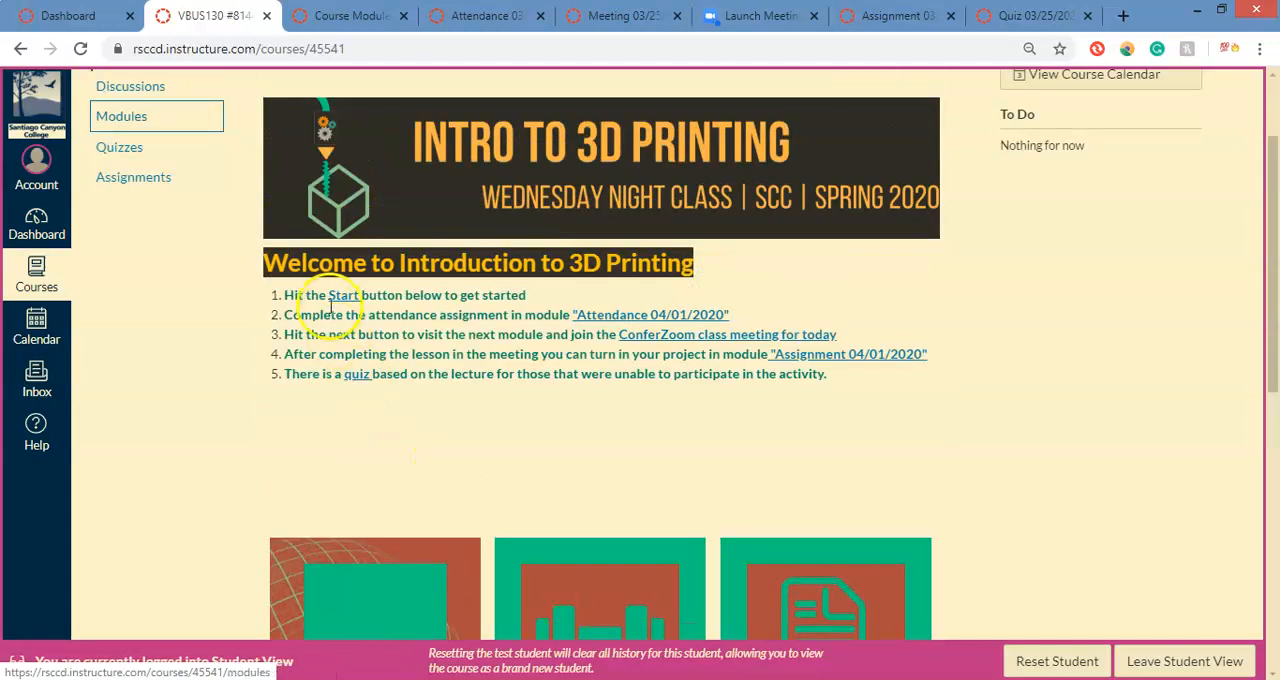
scroll("up", 3)
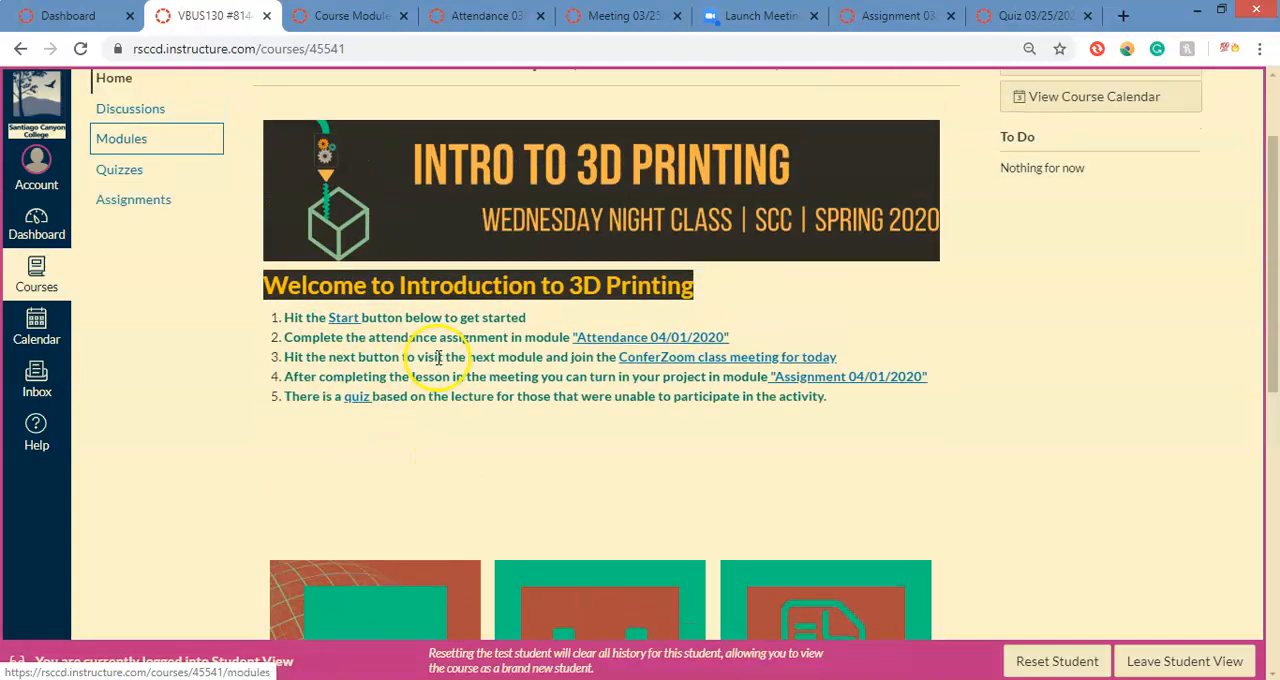
scroll("up", 3)
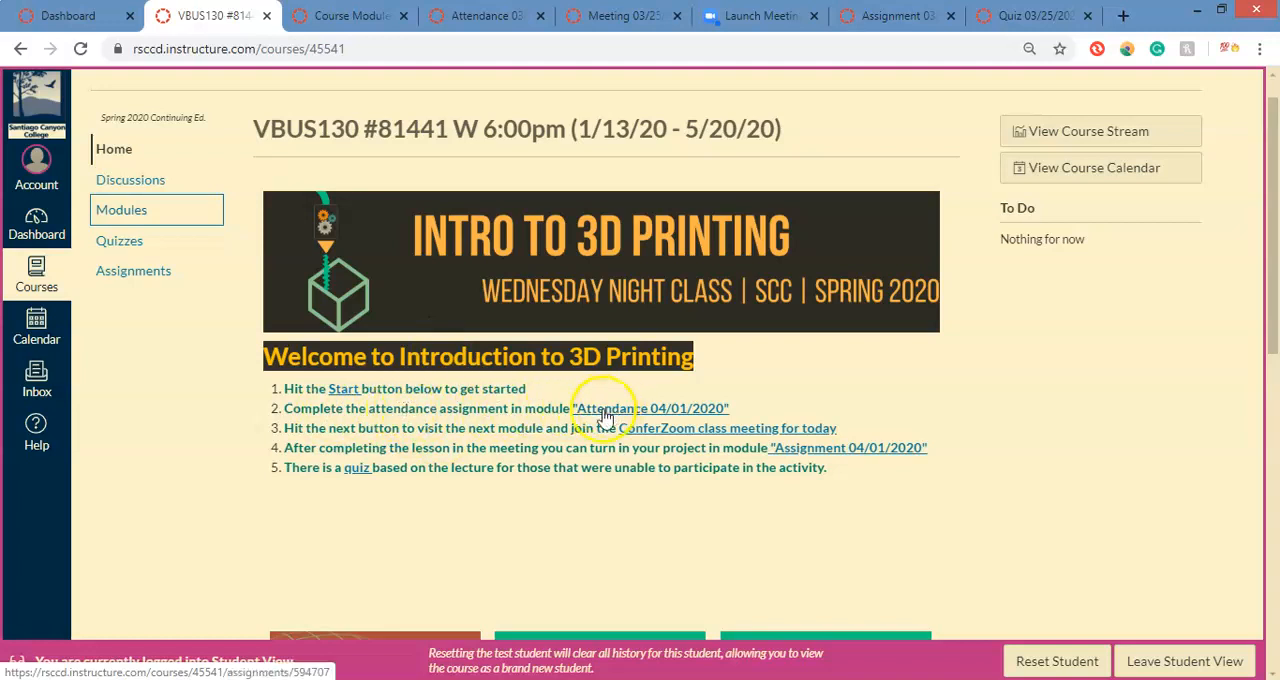
mouse_move(664, 416)
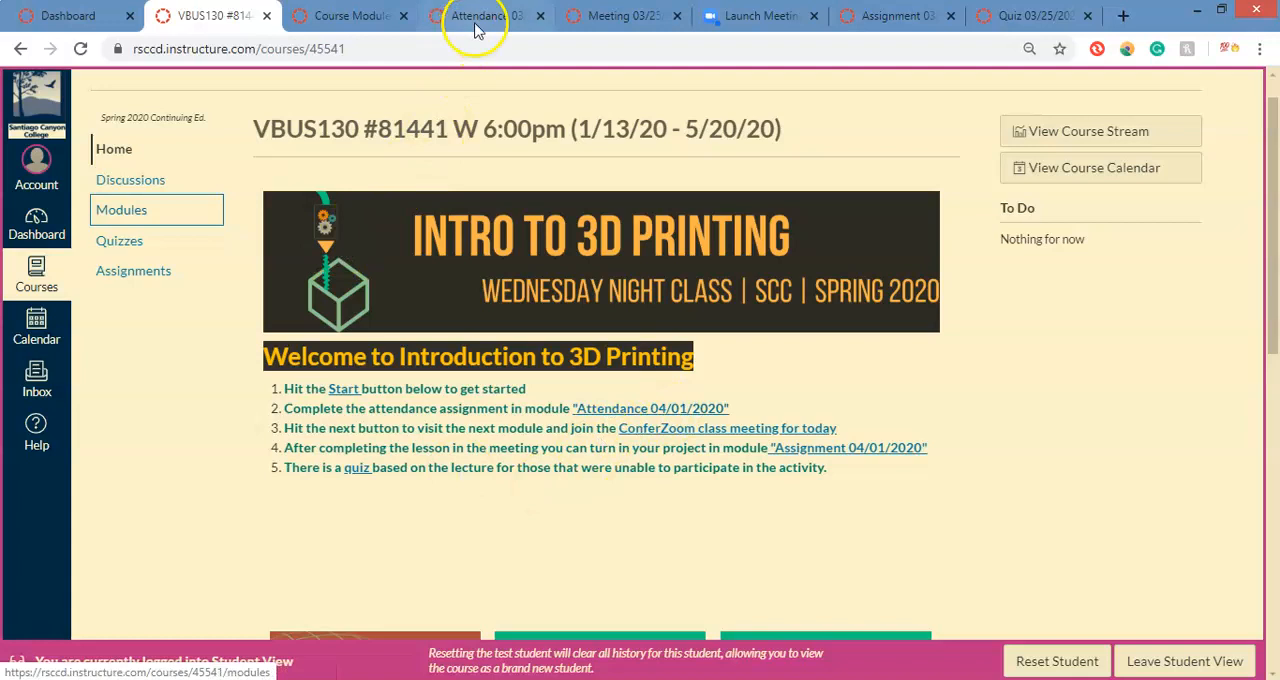
Switch to the Attendance 03/25/2020 assignment showing its locked notice and five instructions
left_click(484, 16)
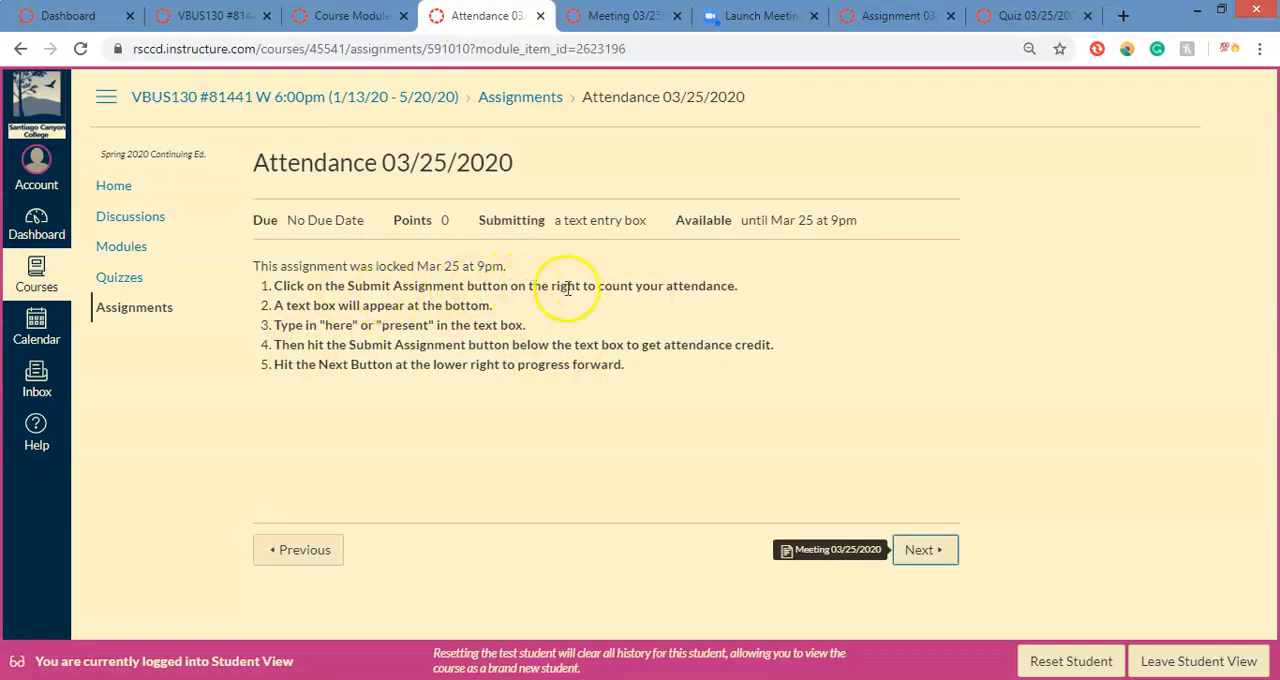
mouse_move(584, 248)
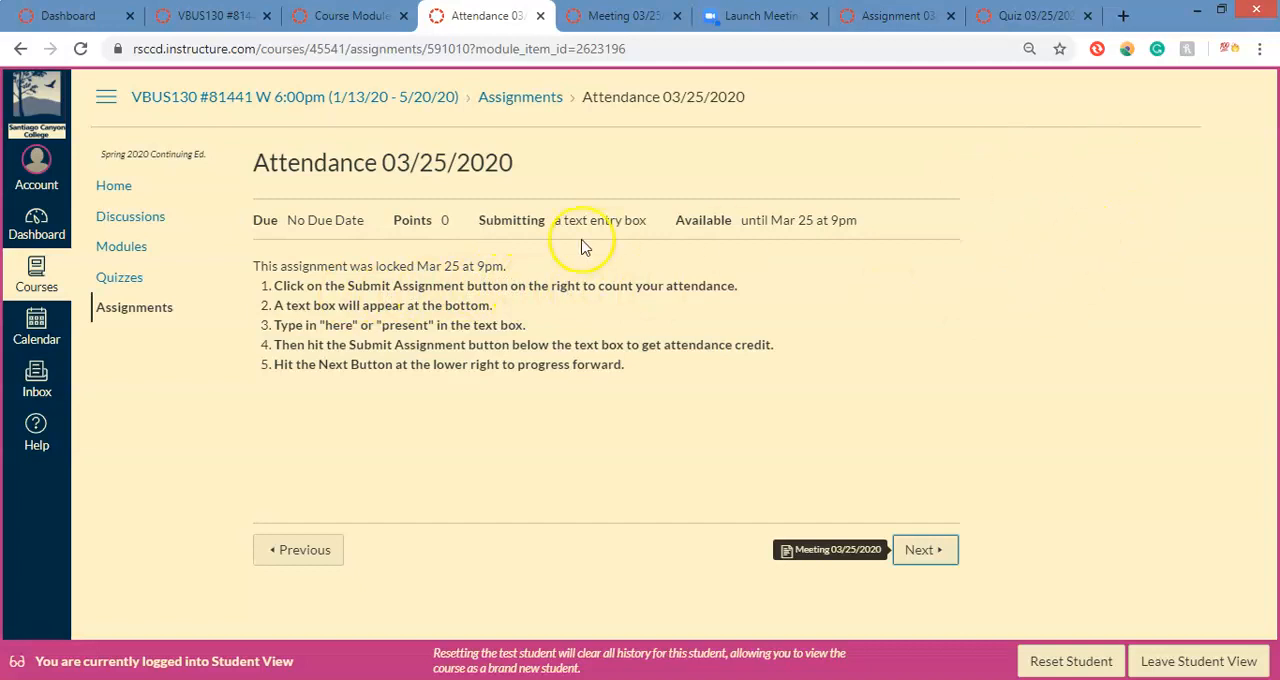
mouse_move(998, 200)
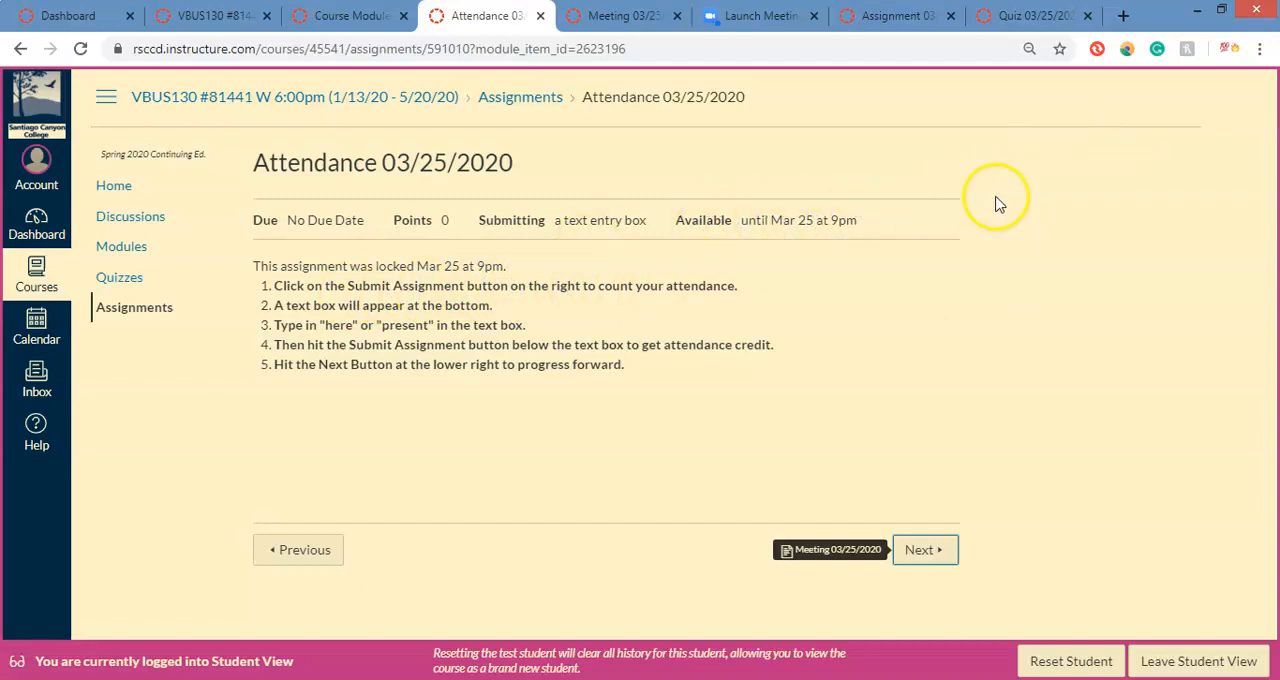
mouse_move(1138, 264)
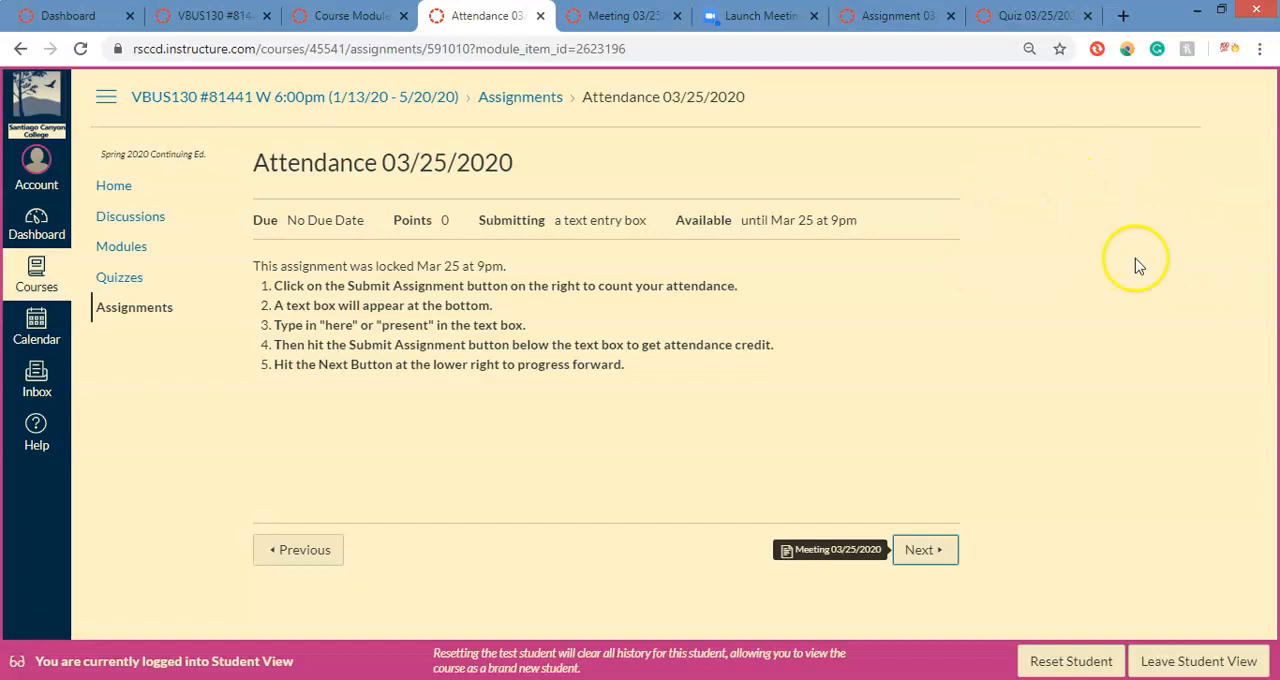
mouse_move(688, 290)
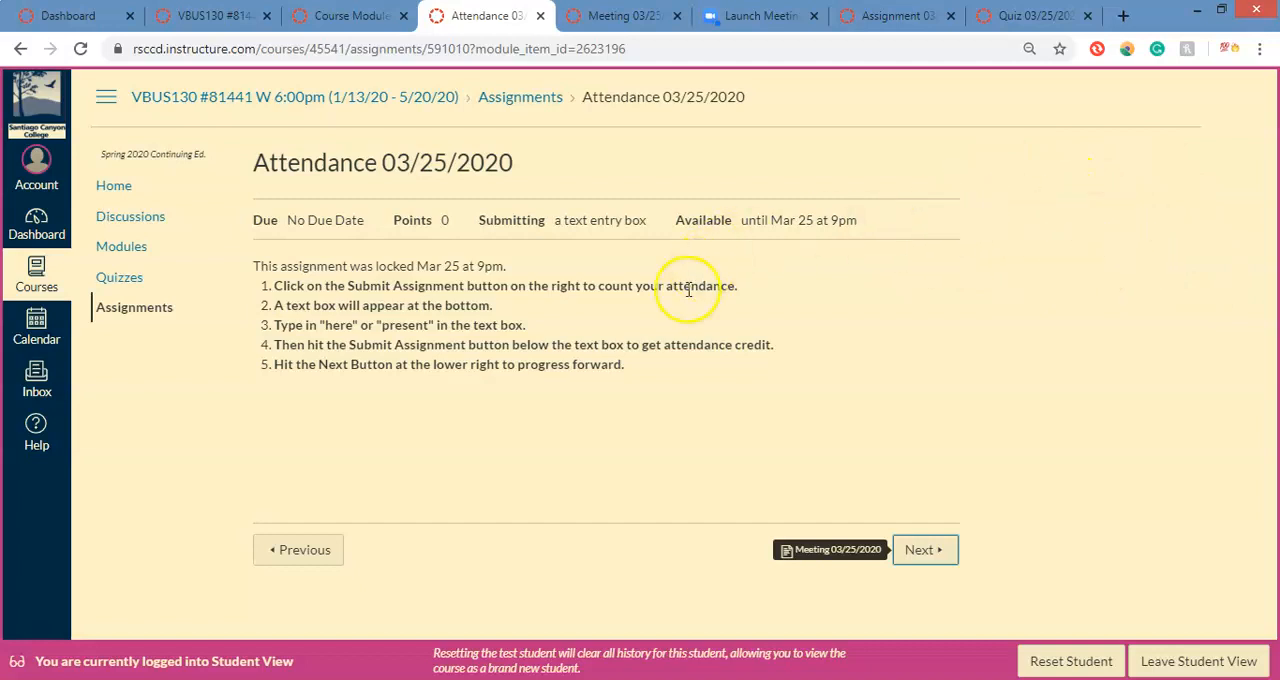
mouse_move(872, 220)
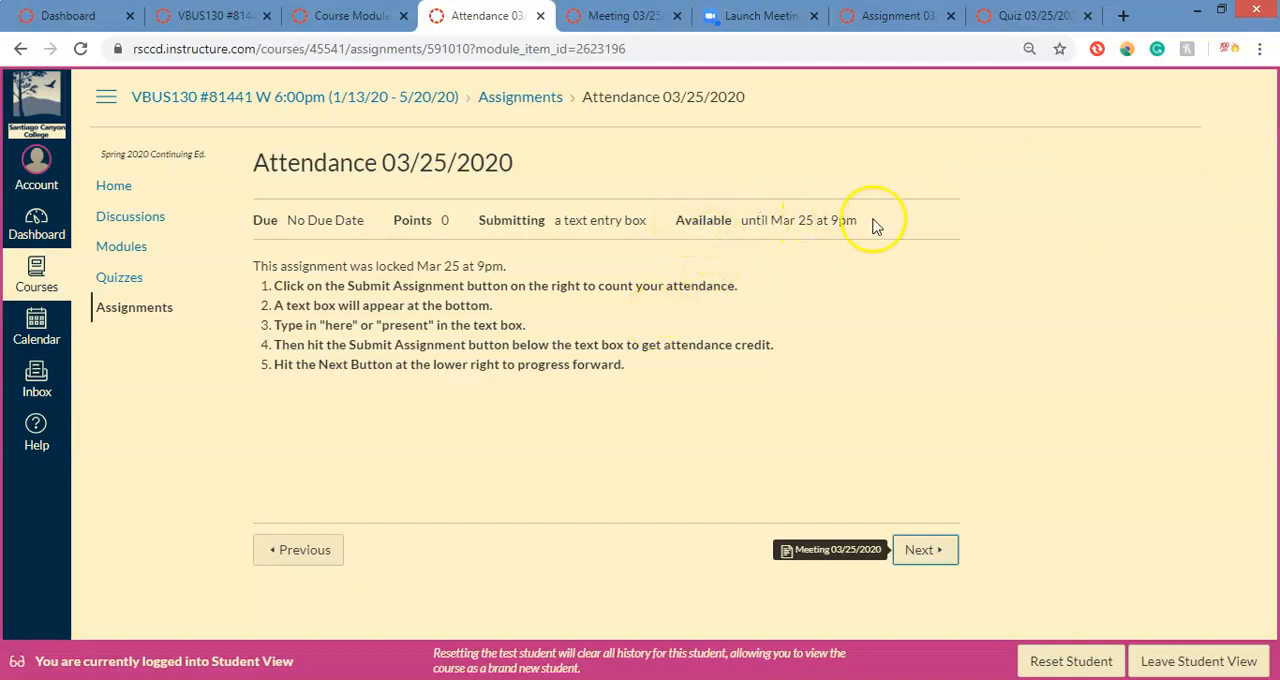
mouse_move(348, 16)
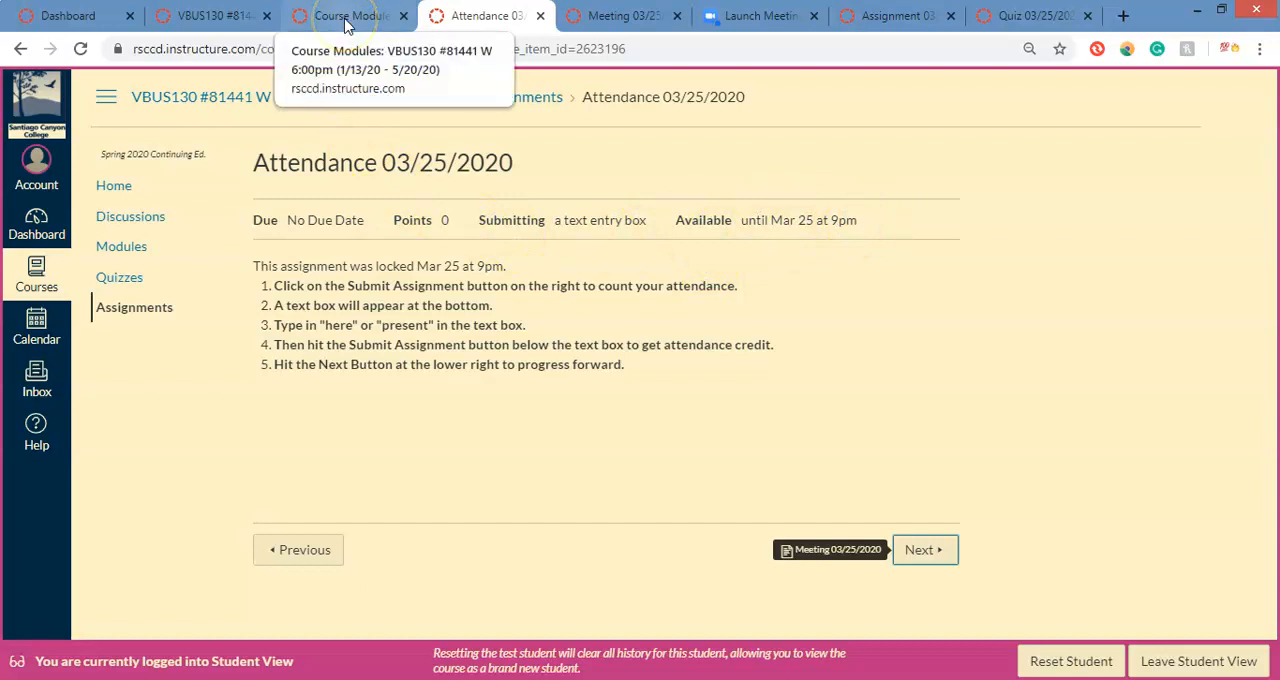
Return to the Intro to 3D Printing course home page with its five welcome steps
left_click(210, 16)
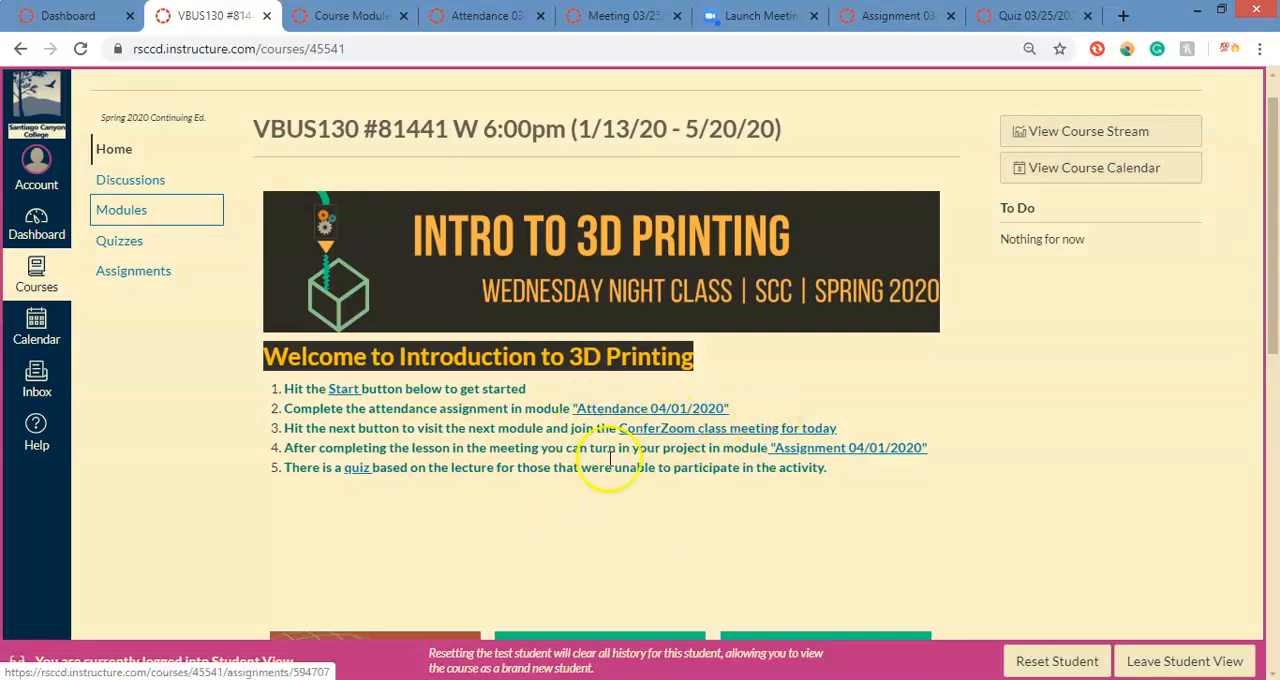
mouse_move(612, 492)
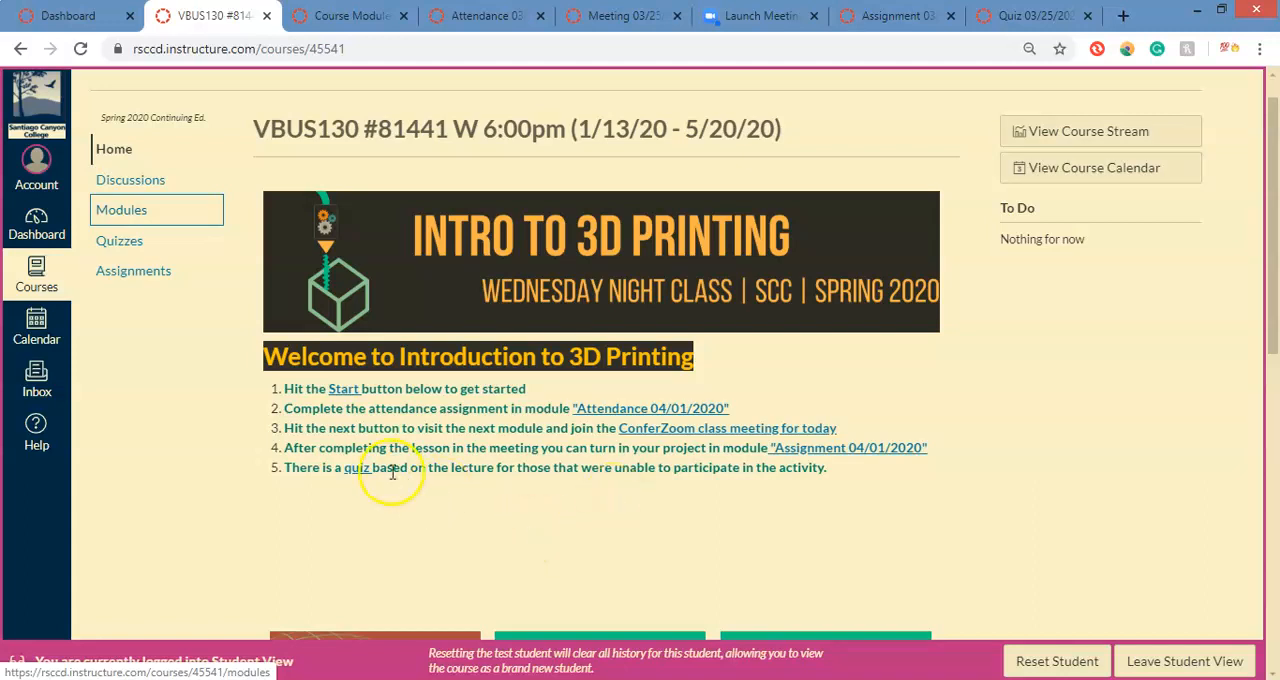
mouse_move(624, 444)
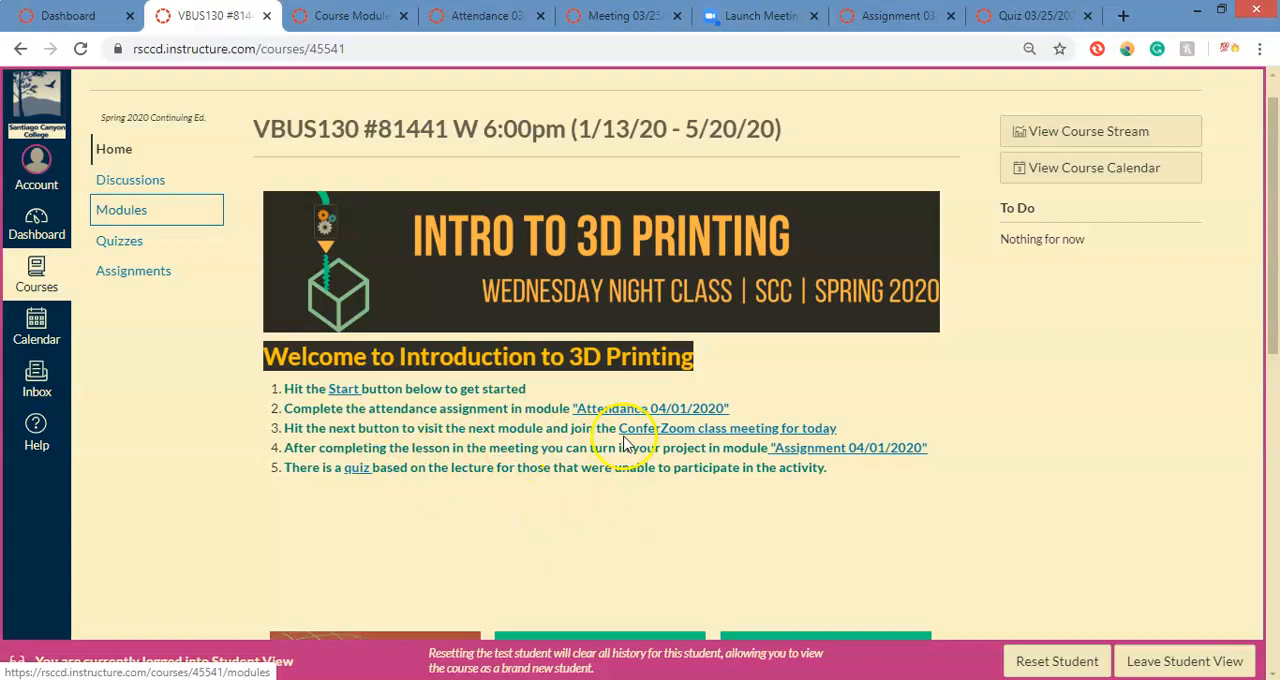
mouse_move(656, 492)
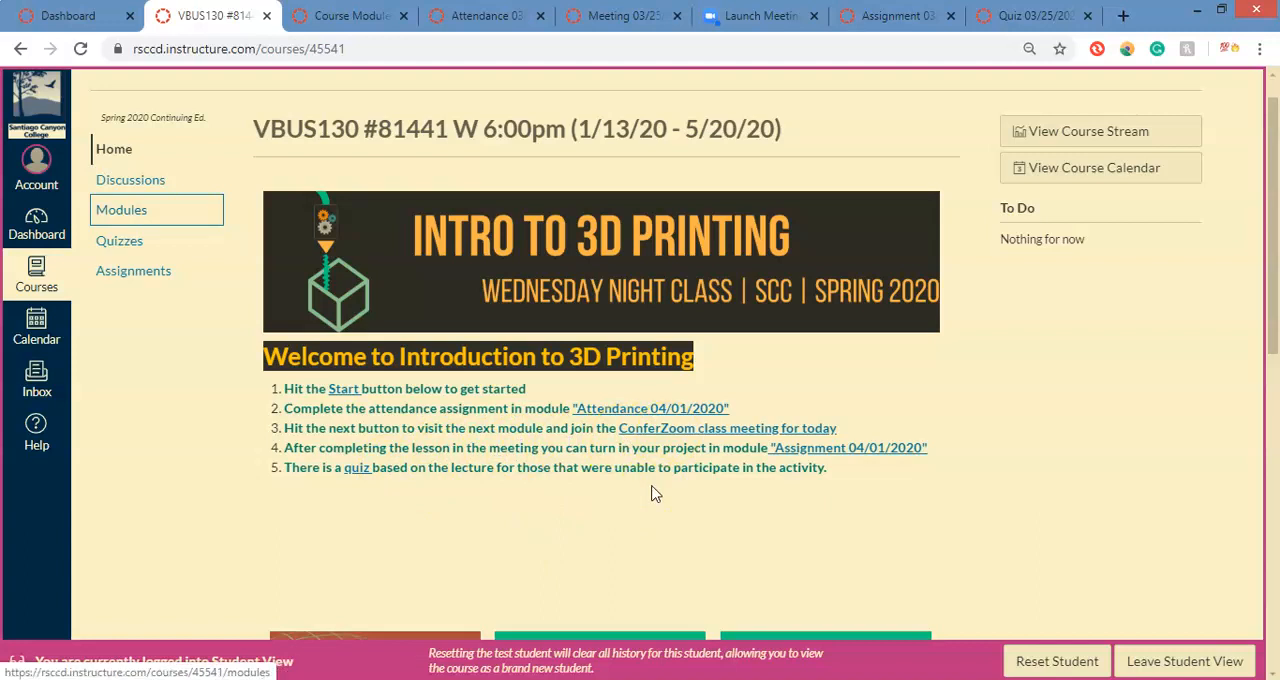
mouse_move(752, 440)
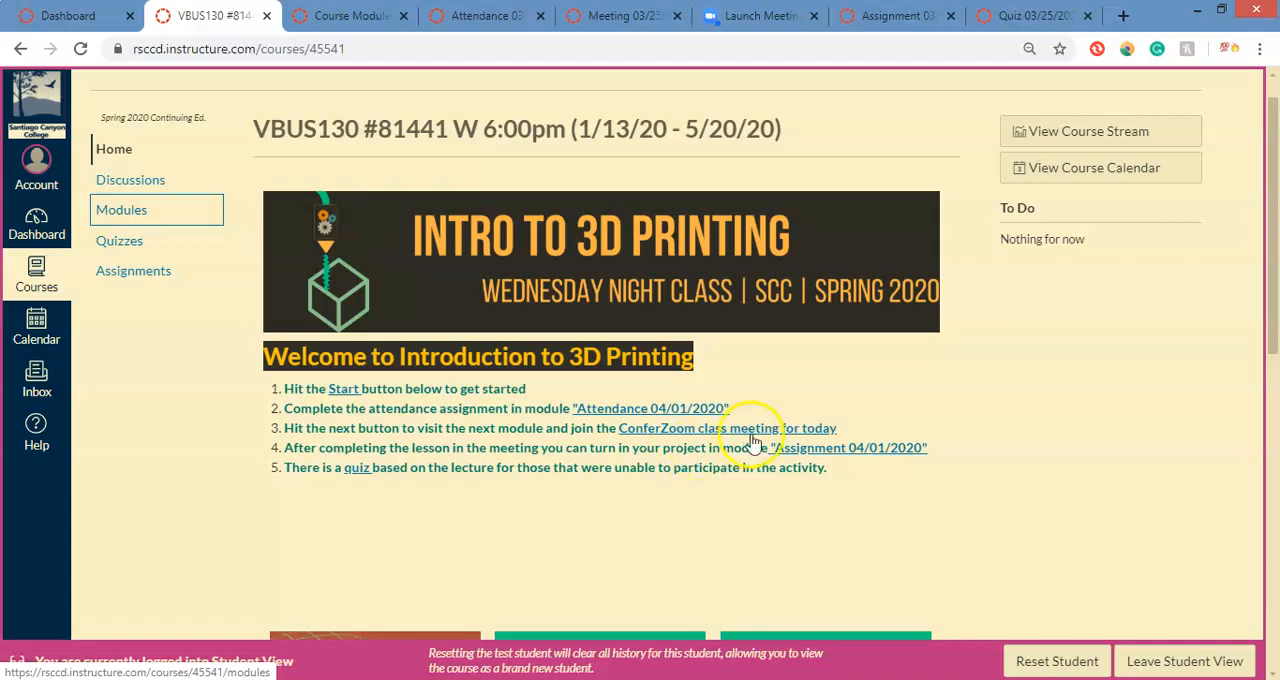
mouse_move(850, 448)
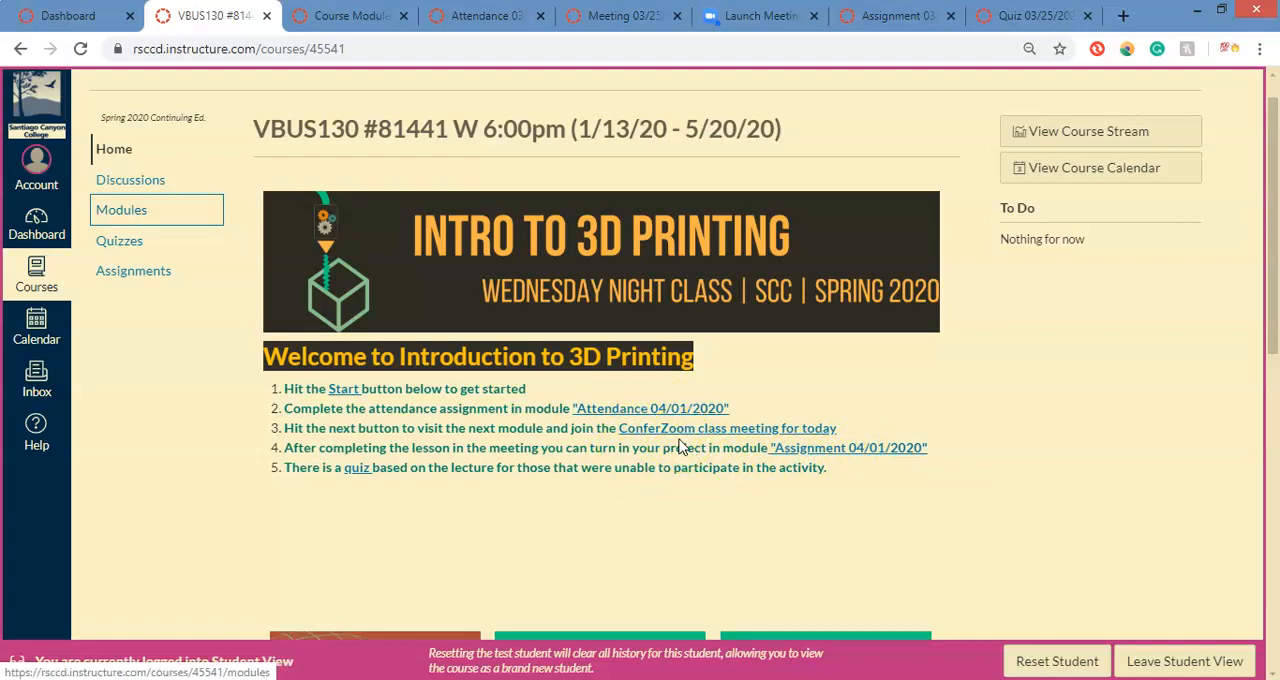
mouse_move(356, 468)
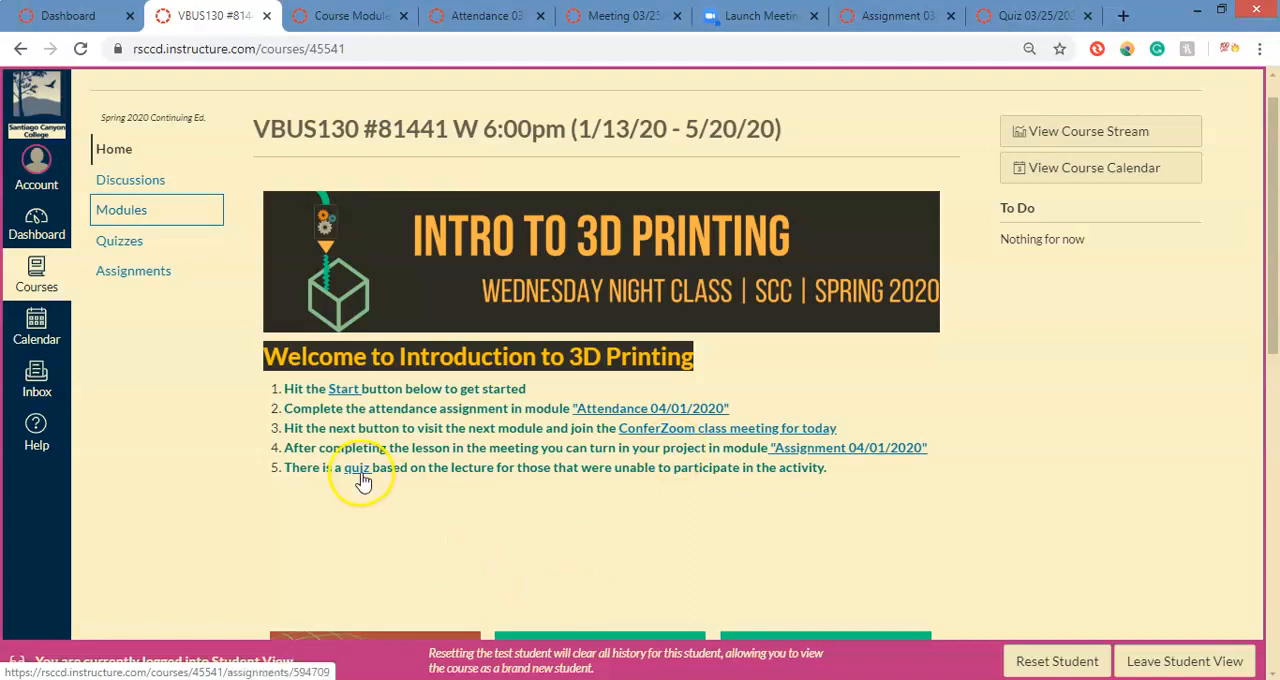
mouse_move(358, 484)
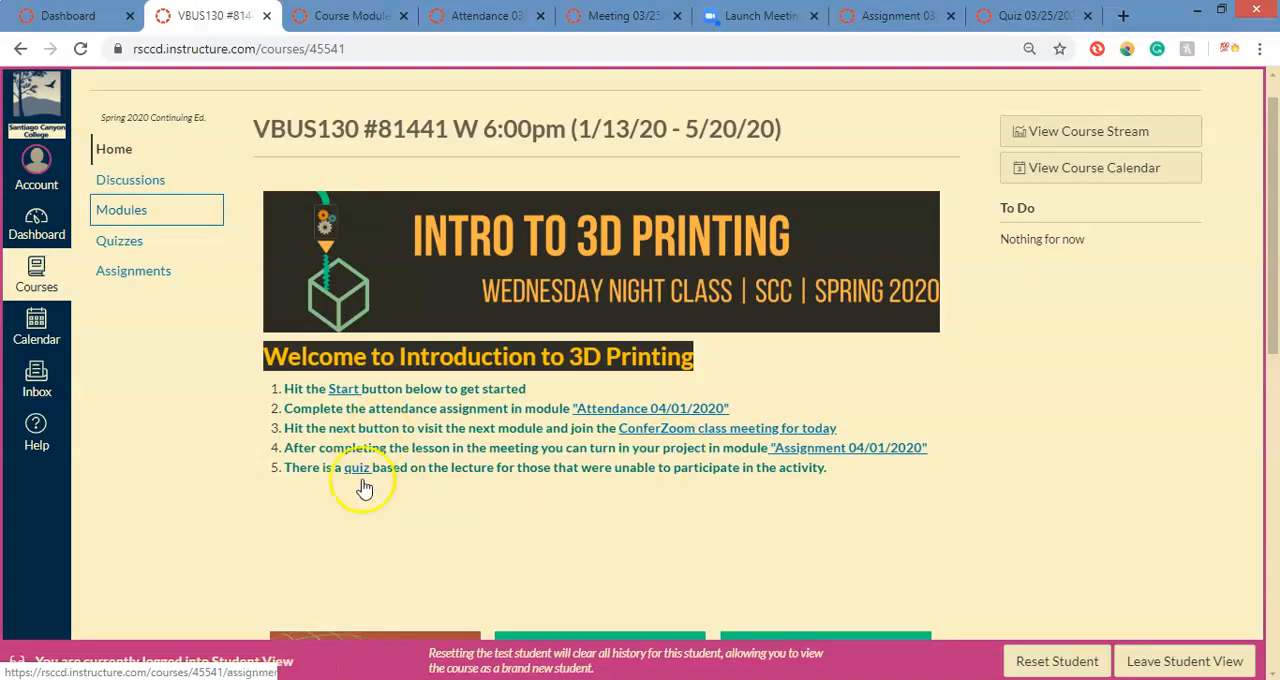
mouse_move(904, 444)
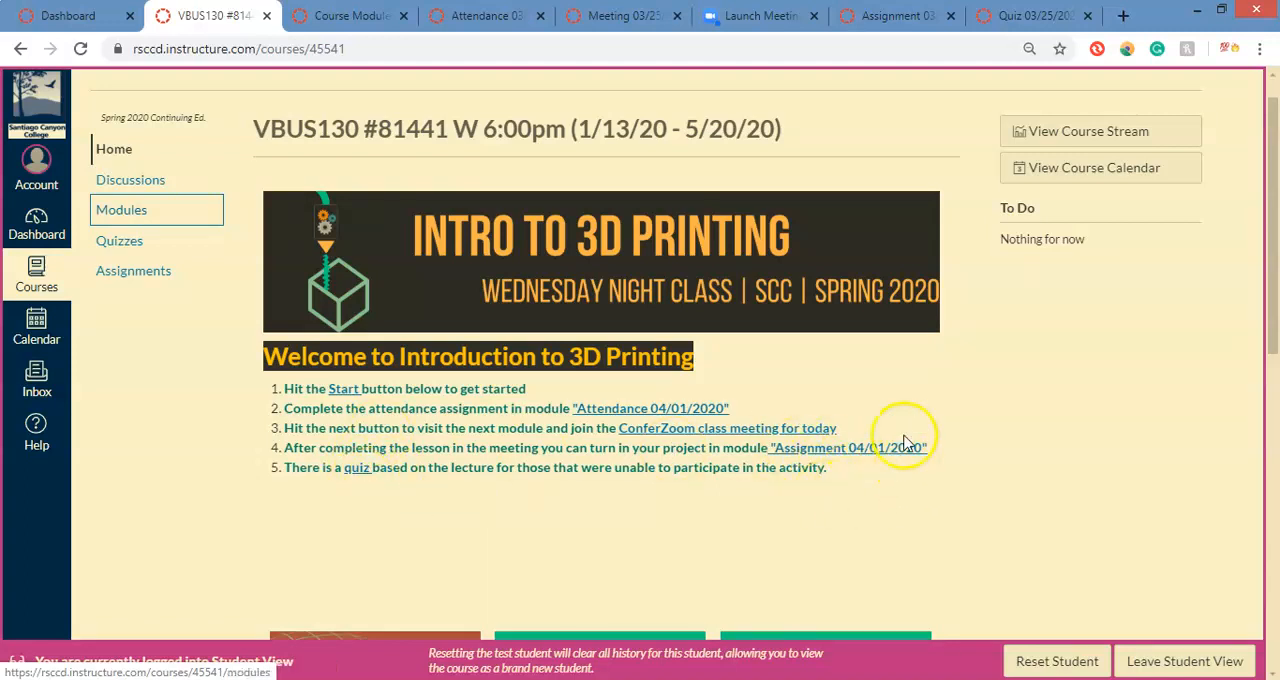
mouse_move(888, 452)
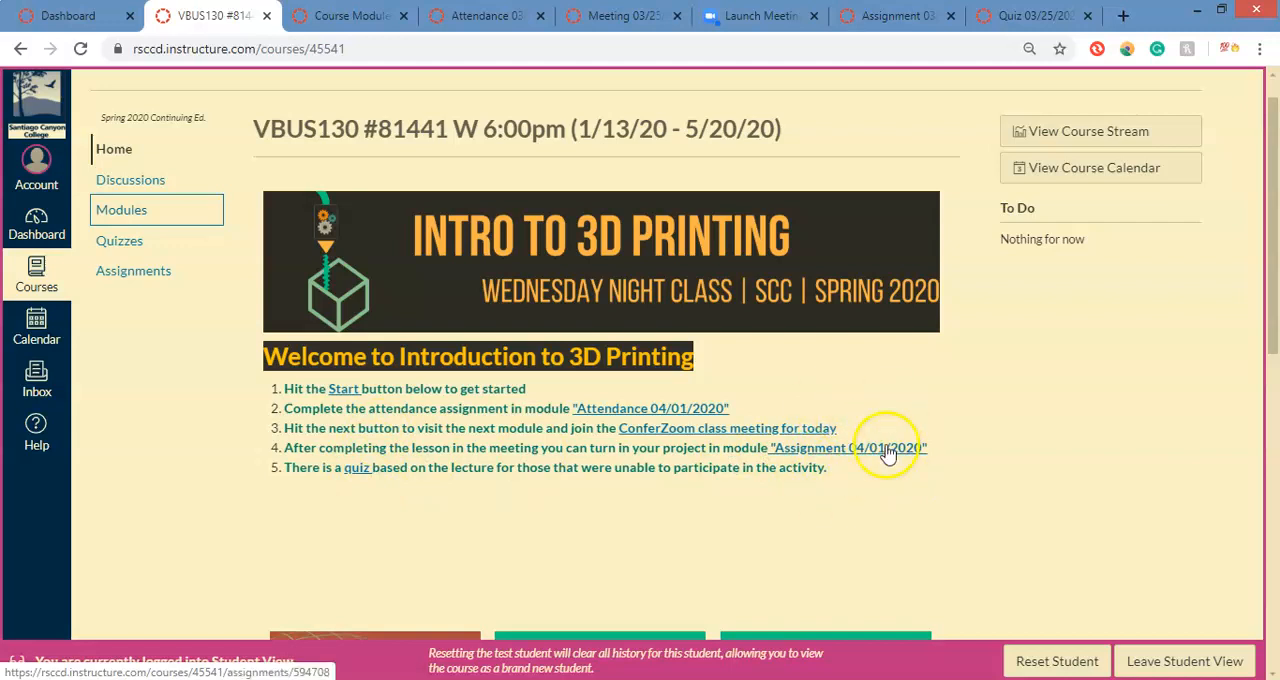
mouse_move(820, 448)
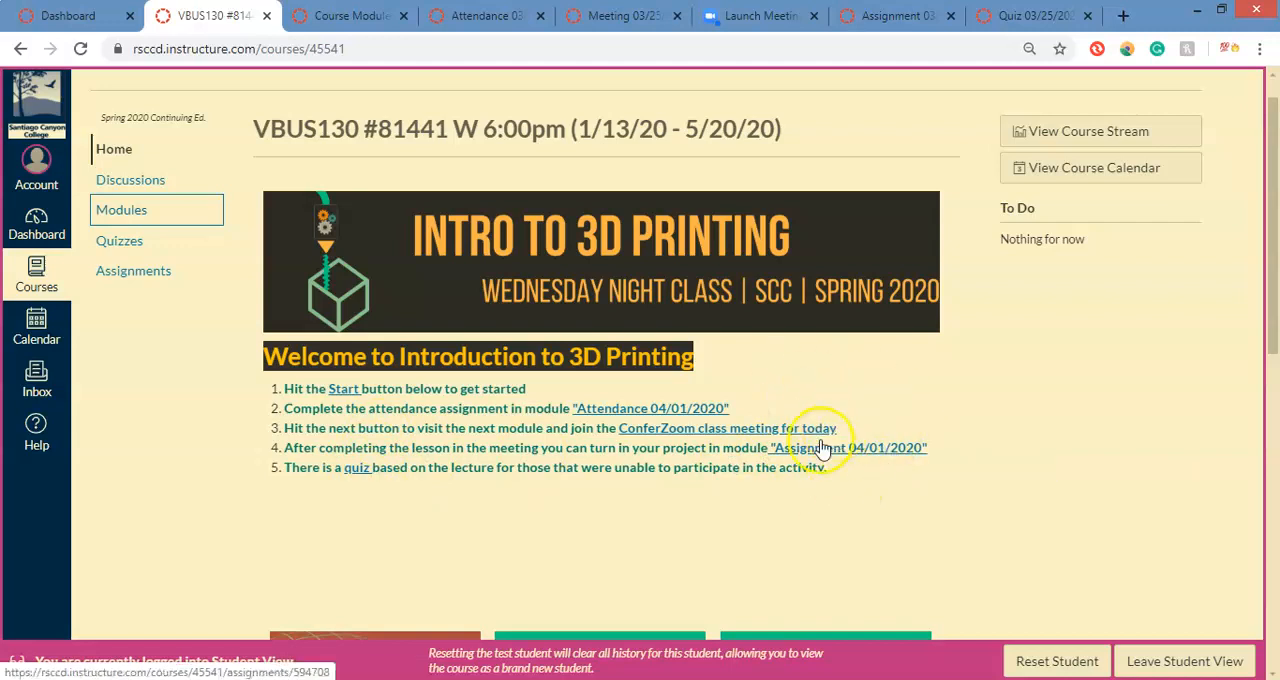
mouse_move(362, 470)
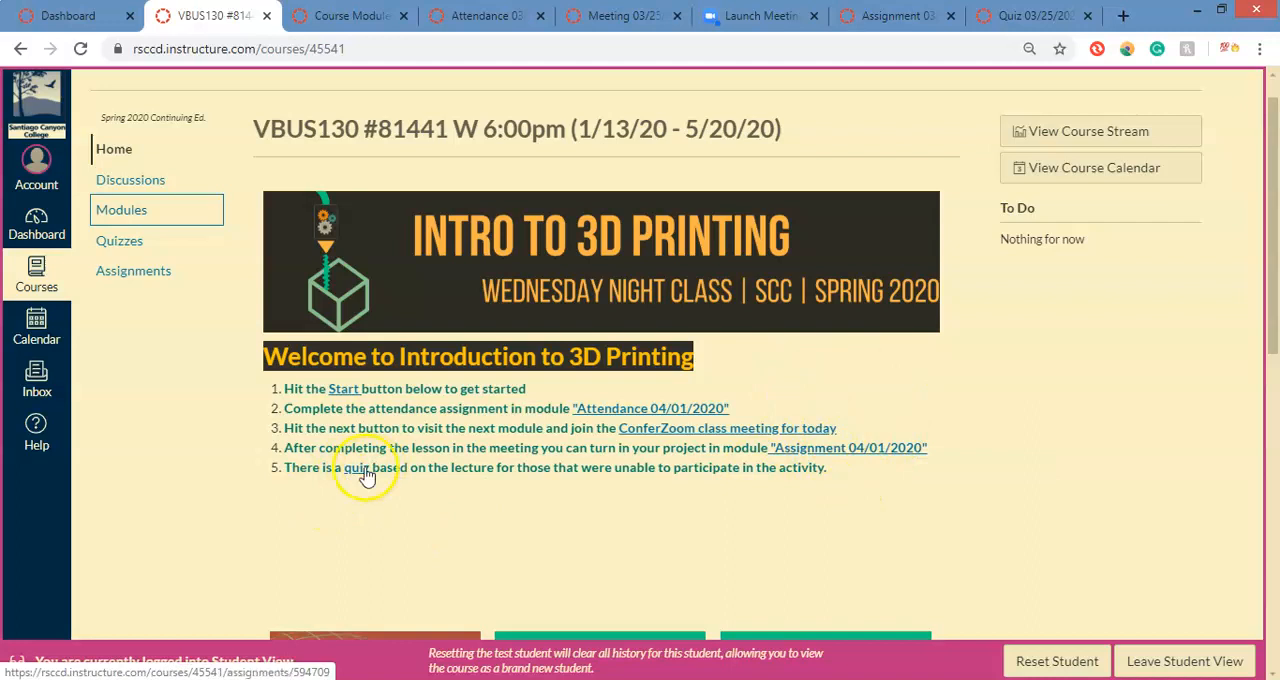
mouse_move(488, 512)
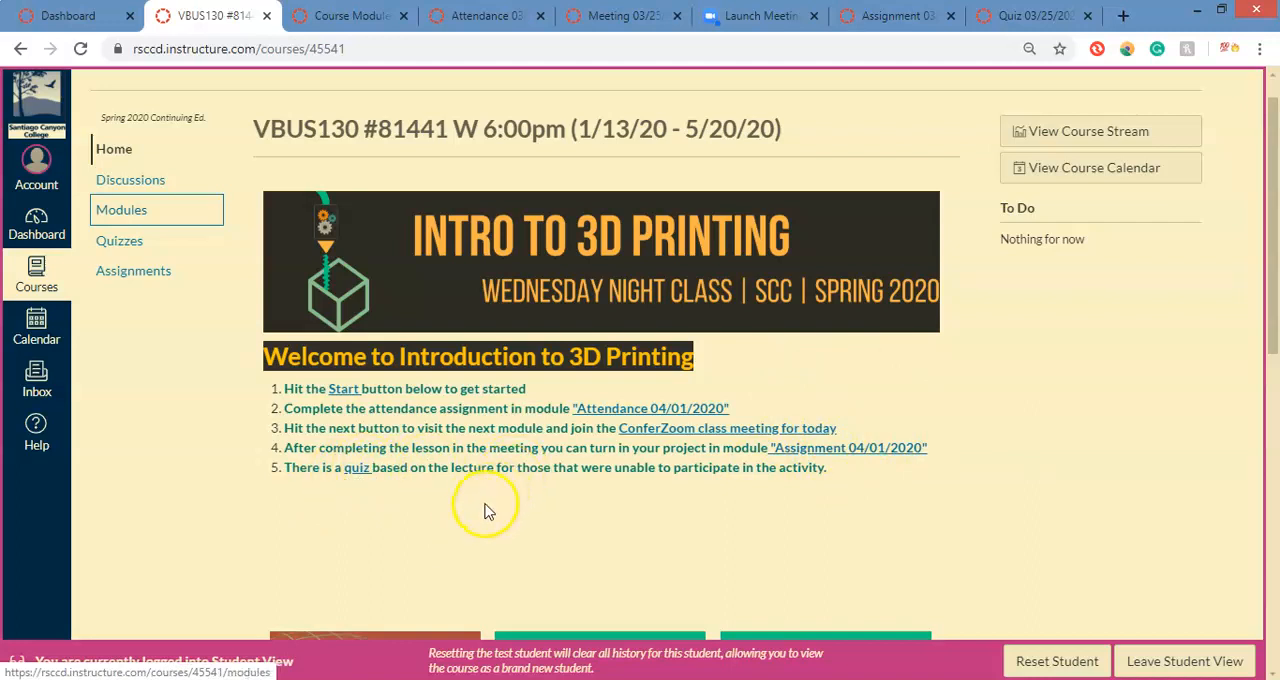
mouse_move(398, 156)
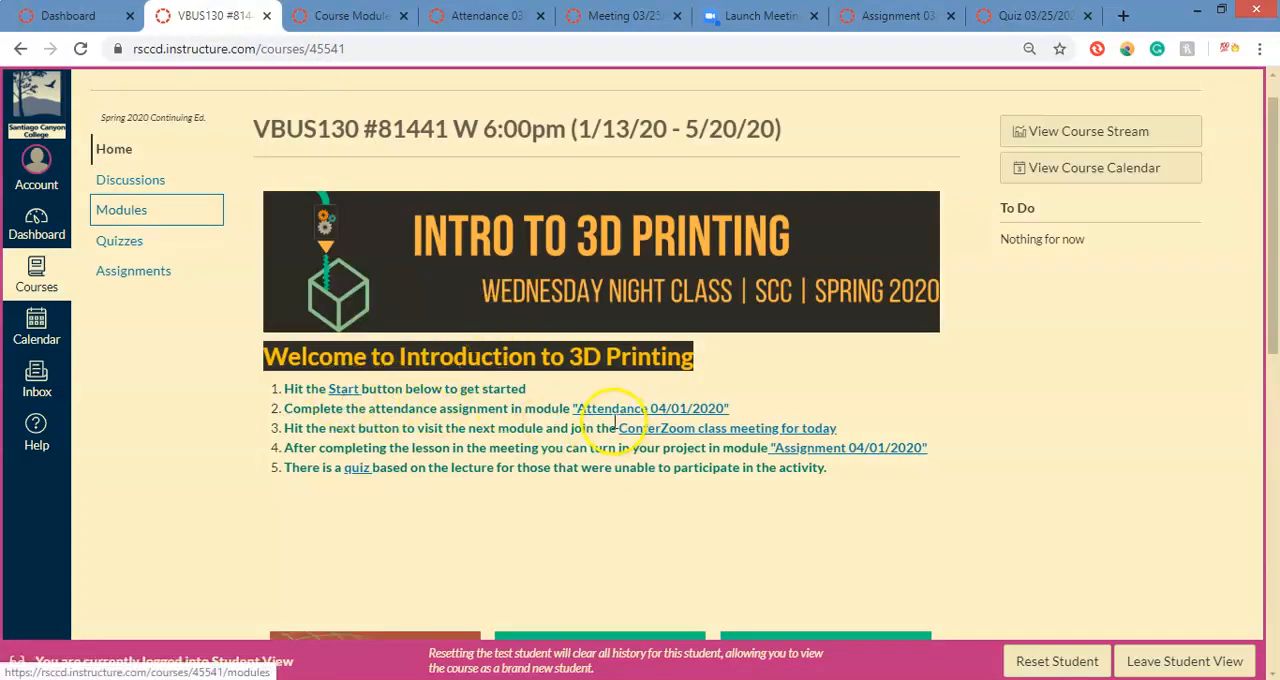
mouse_move(716, 496)
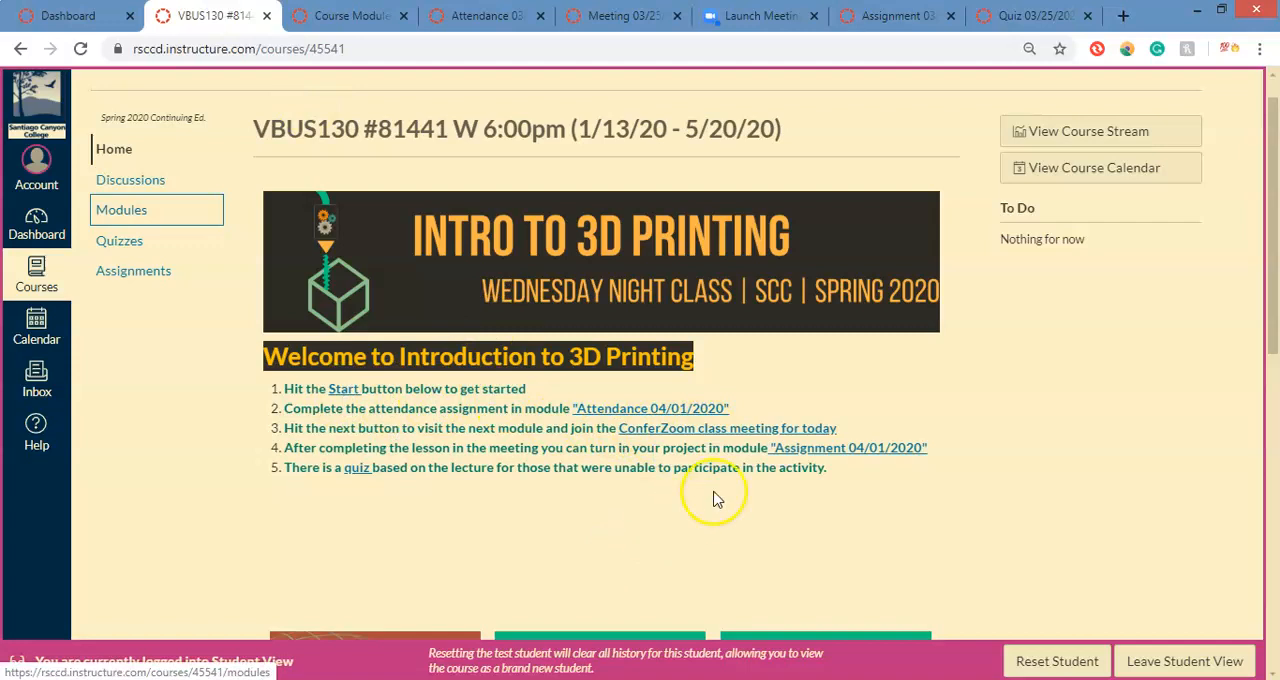
mouse_move(502, 618)
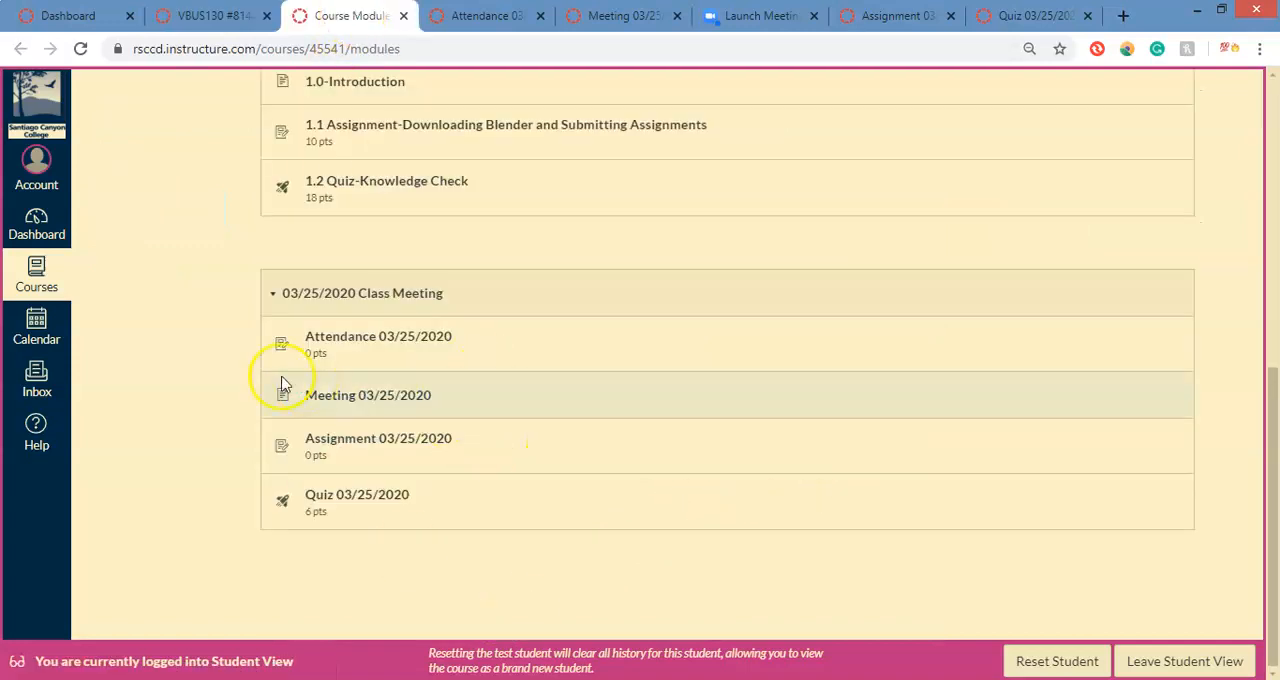
mouse_move(284, 416)
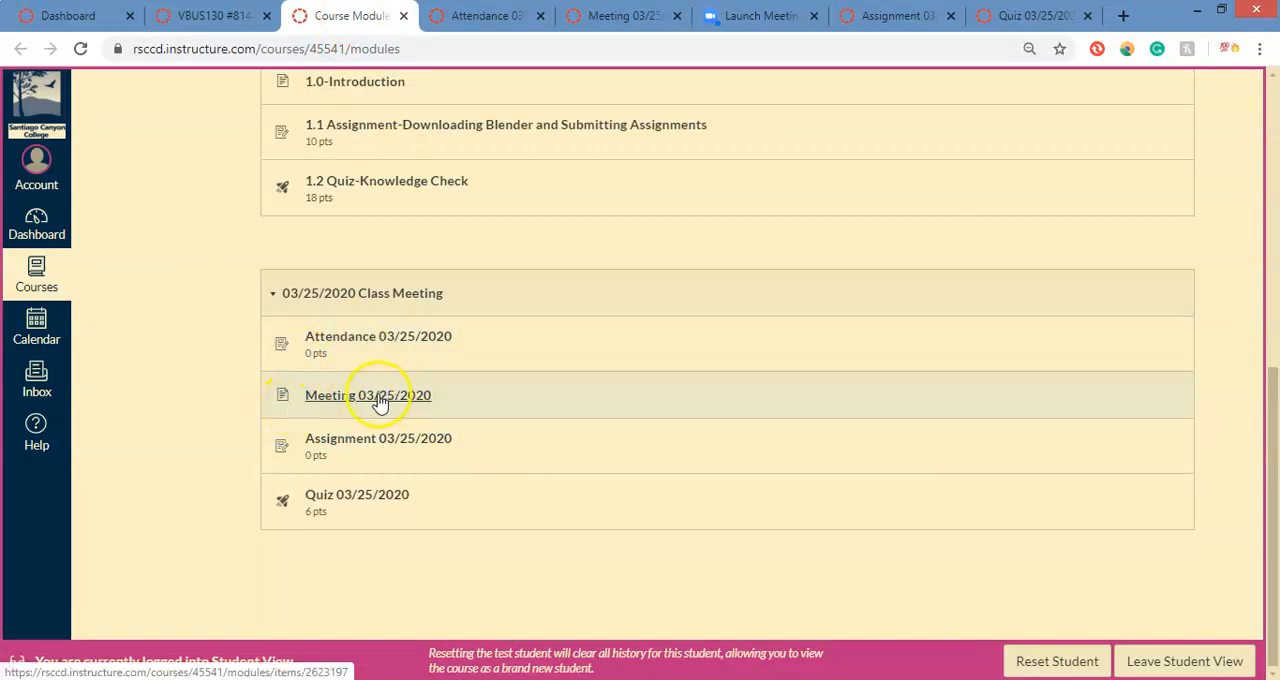
mouse_move(378, 438)
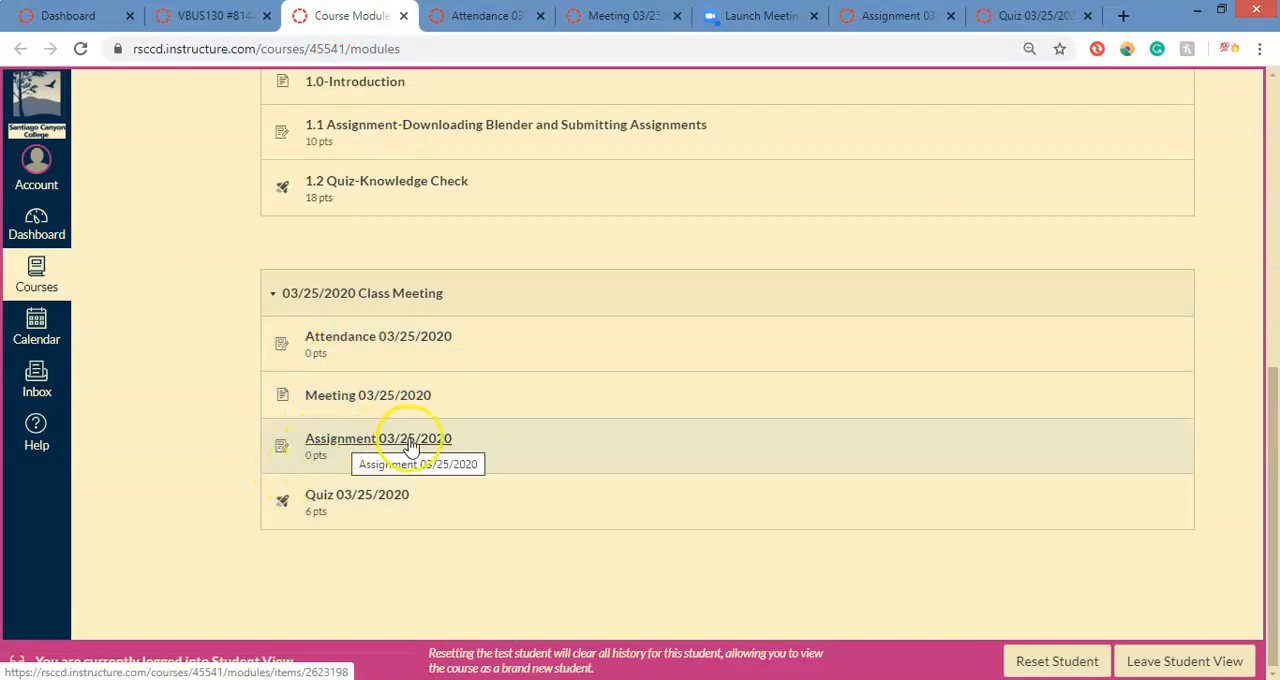
mouse_move(362, 504)
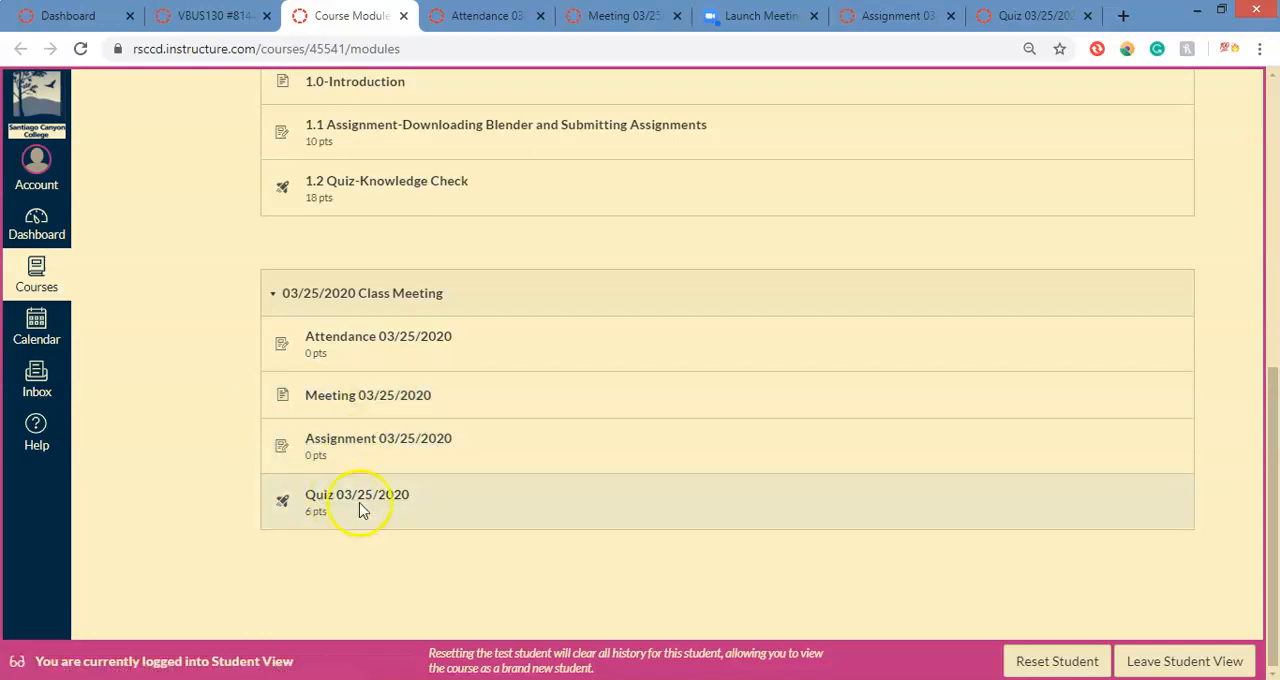
Return to the VBUS130 course home page and move down the welcome steps slightly
left_click(204, 16)
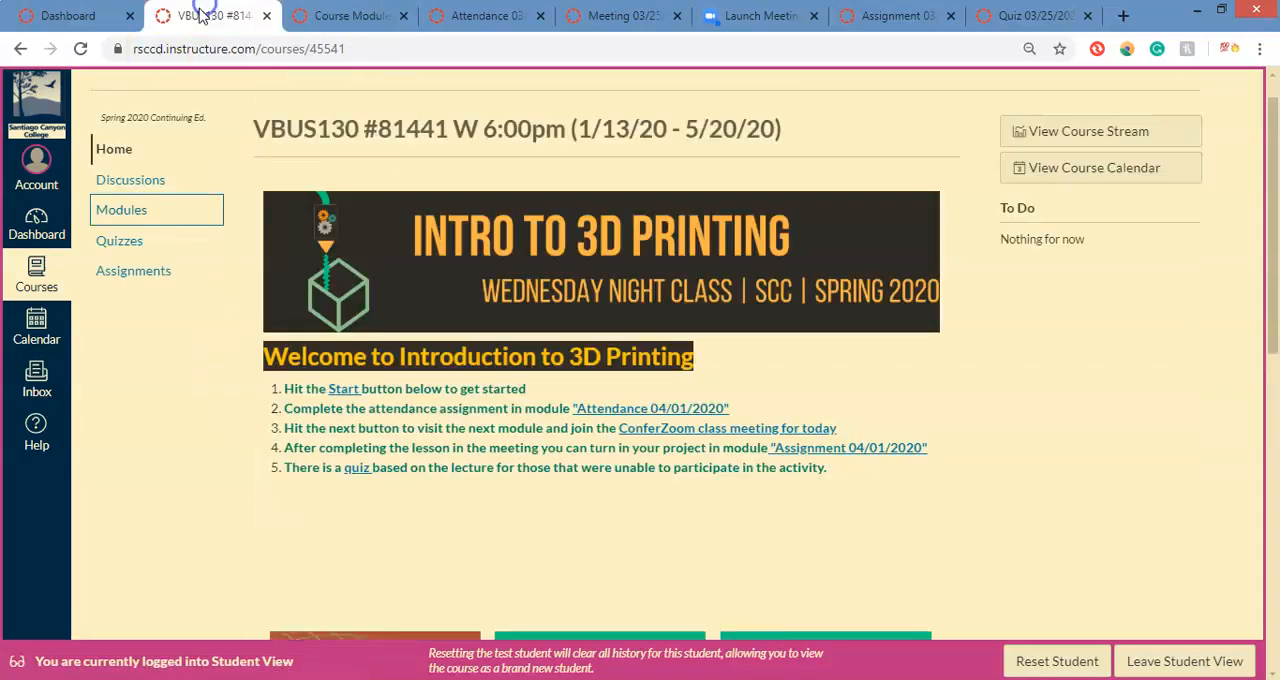
scroll("down", 3)
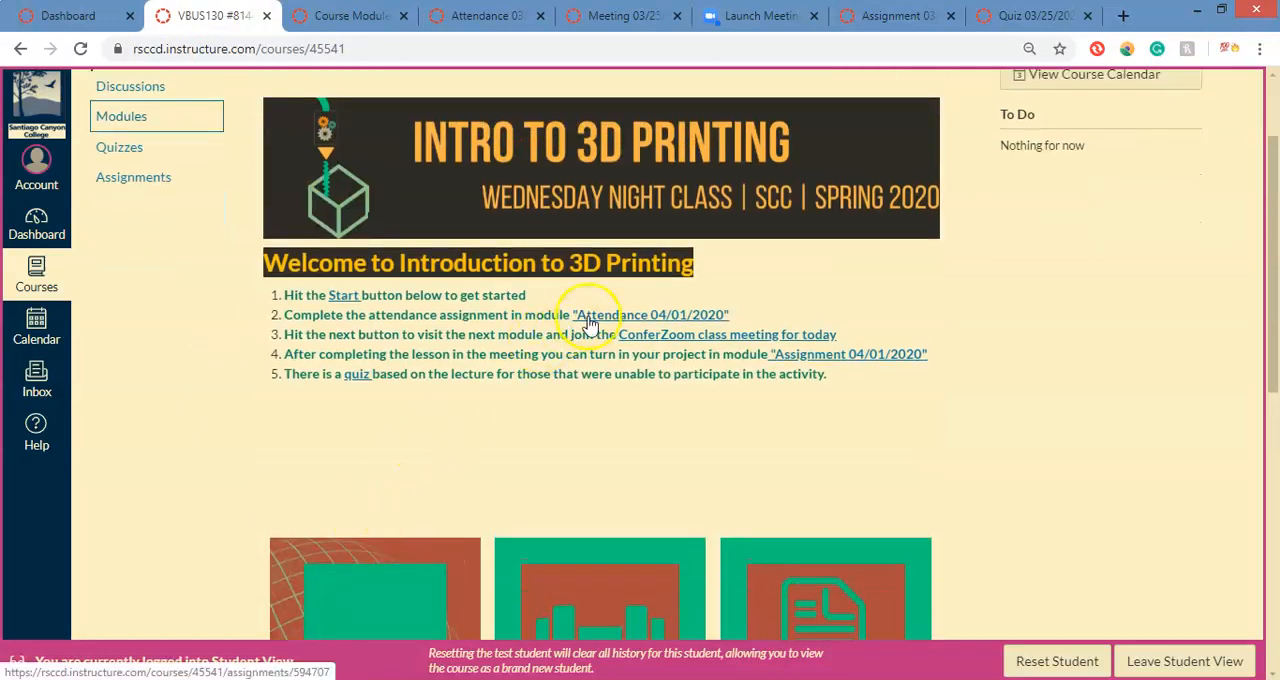
Go from the attendance assignment to the Meeting 03/25/2020 page with its Zoom join link
left_click(648, 314)
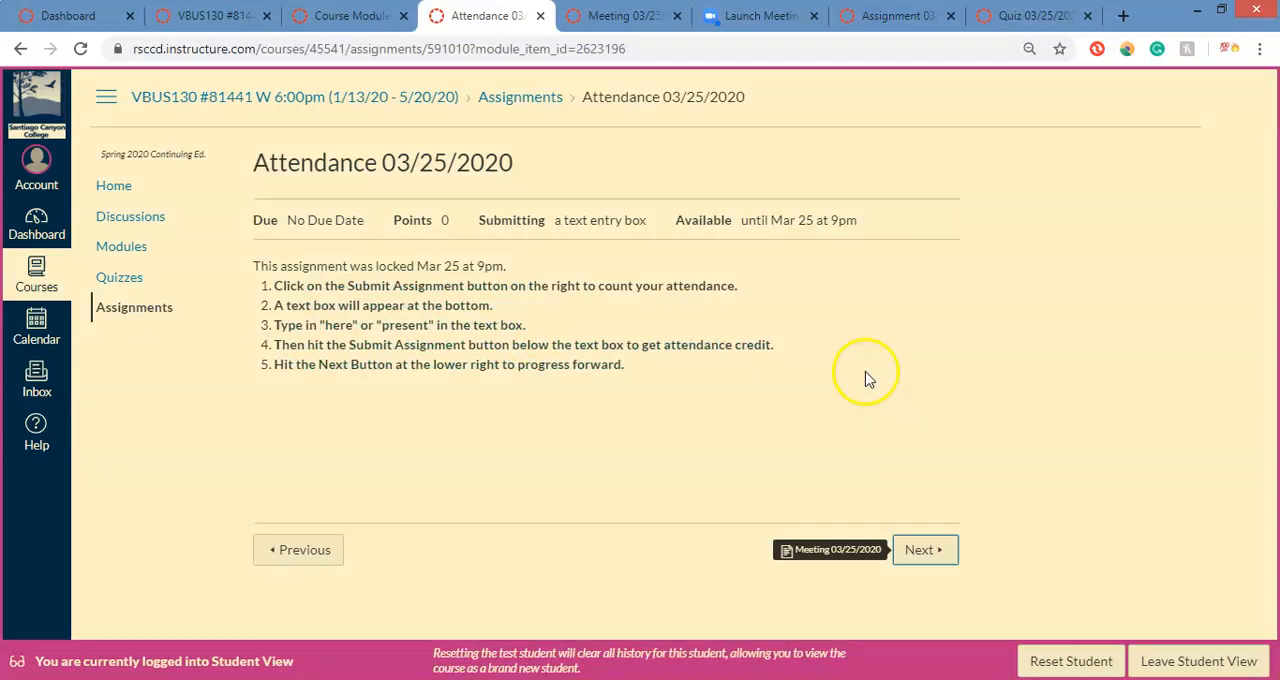
mouse_move(1108, 196)
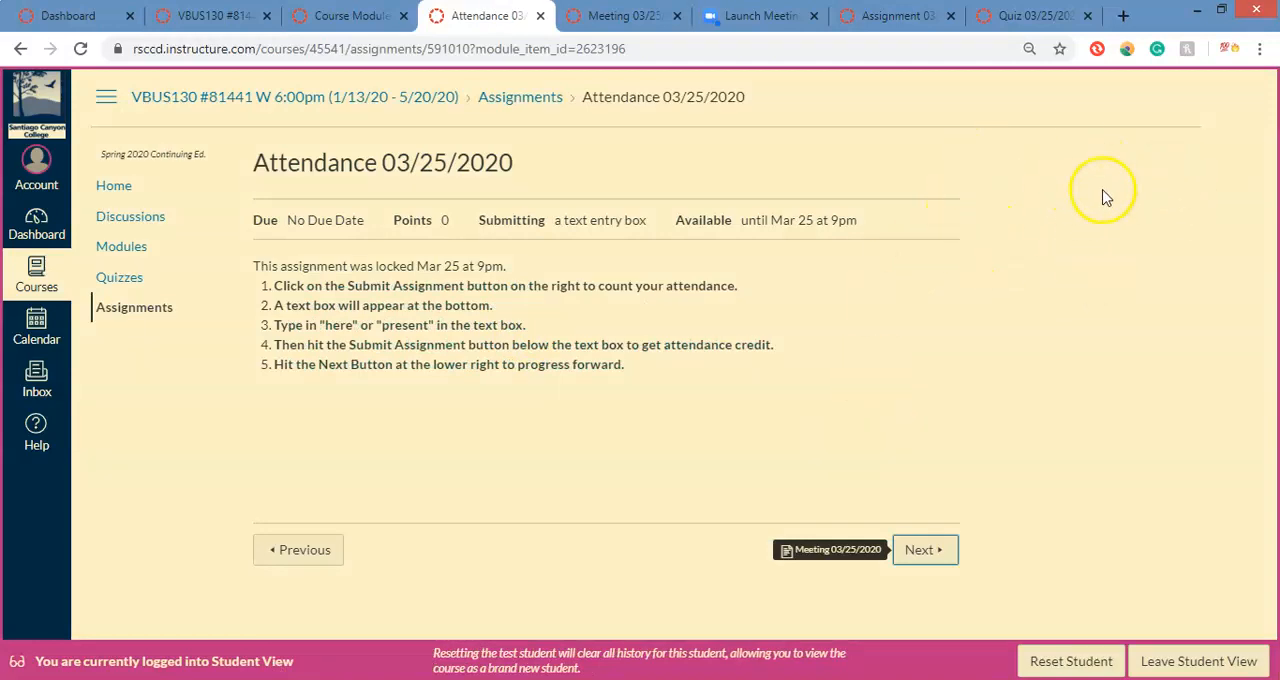
mouse_move(584, 520)
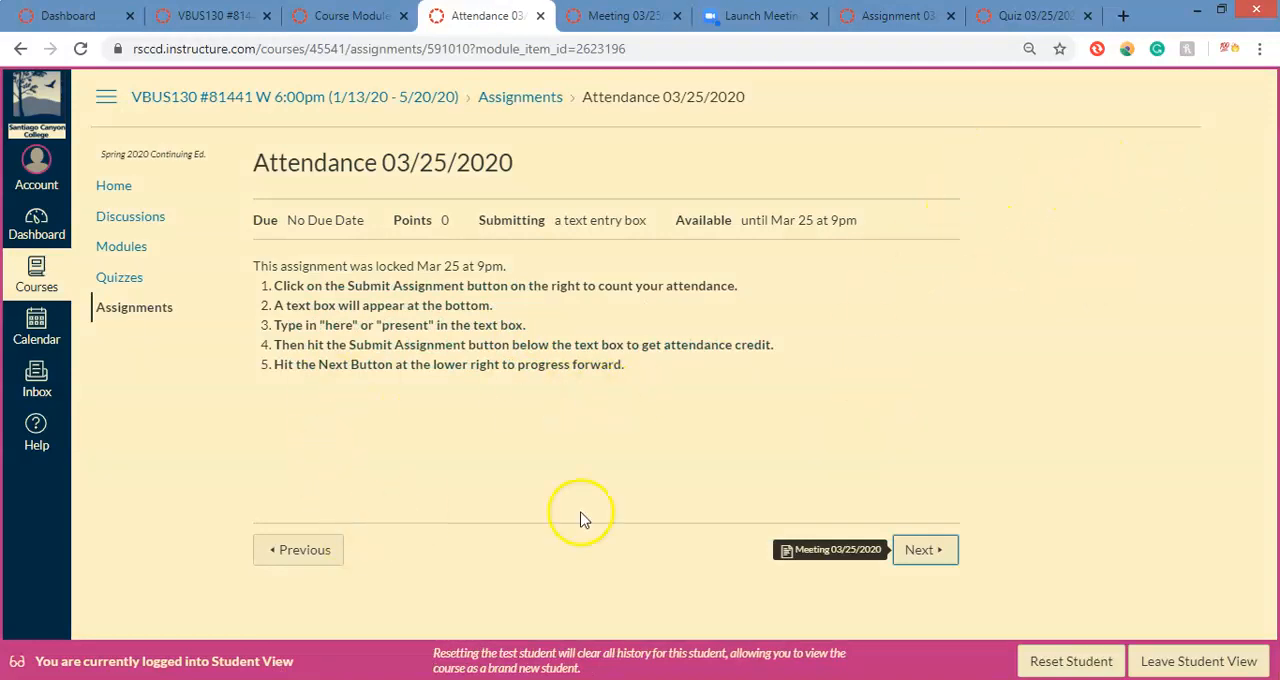
mouse_move(358, 328)
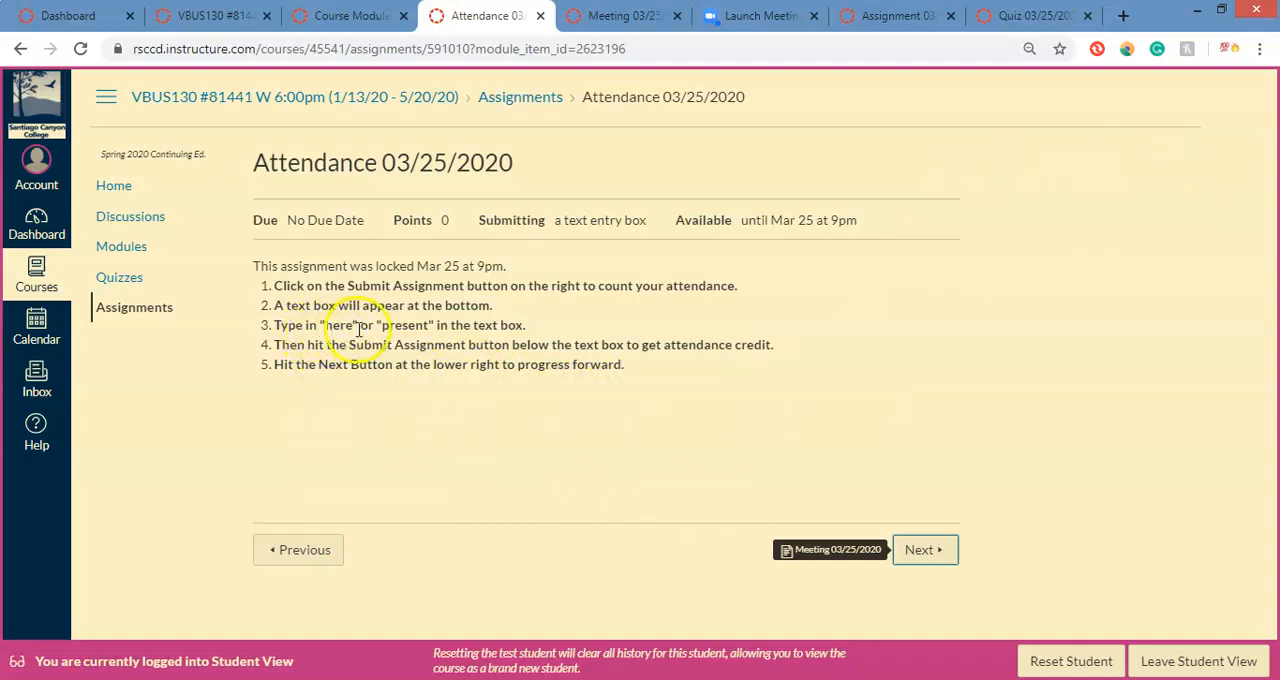
mouse_move(464, 316)
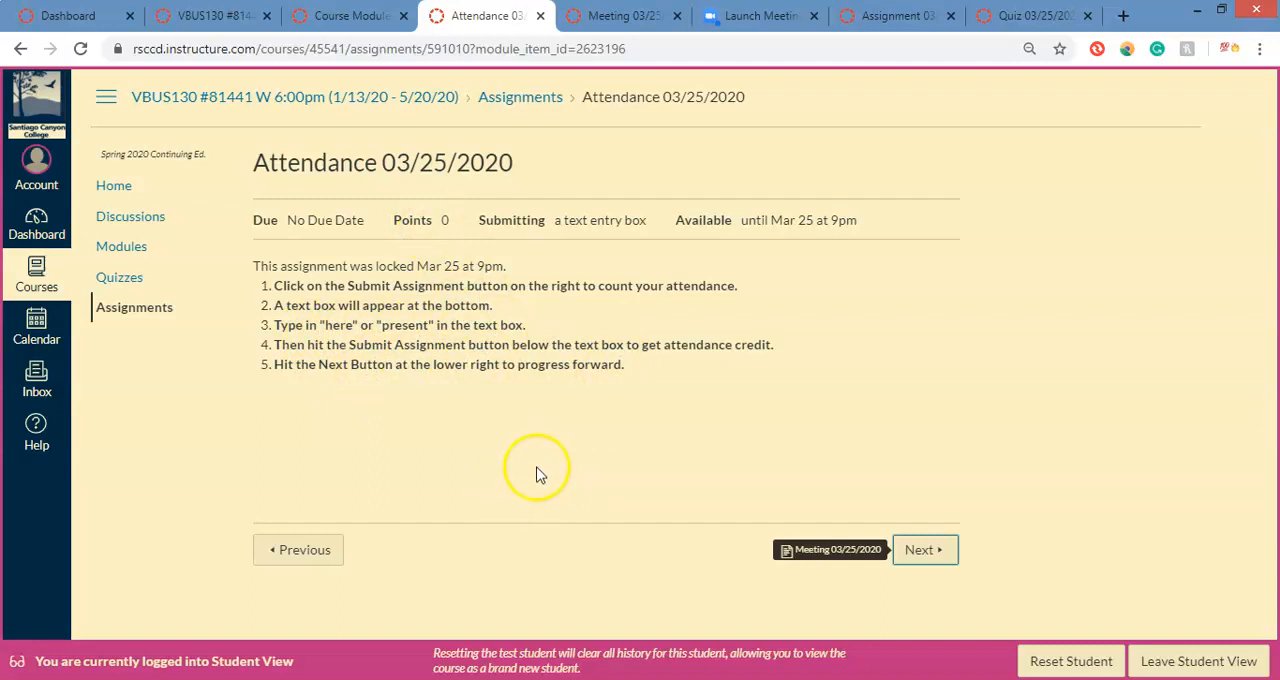
mouse_move(920, 548)
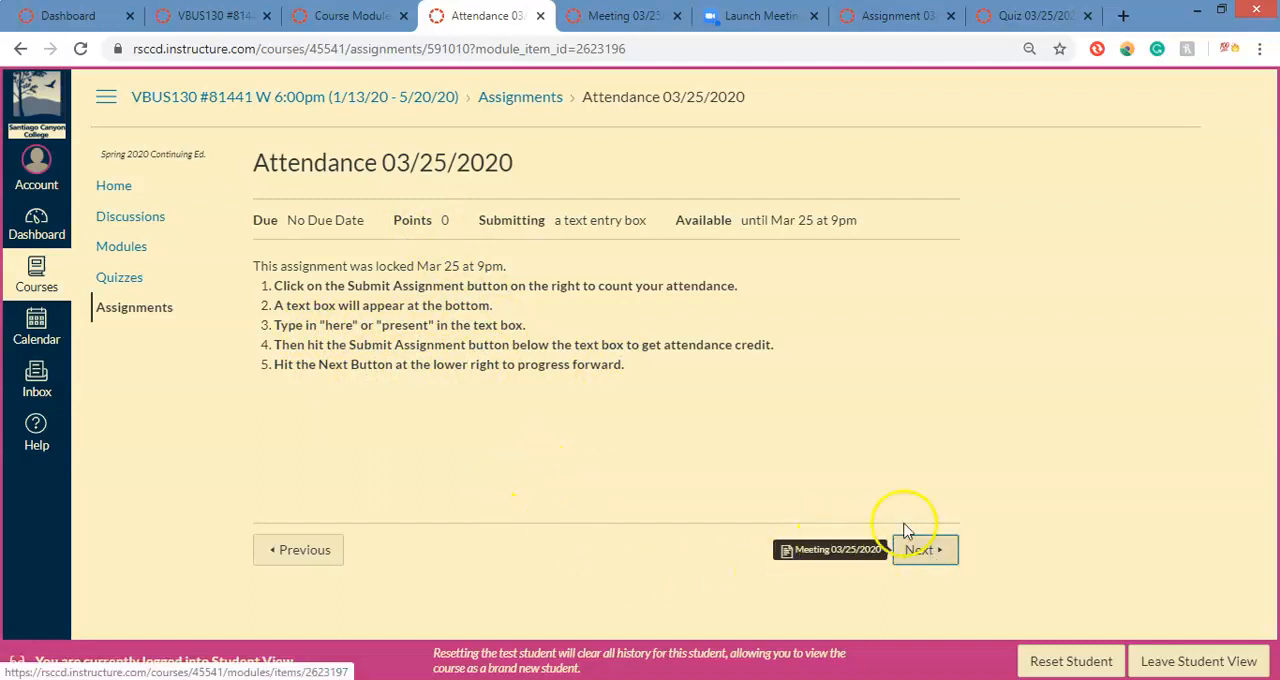
left_click(918, 548)
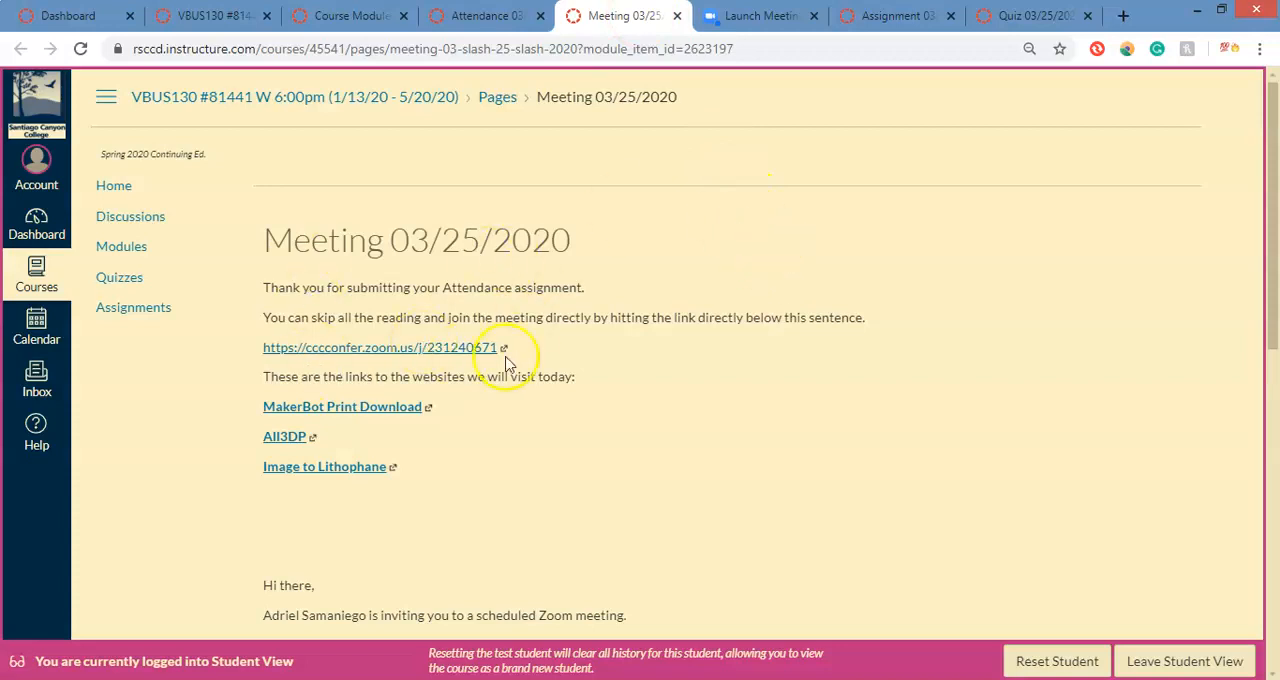
mouse_move(324, 348)
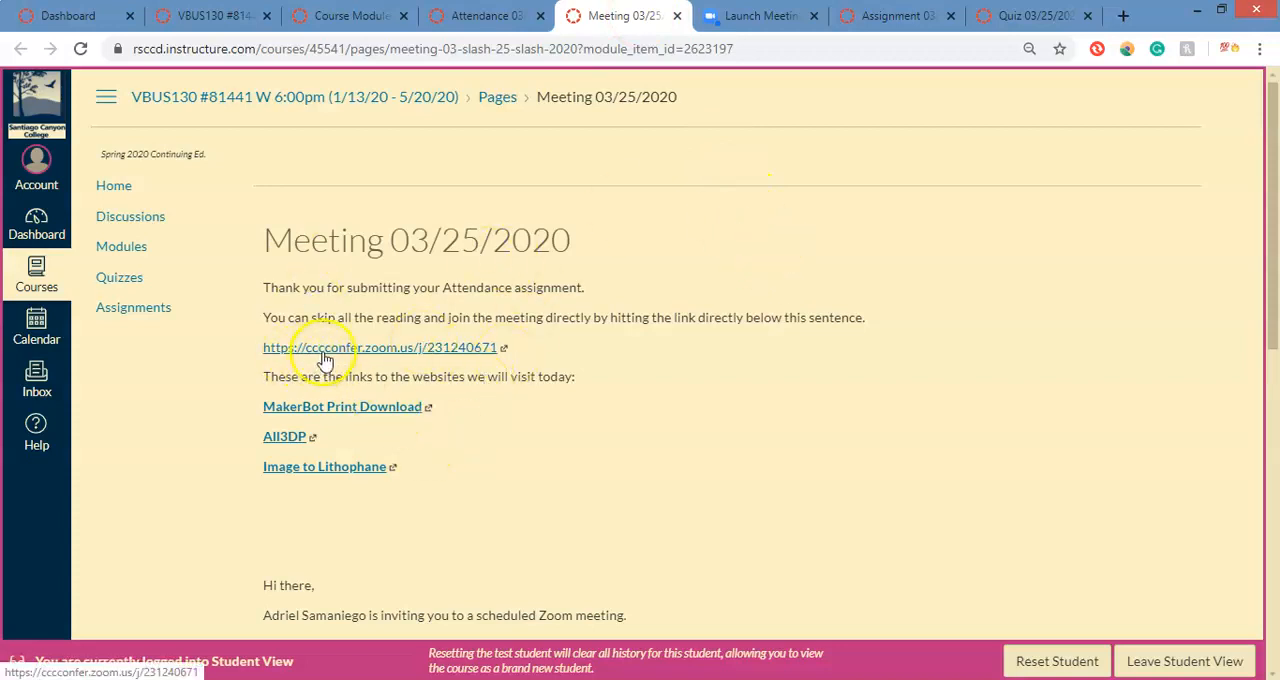
mouse_move(460, 356)
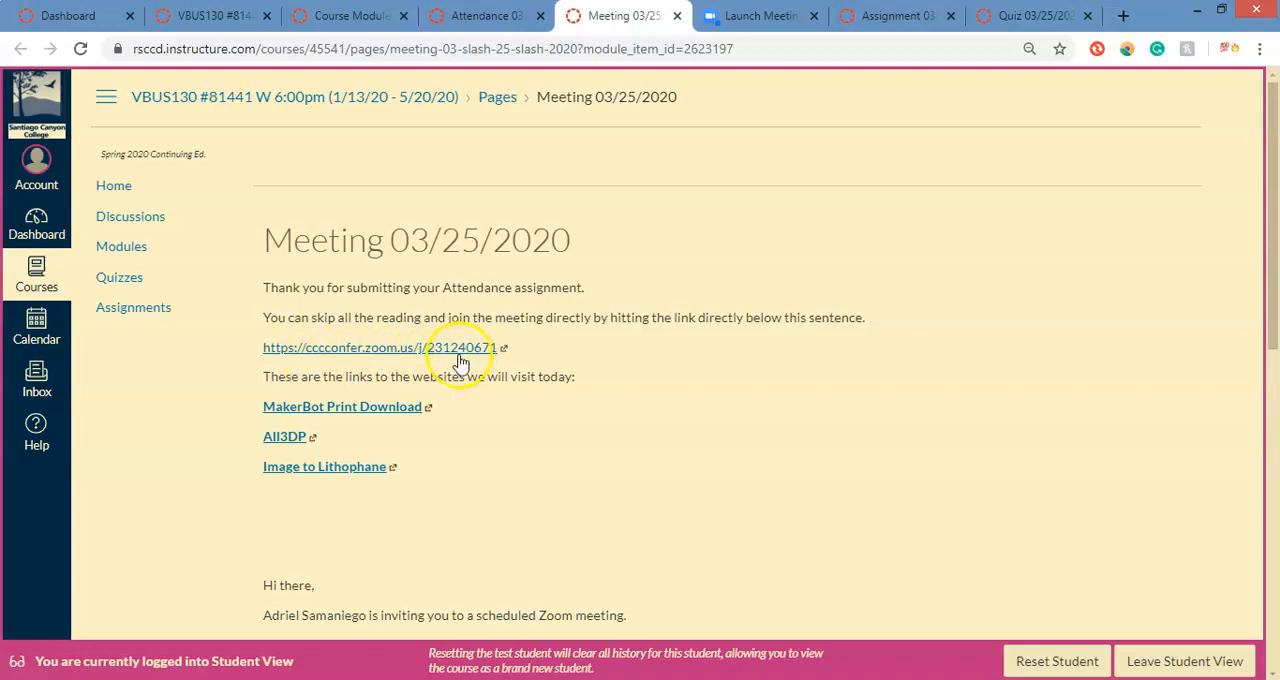
mouse_move(322, 272)
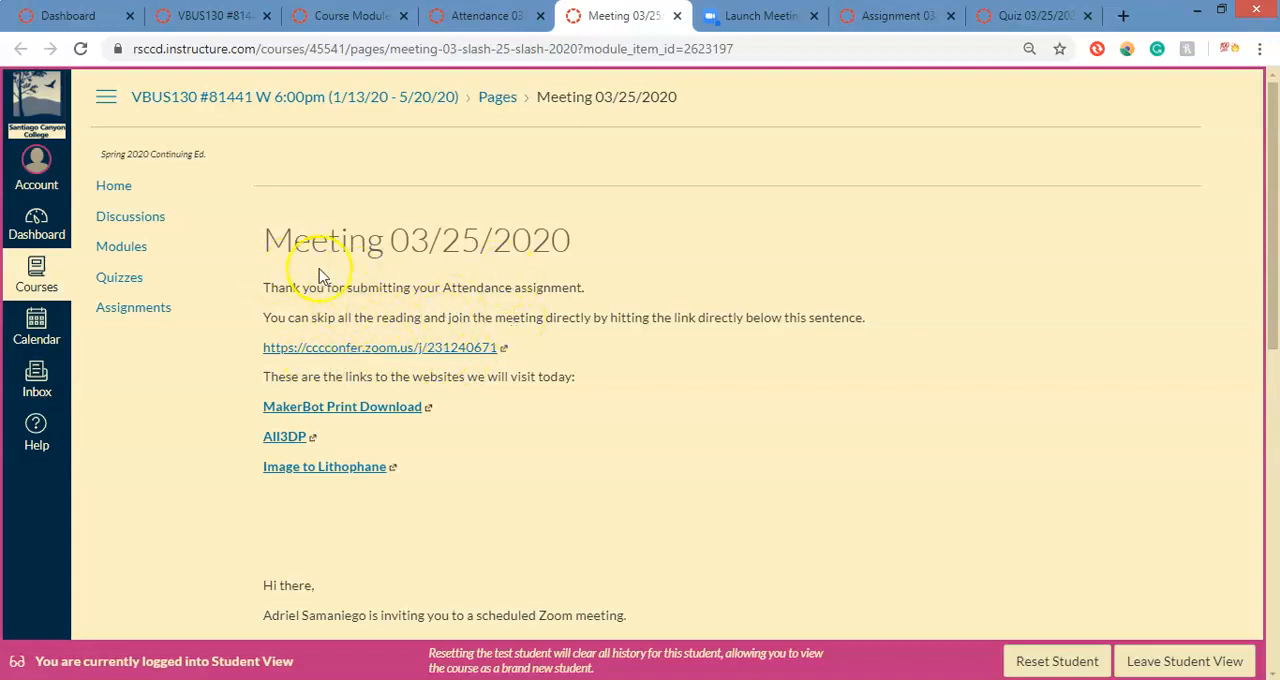
mouse_move(760, 16)
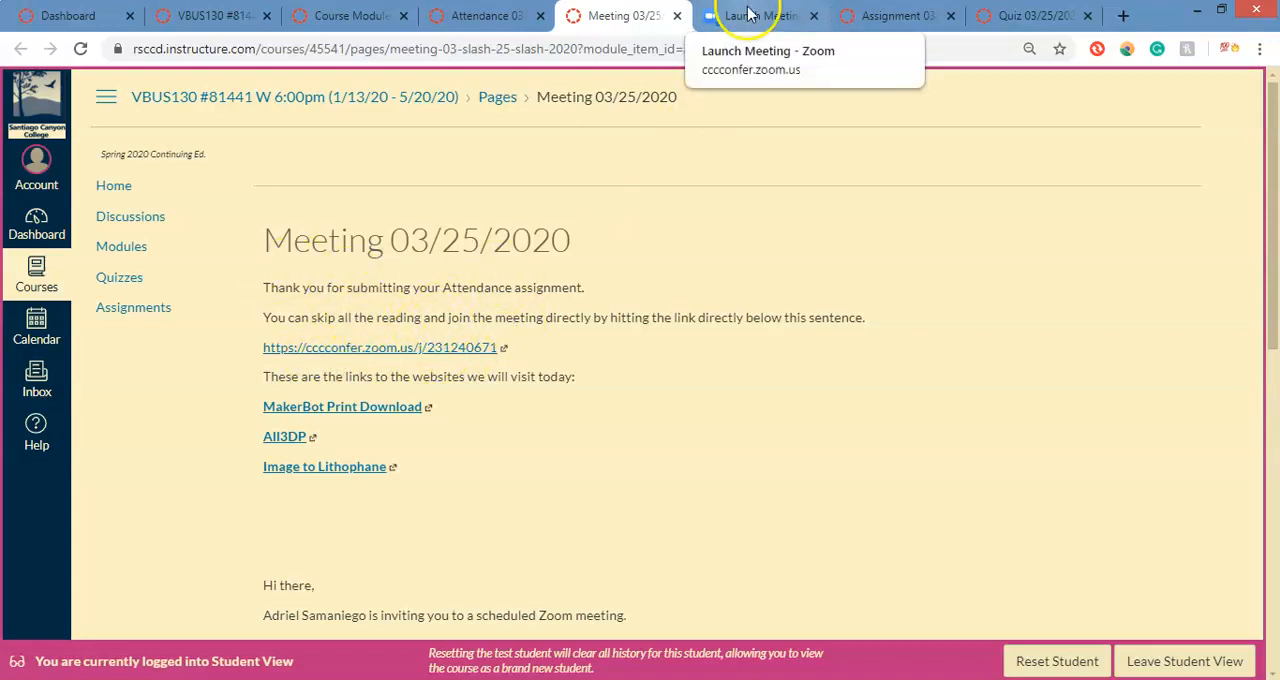
left_click(760, 16)
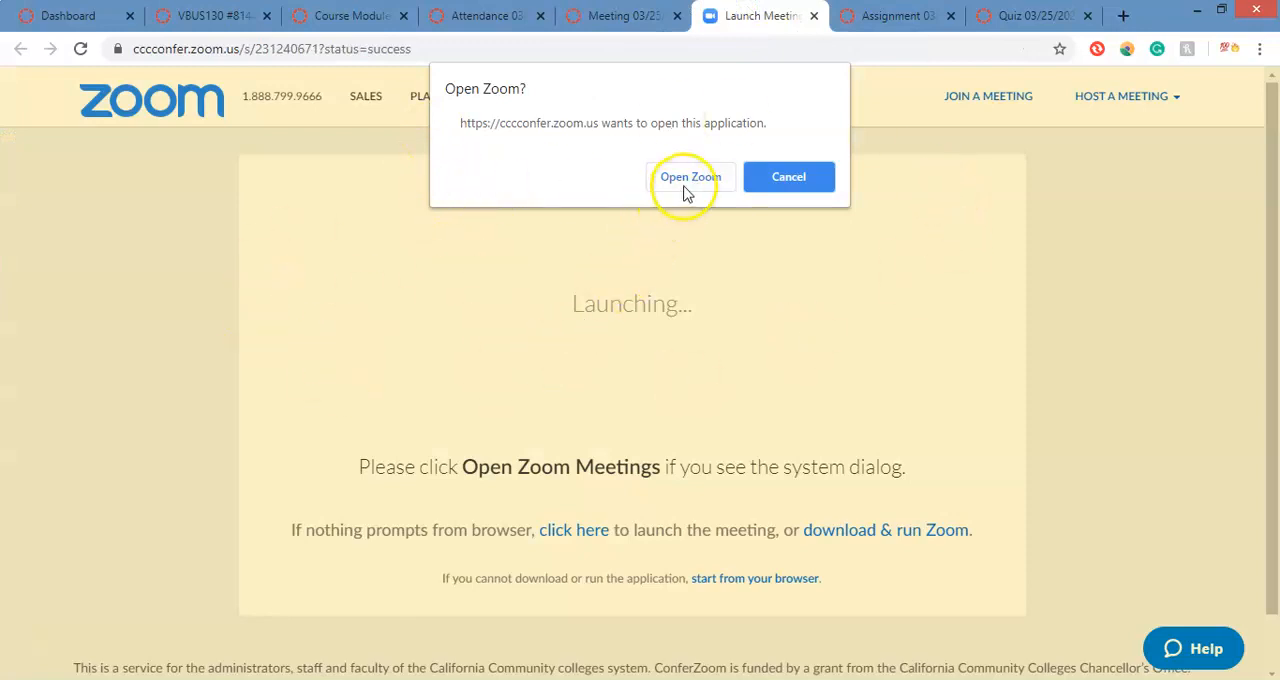
mouse_move(730, 380)
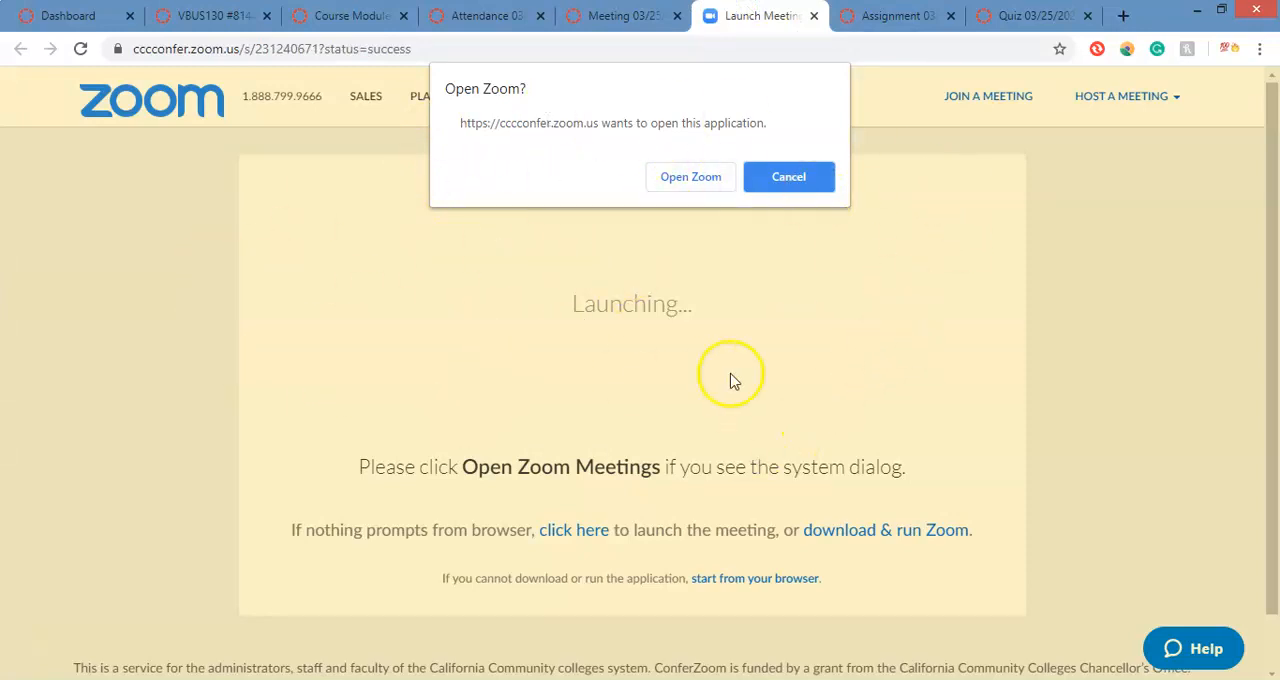
mouse_move(616, 512)
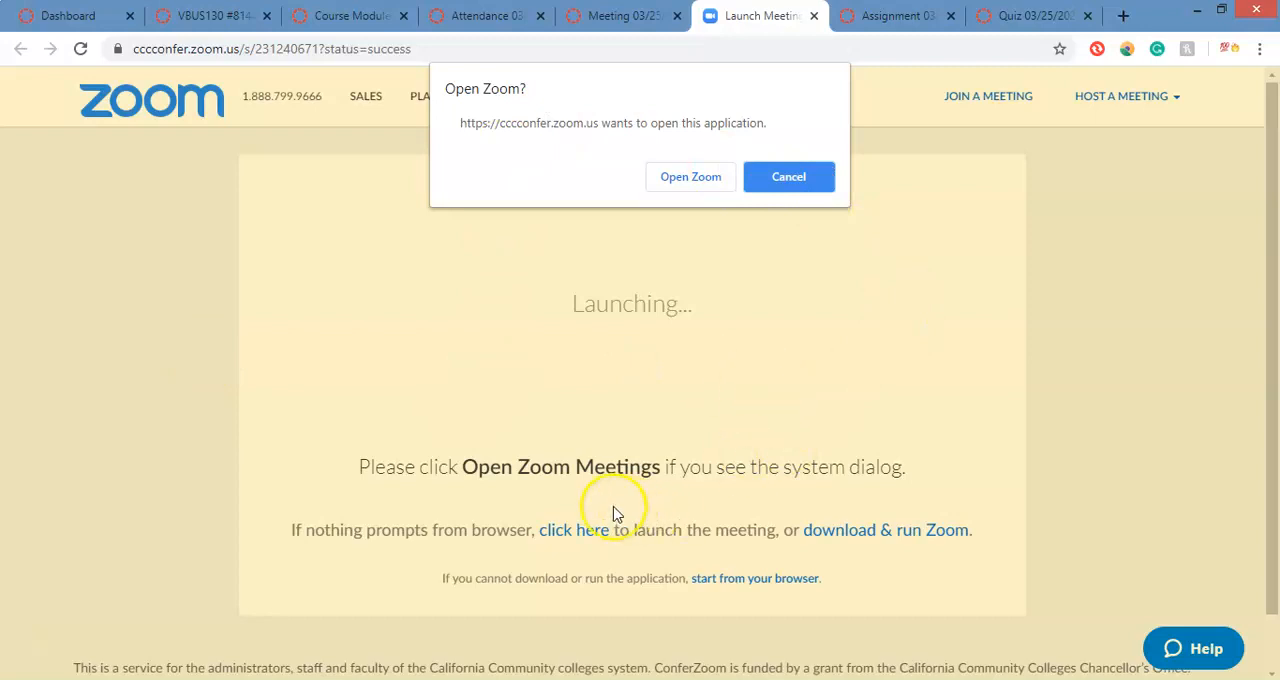
mouse_move(612, 380)
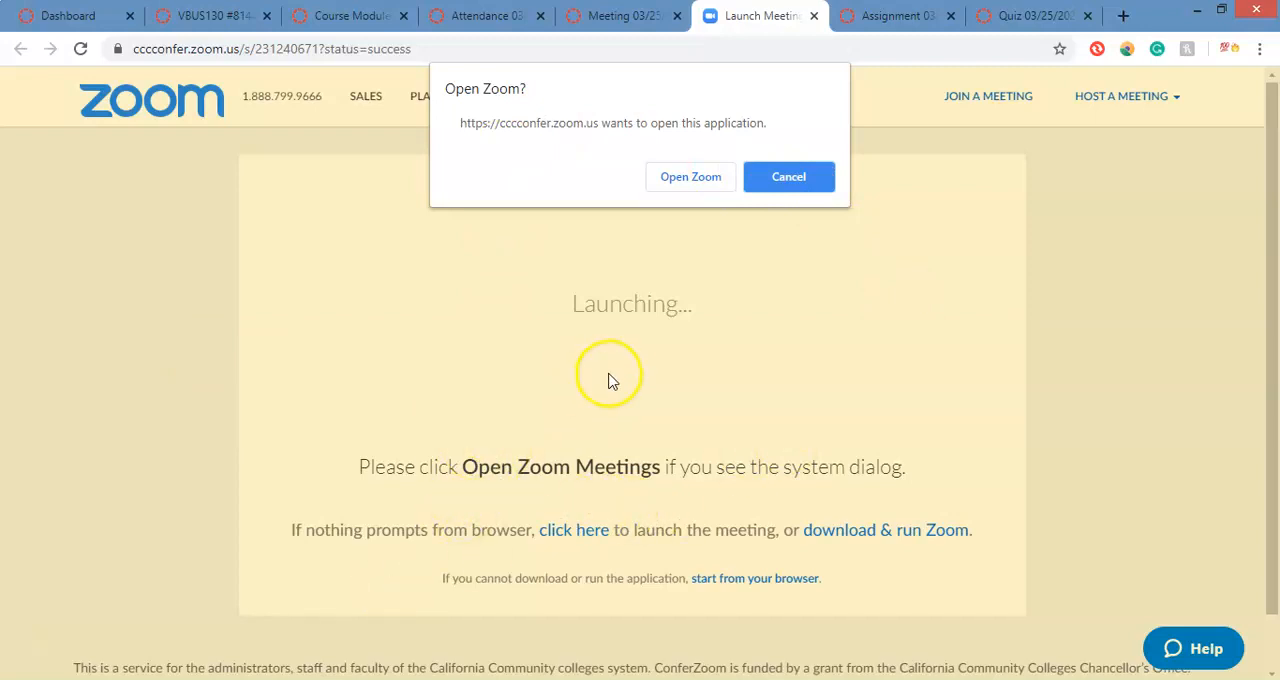
mouse_move(890, 400)
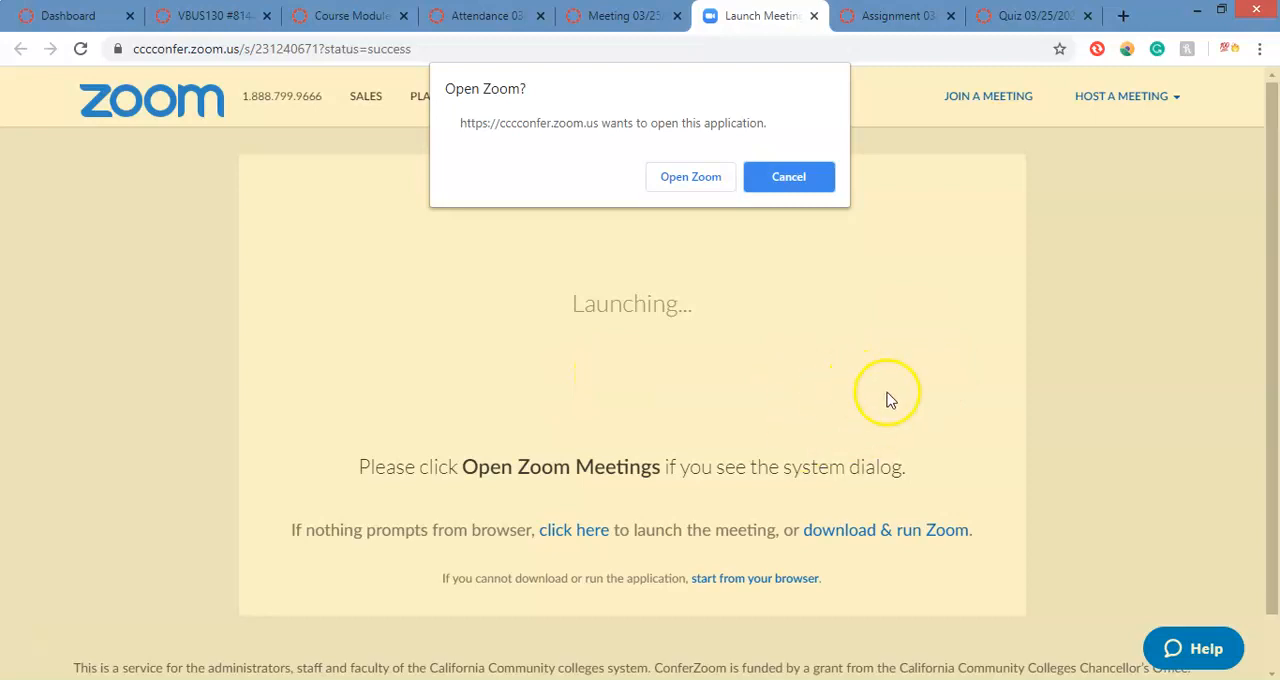
mouse_move(890, 320)
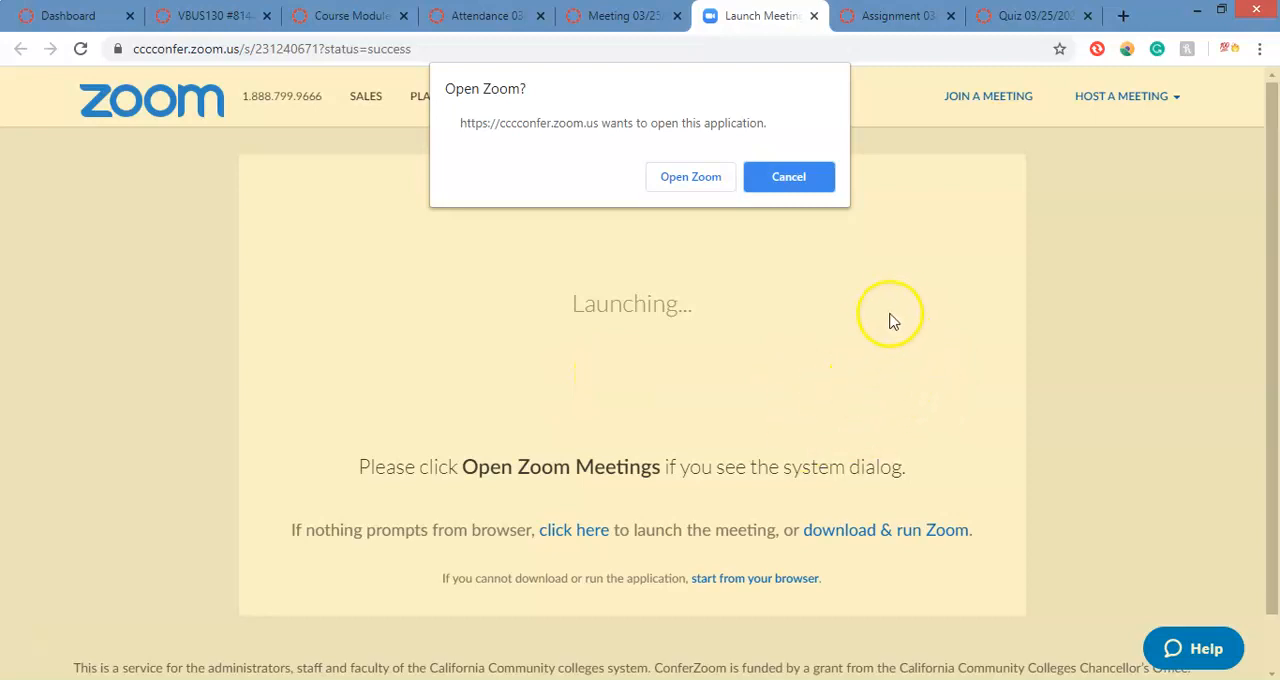
left_click(616, 16)
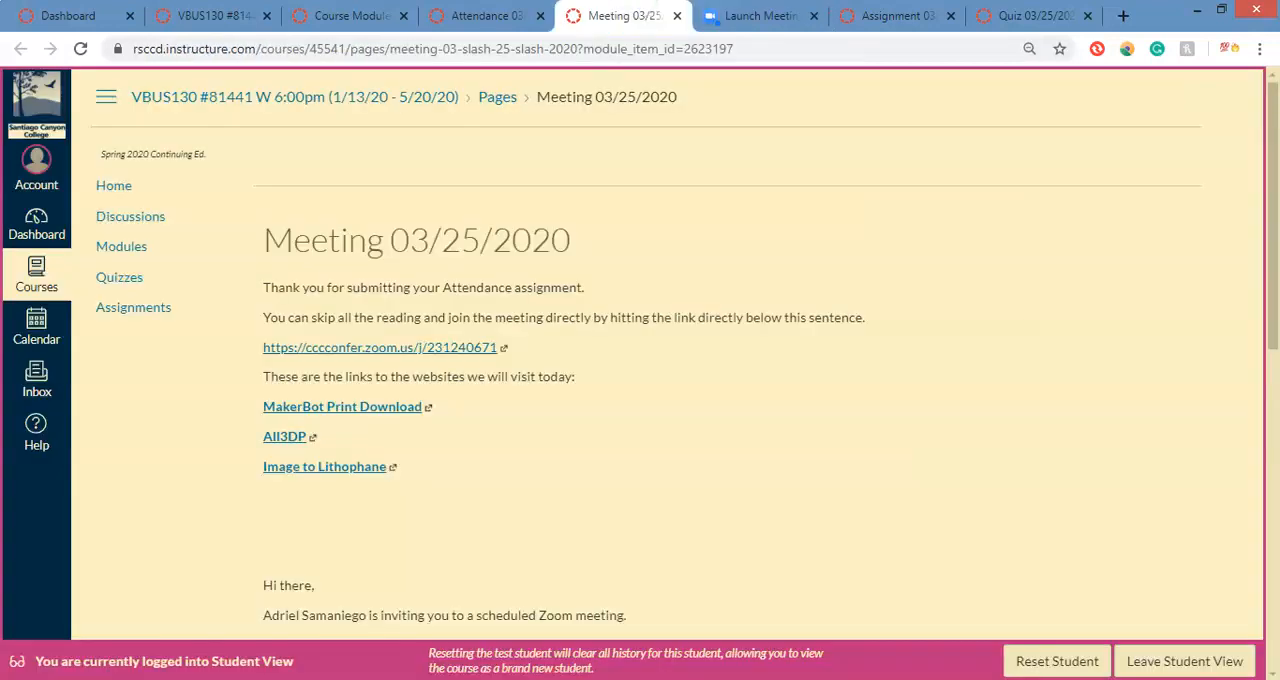
Finish reading the meeting page, then show Assignment 03/25/2020 with its objectives and links
scroll("down", 3)
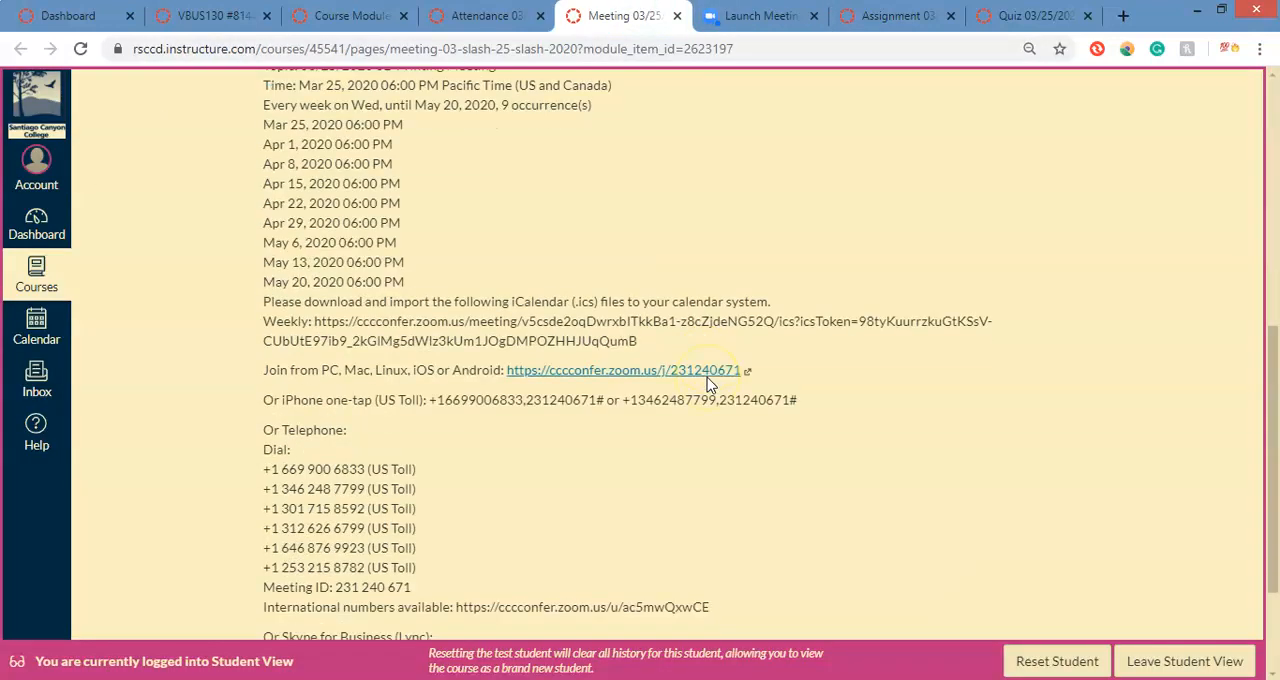
scroll("down", 3)
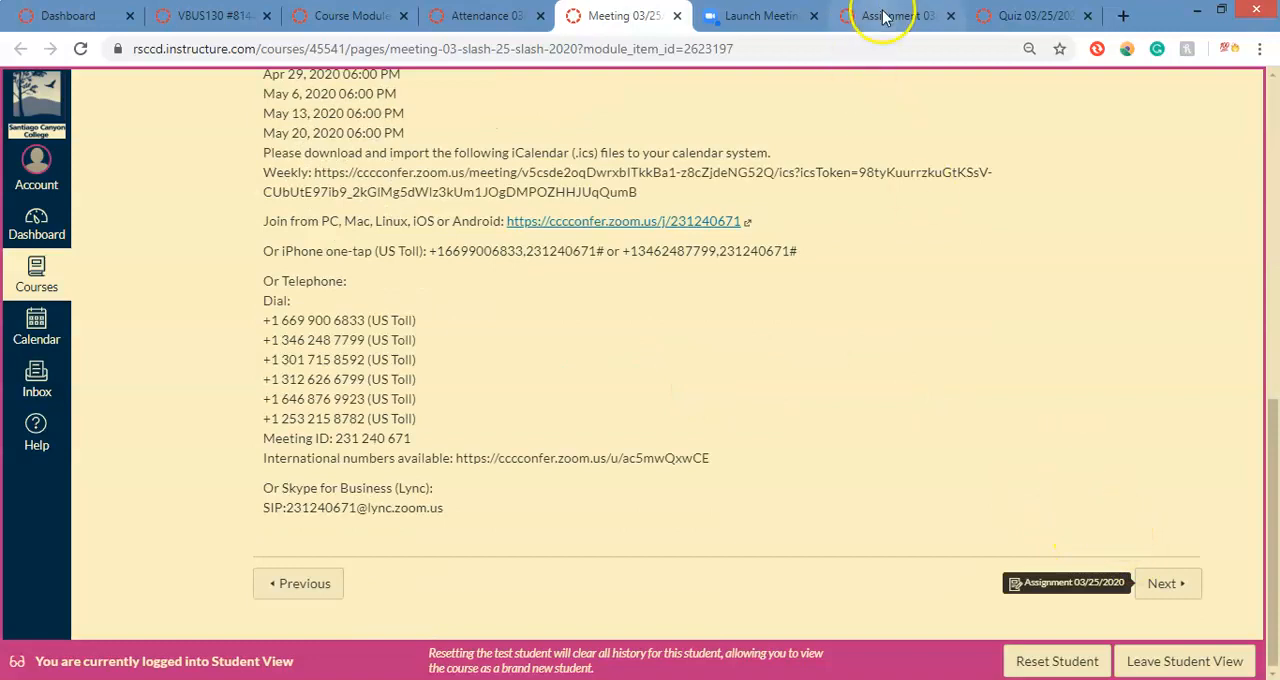
left_click(890, 16)
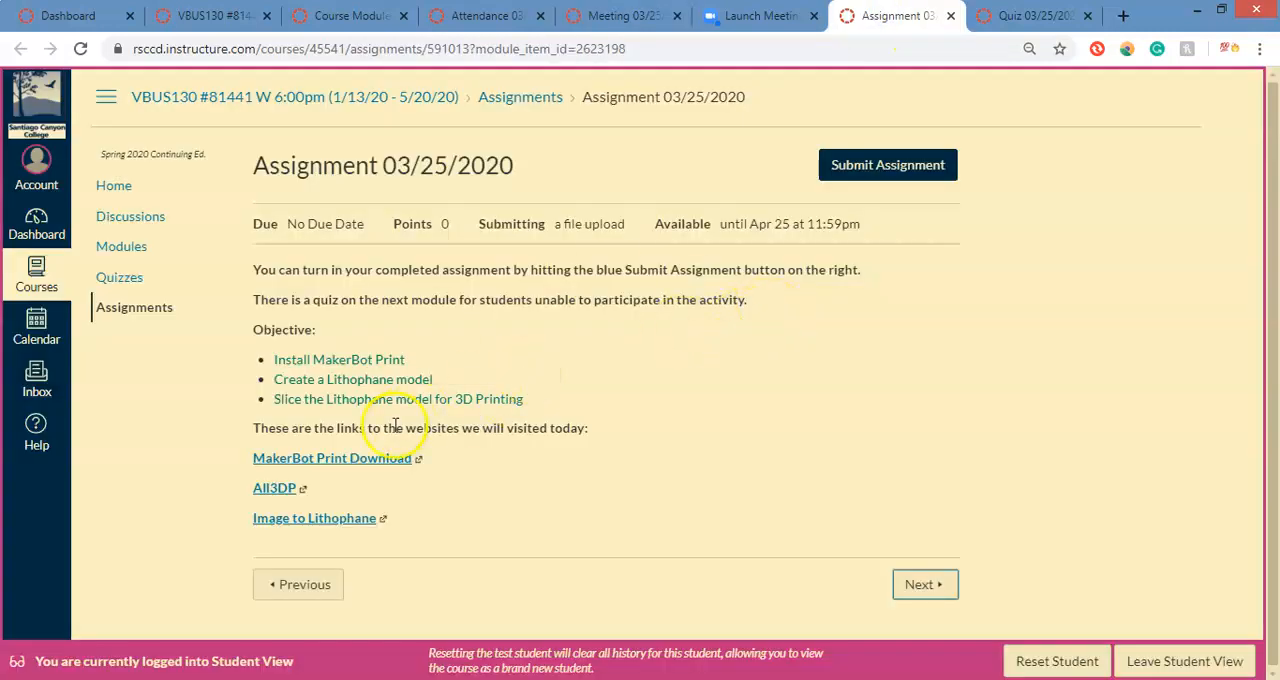
mouse_move(604, 300)
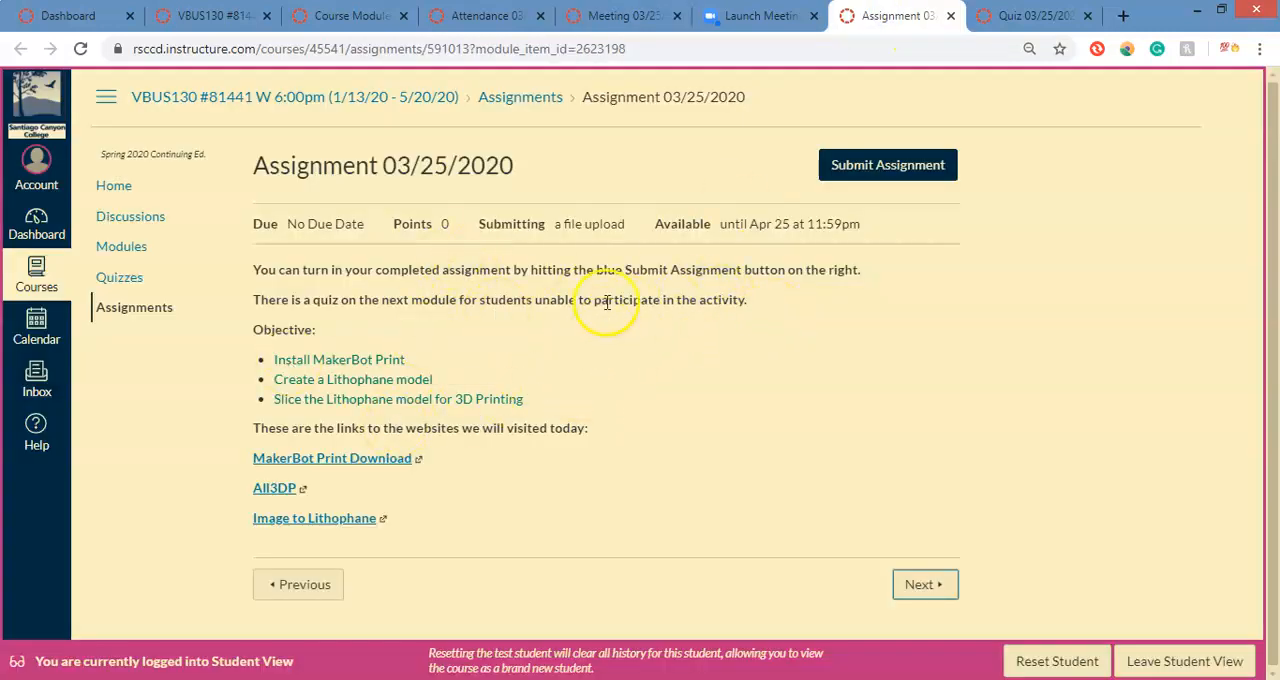
mouse_move(676, 268)
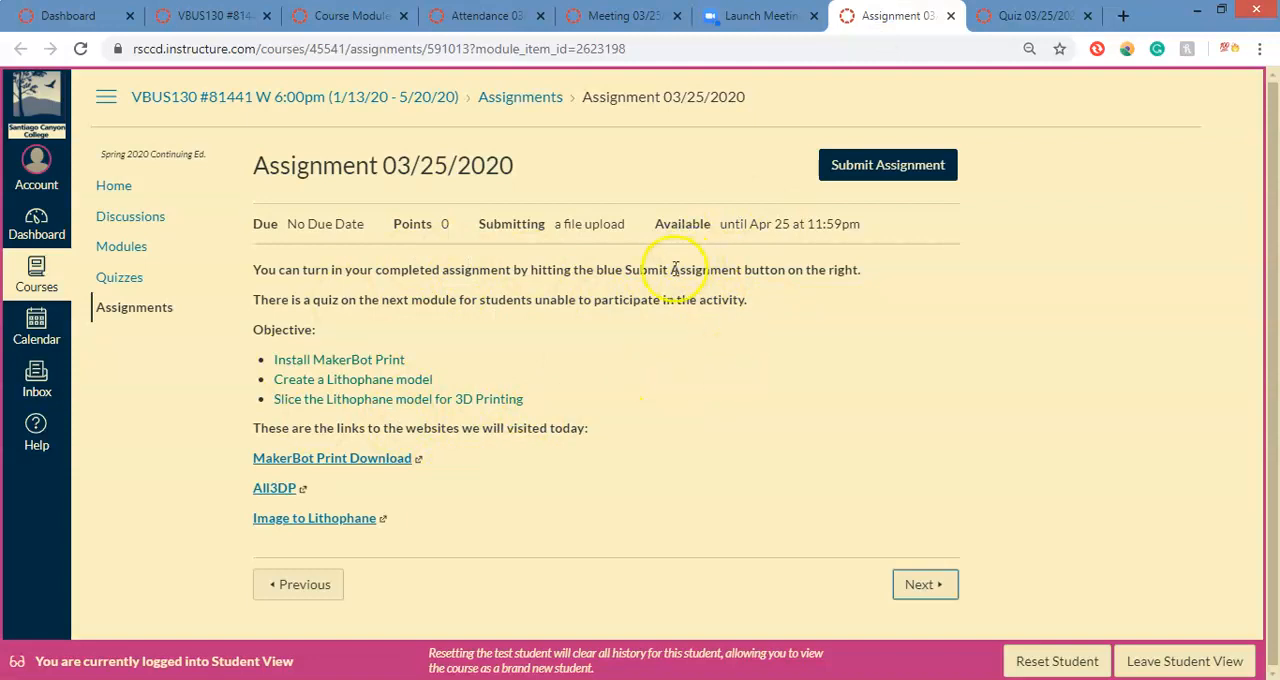
mouse_move(760, 356)
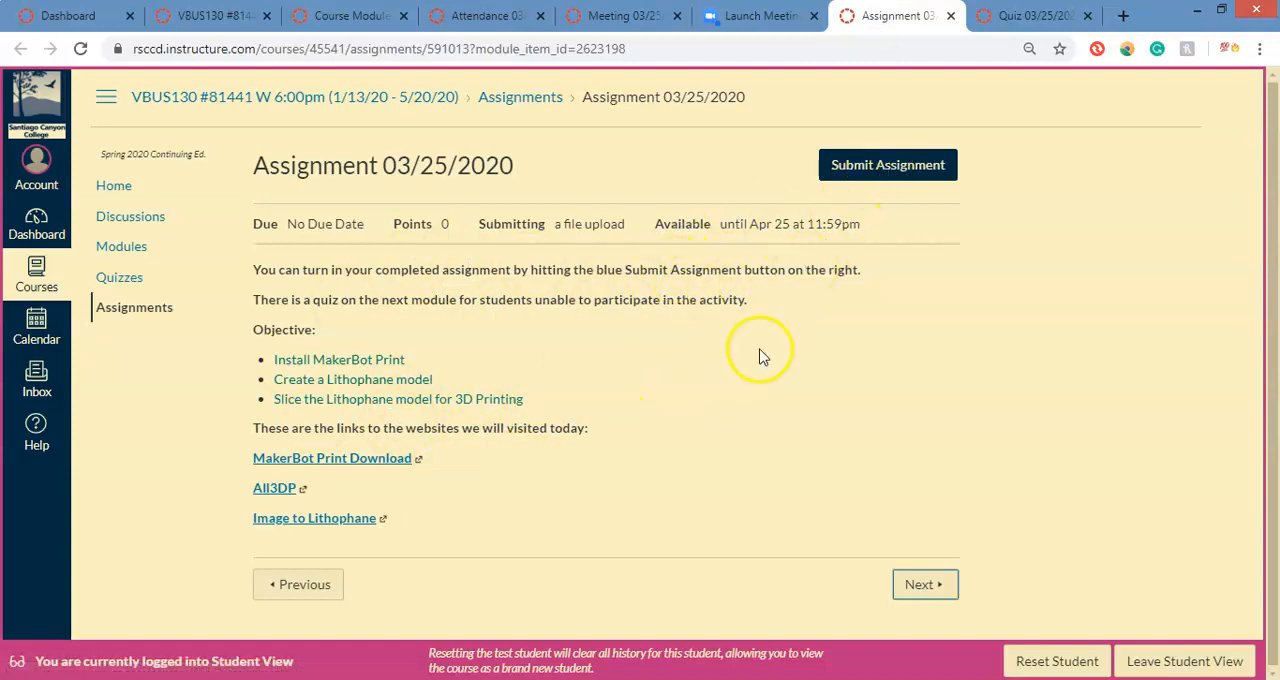
mouse_move(600, 340)
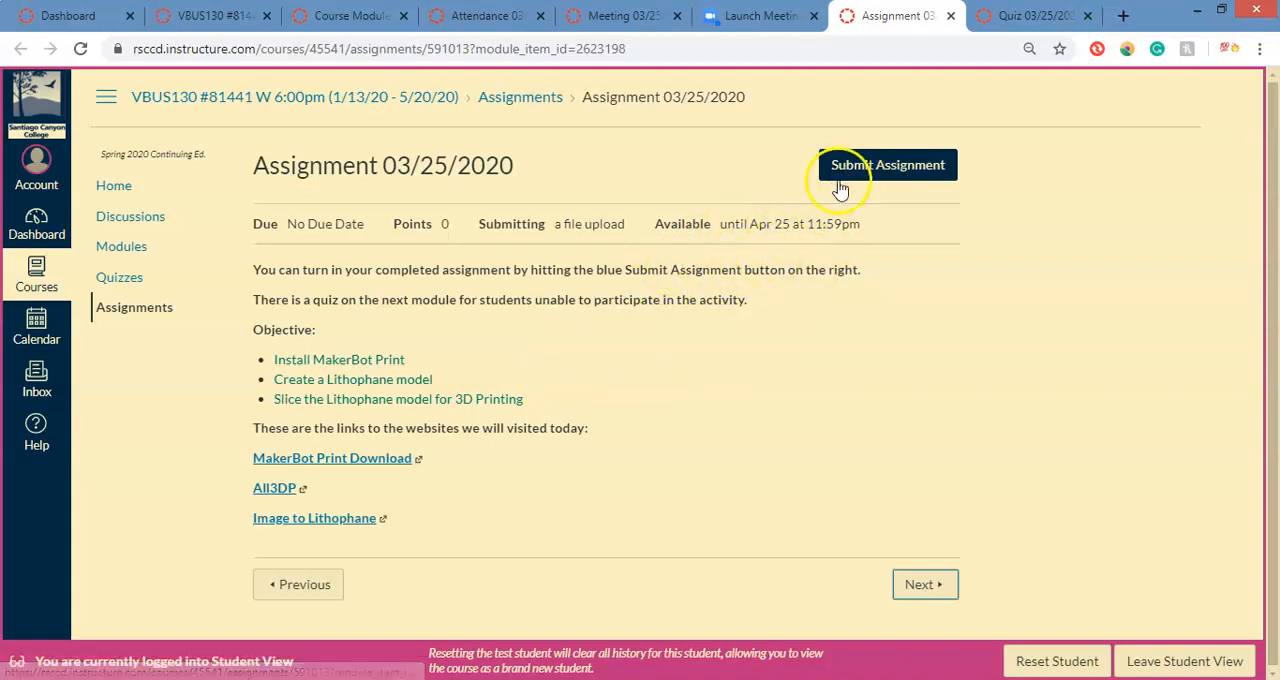
mouse_move(838, 162)
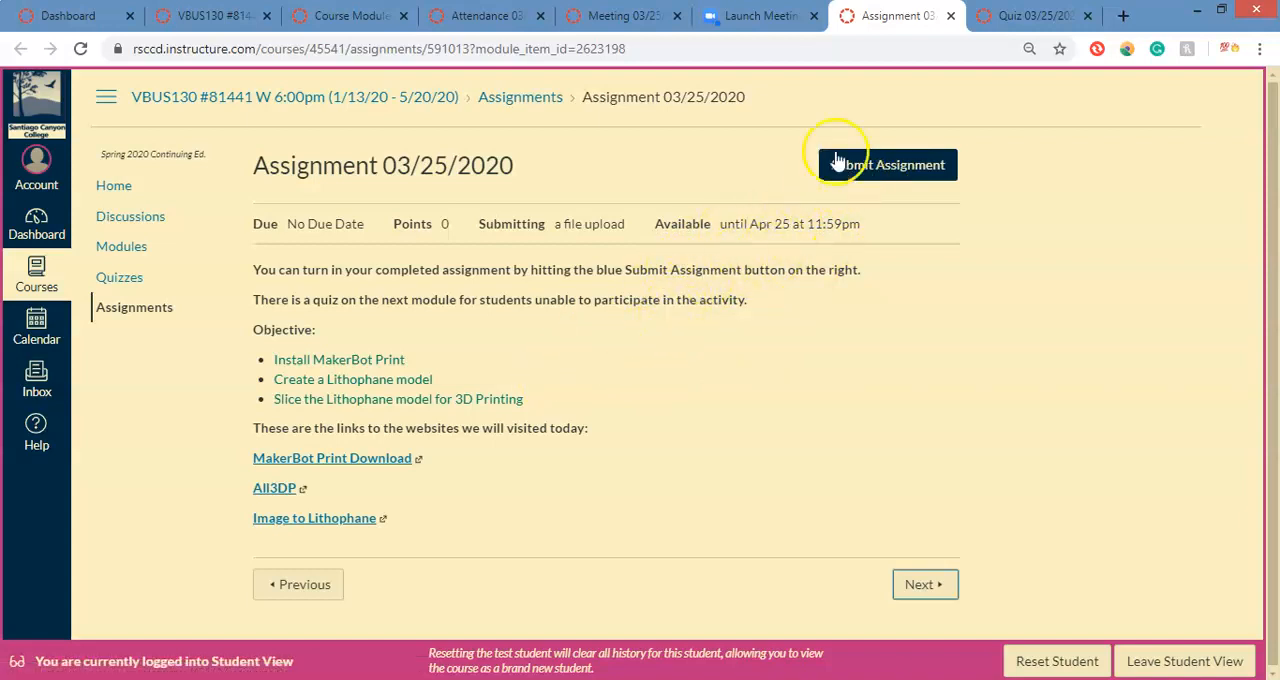
mouse_move(264, 584)
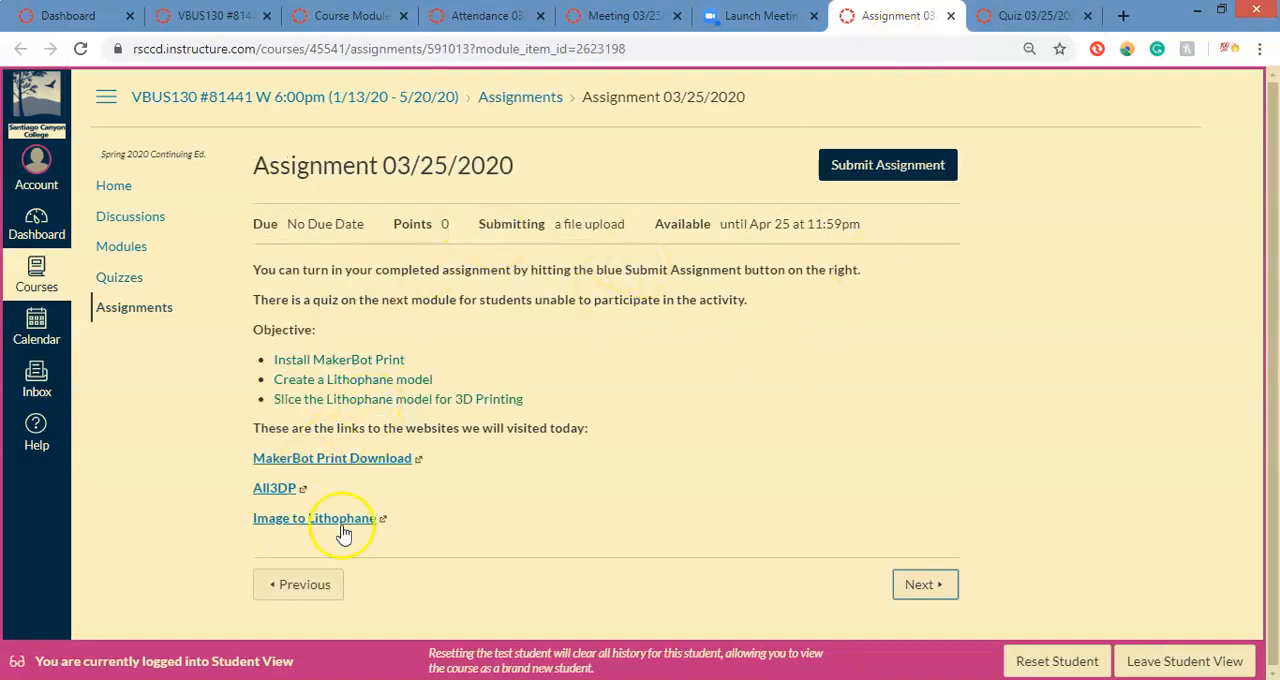
mouse_move(312, 484)
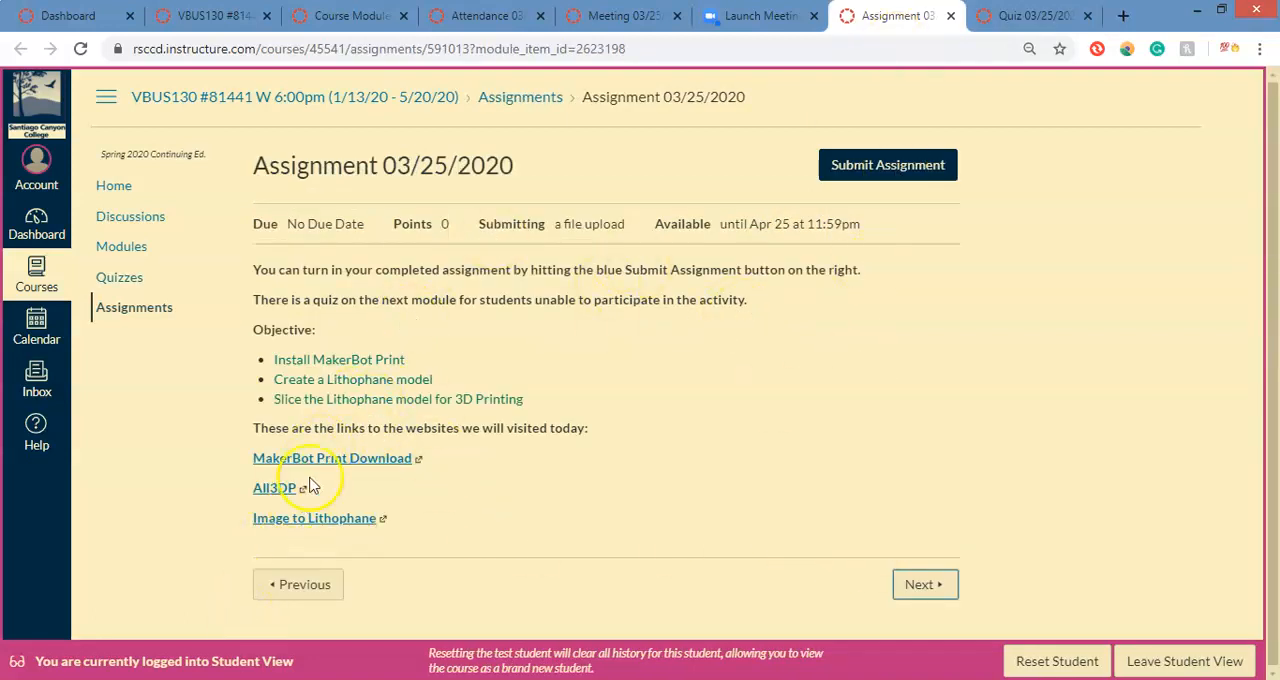
mouse_move(924, 584)
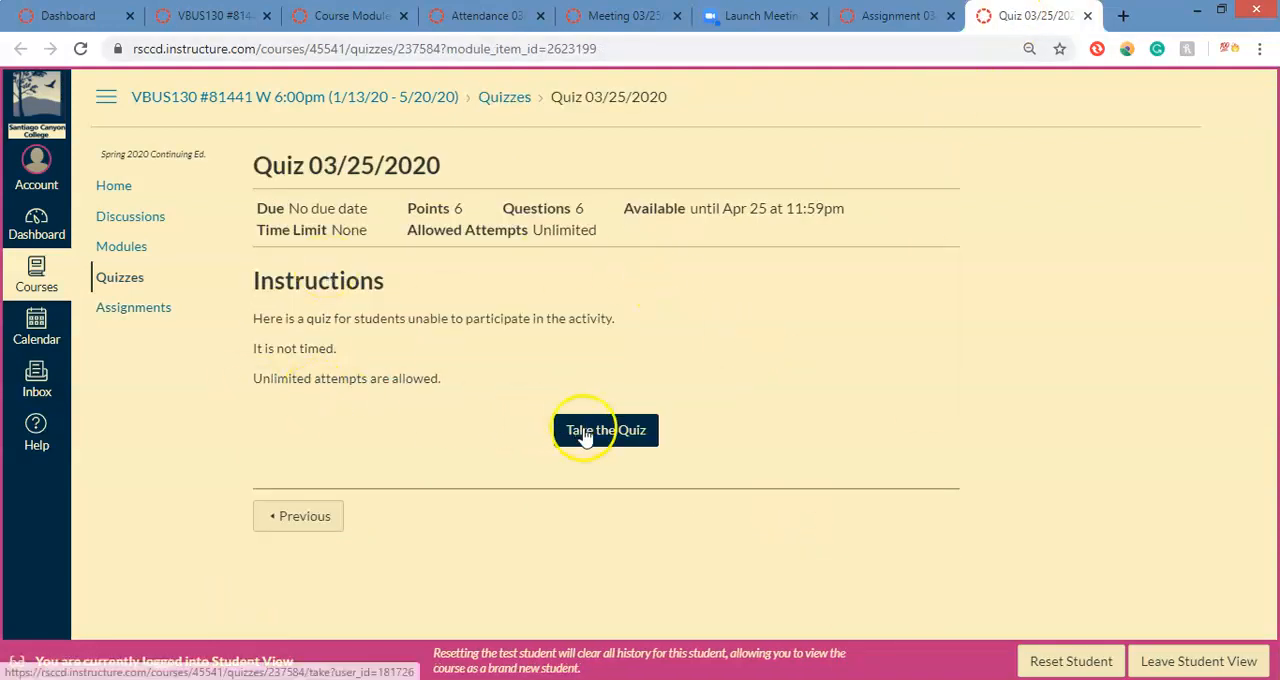
Start Quiz 03/25/2020, view Question 1's answer choices, then return to Assignment 03/25/2020
left_click(606, 430)
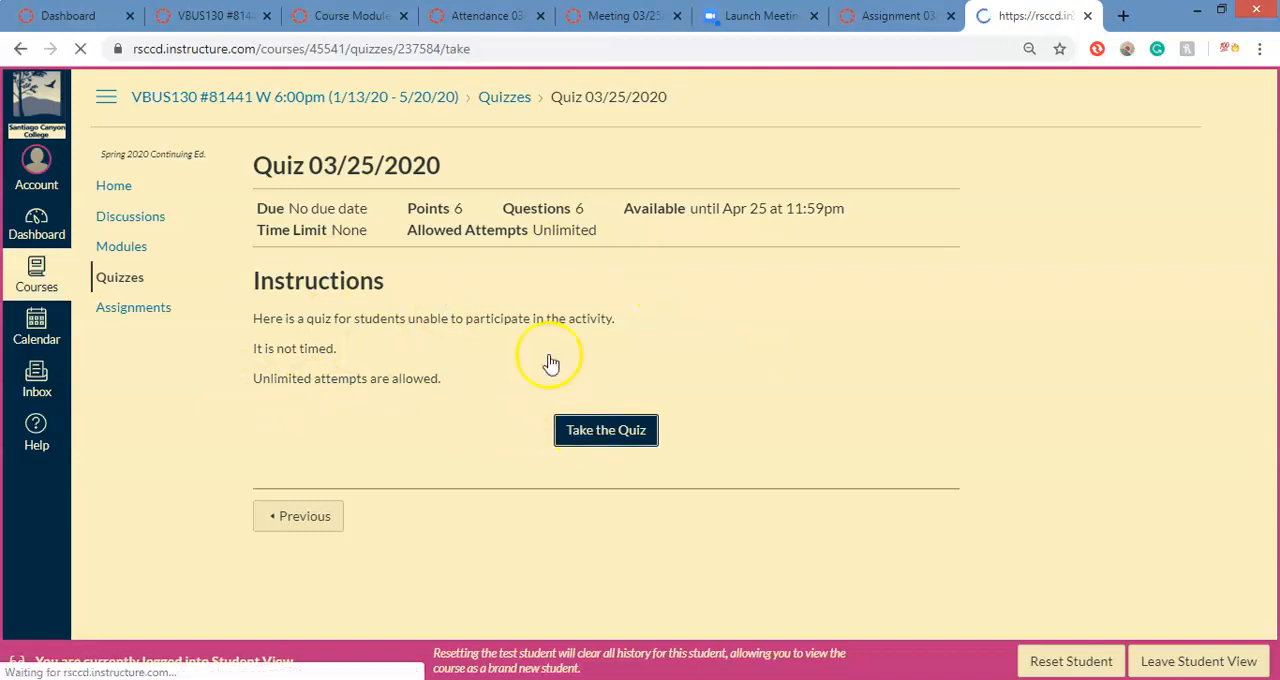
mouse_move(460, 348)
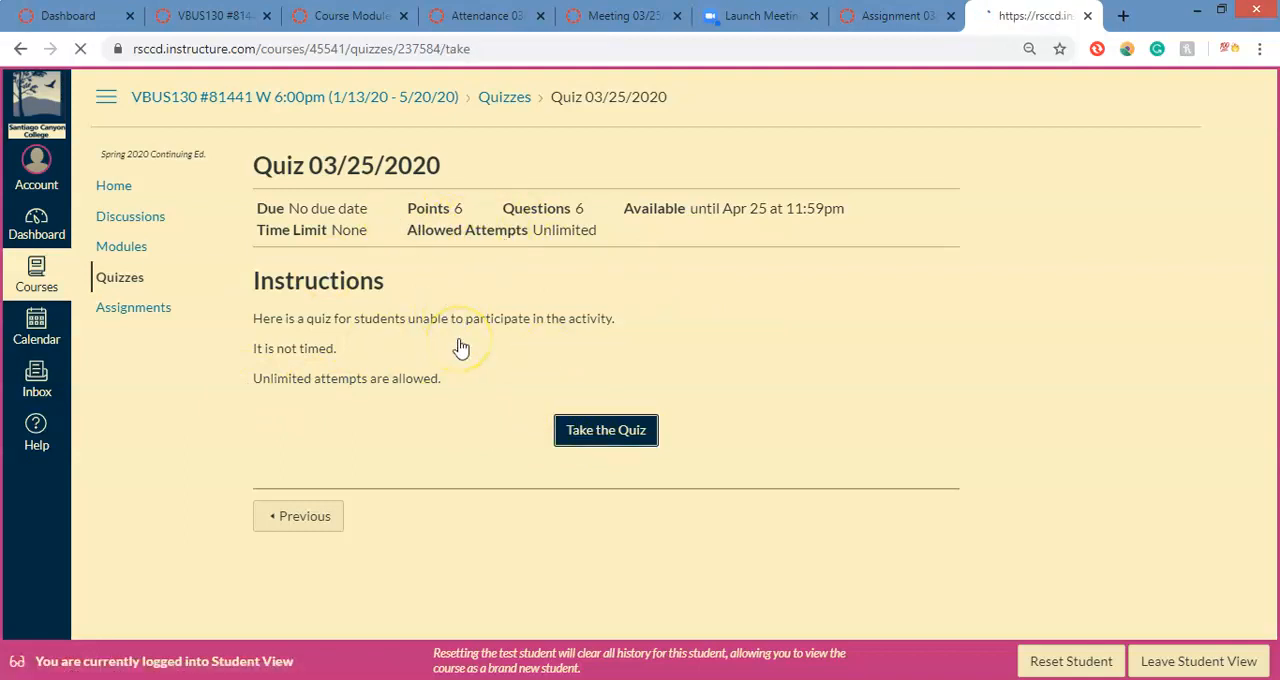
left_click(604, 430)
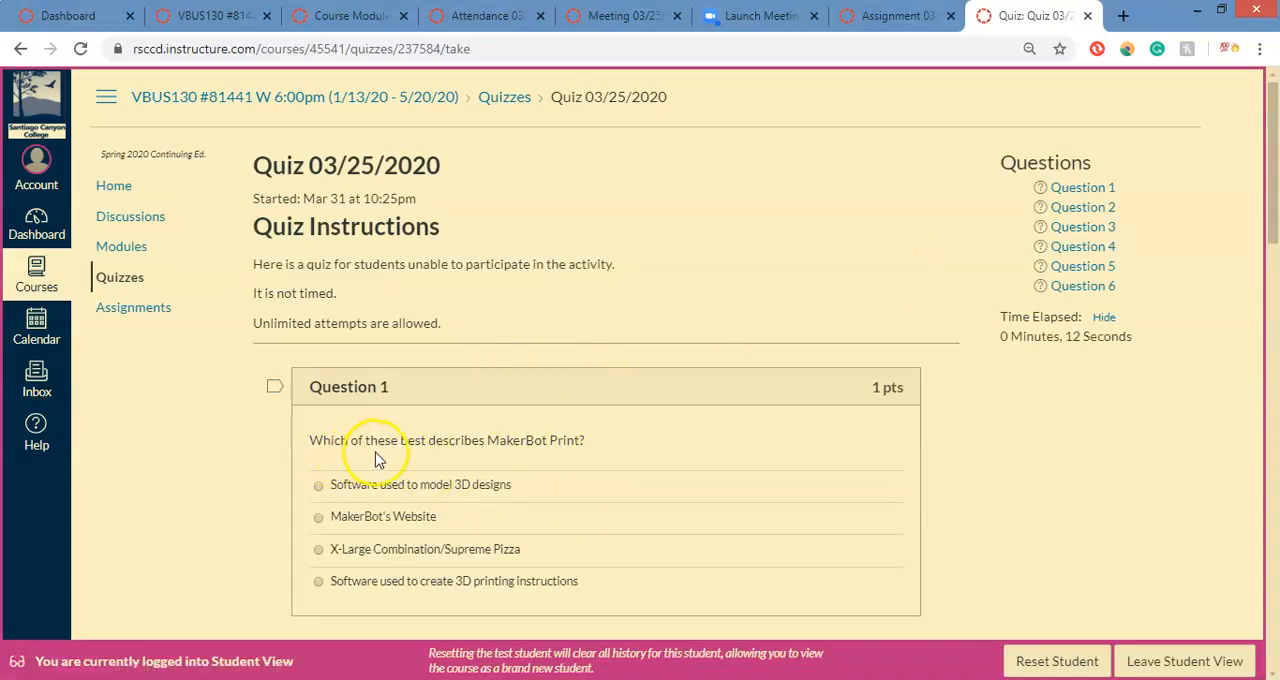
mouse_move(368, 498)
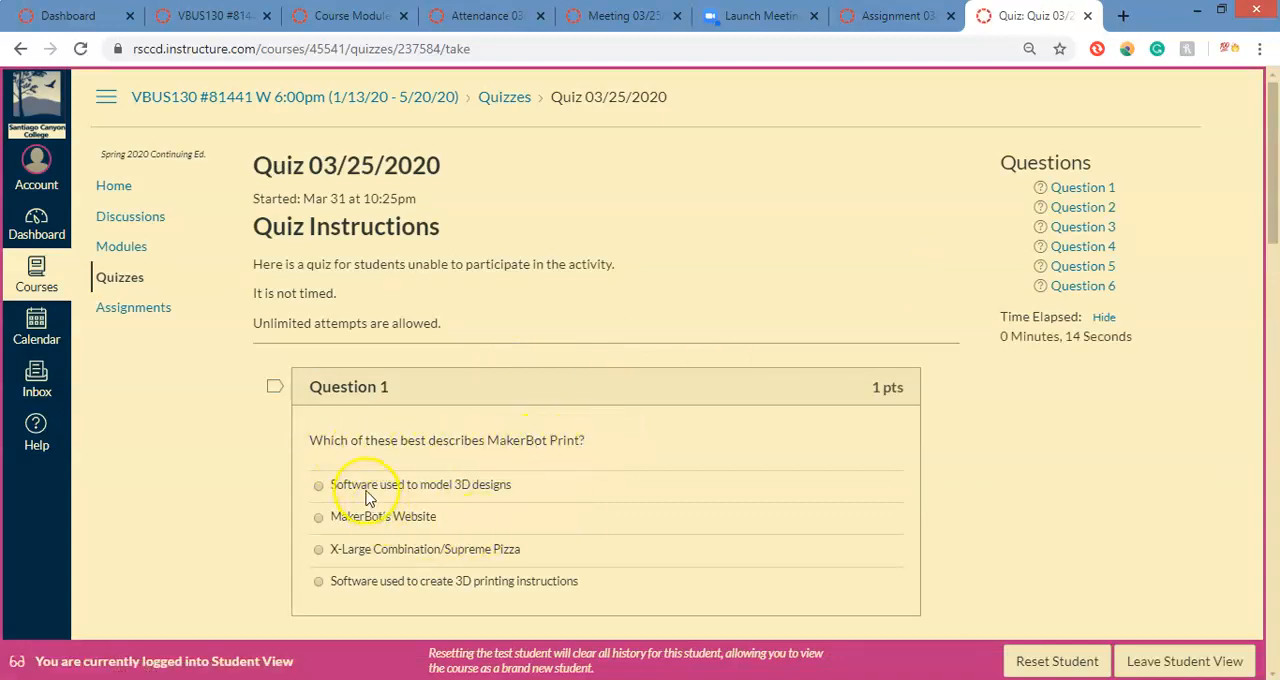
mouse_move(370, 524)
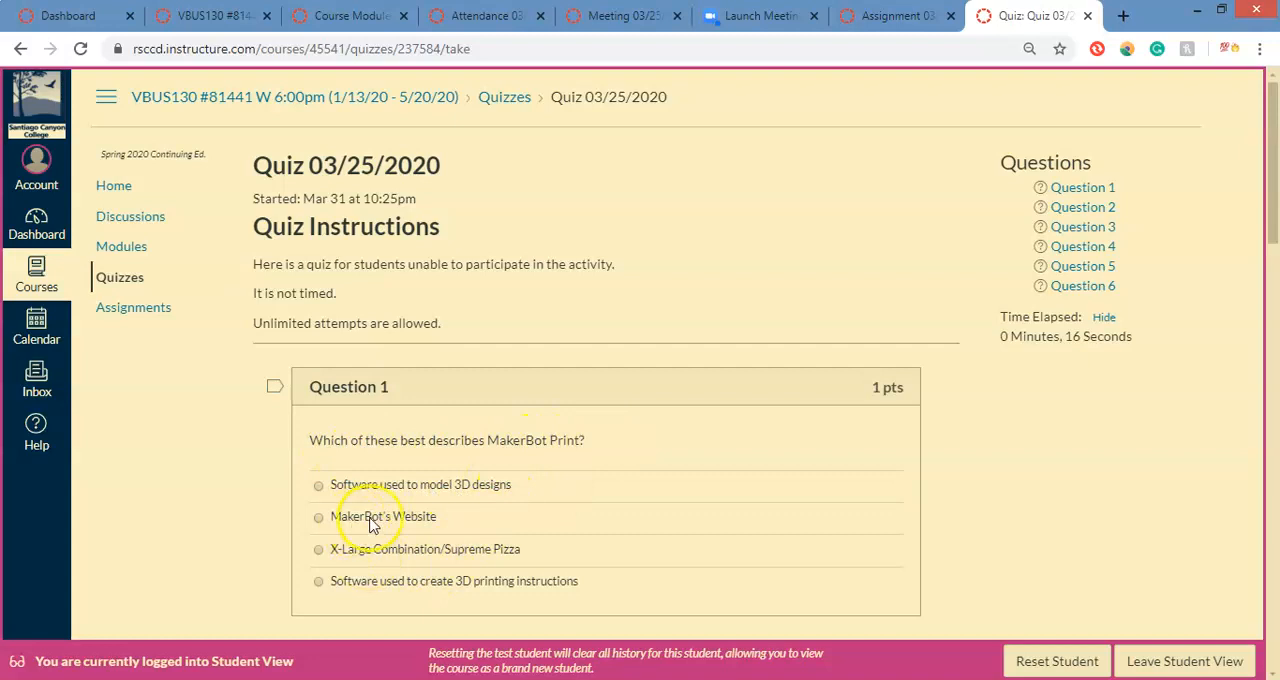
mouse_move(448, 564)
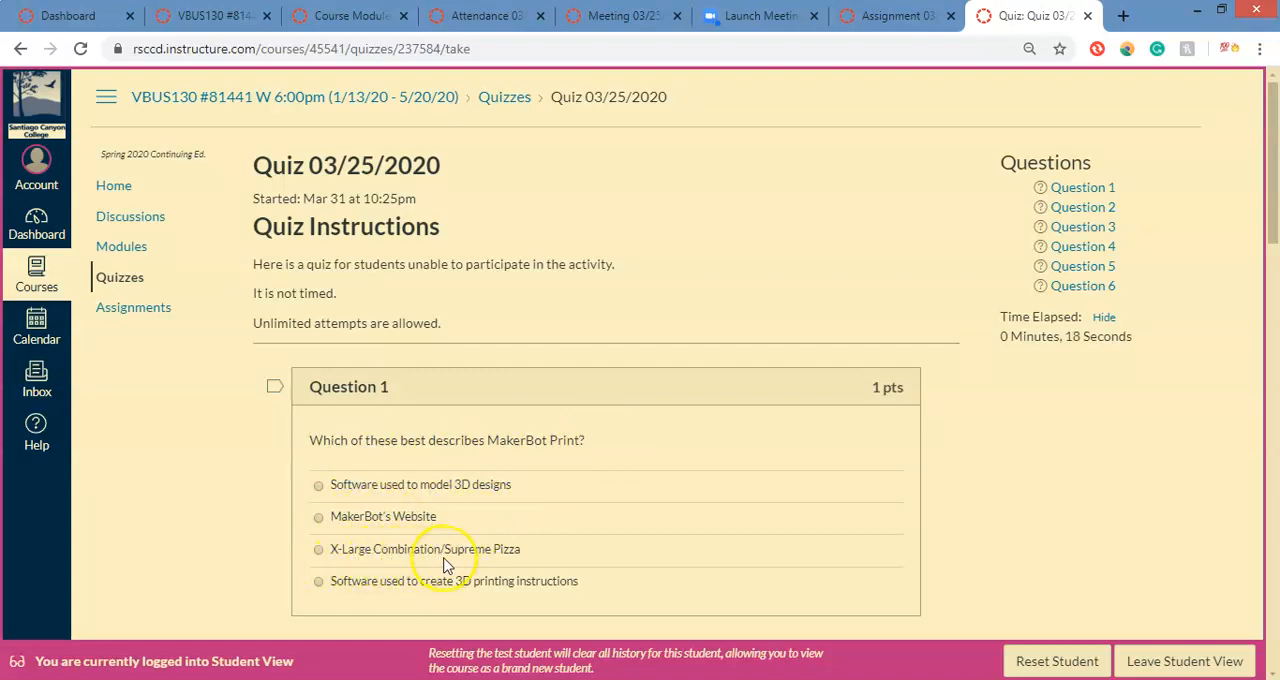
mouse_move(418, 592)
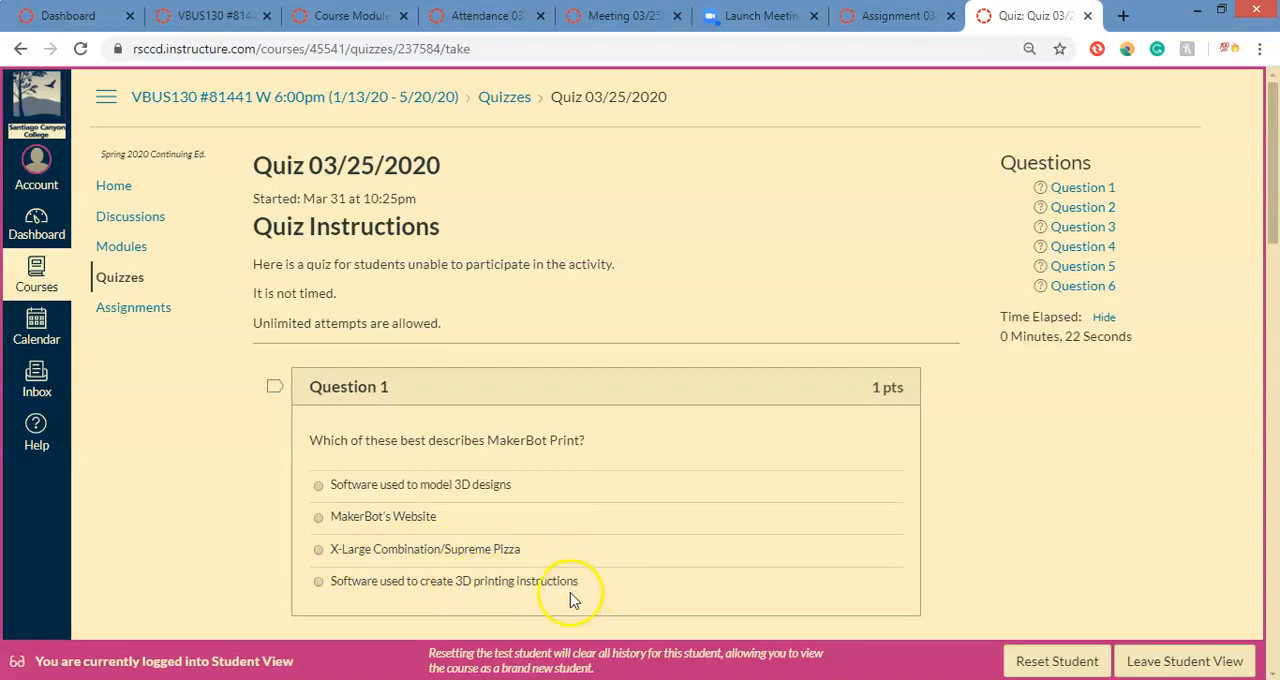
mouse_move(364, 556)
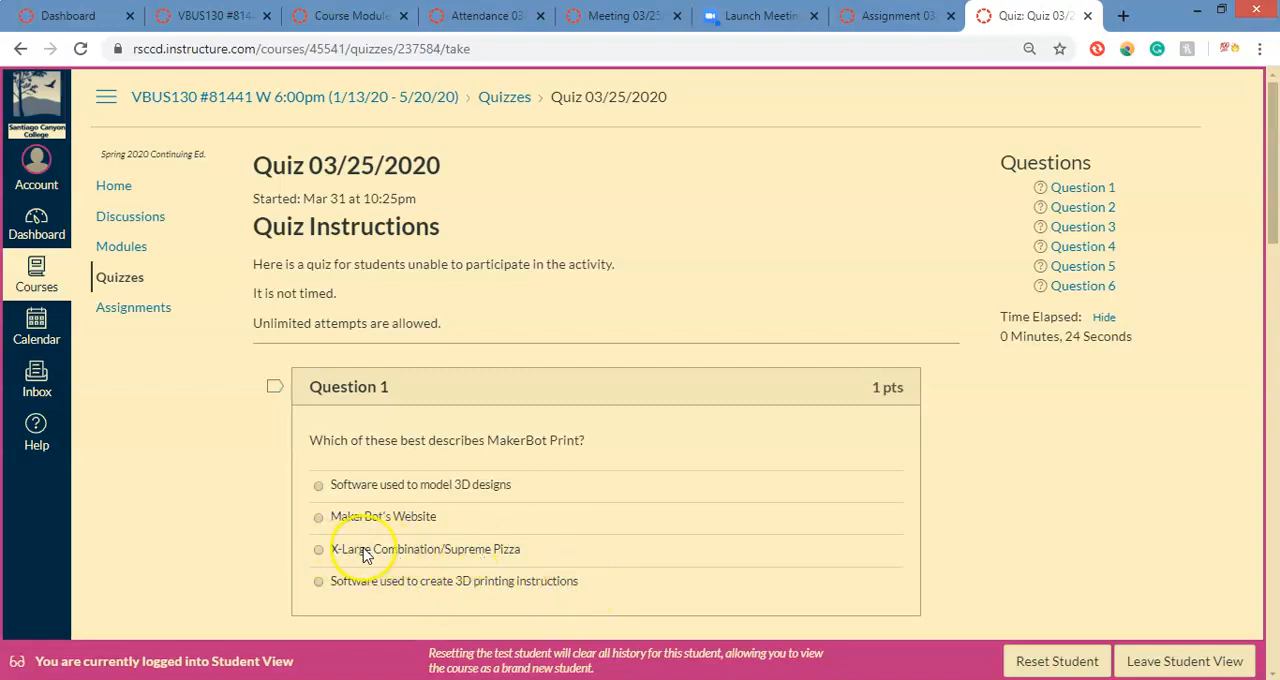
mouse_move(504, 560)
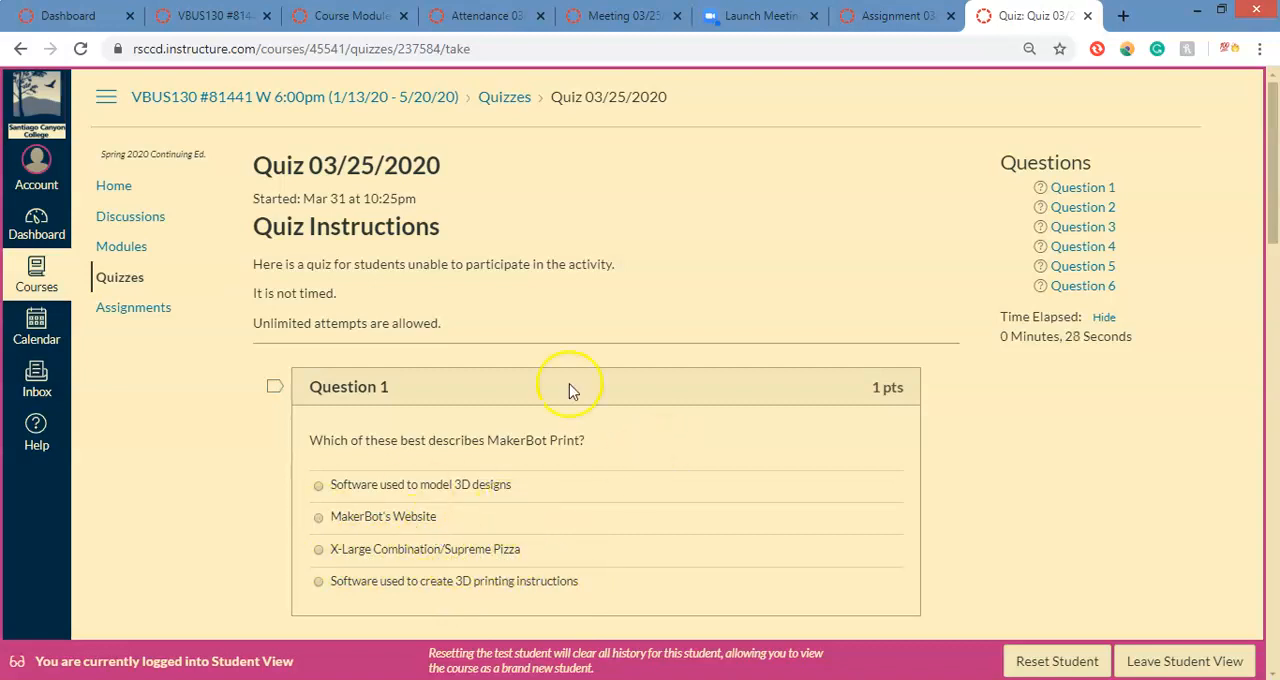
mouse_move(1044, 330)
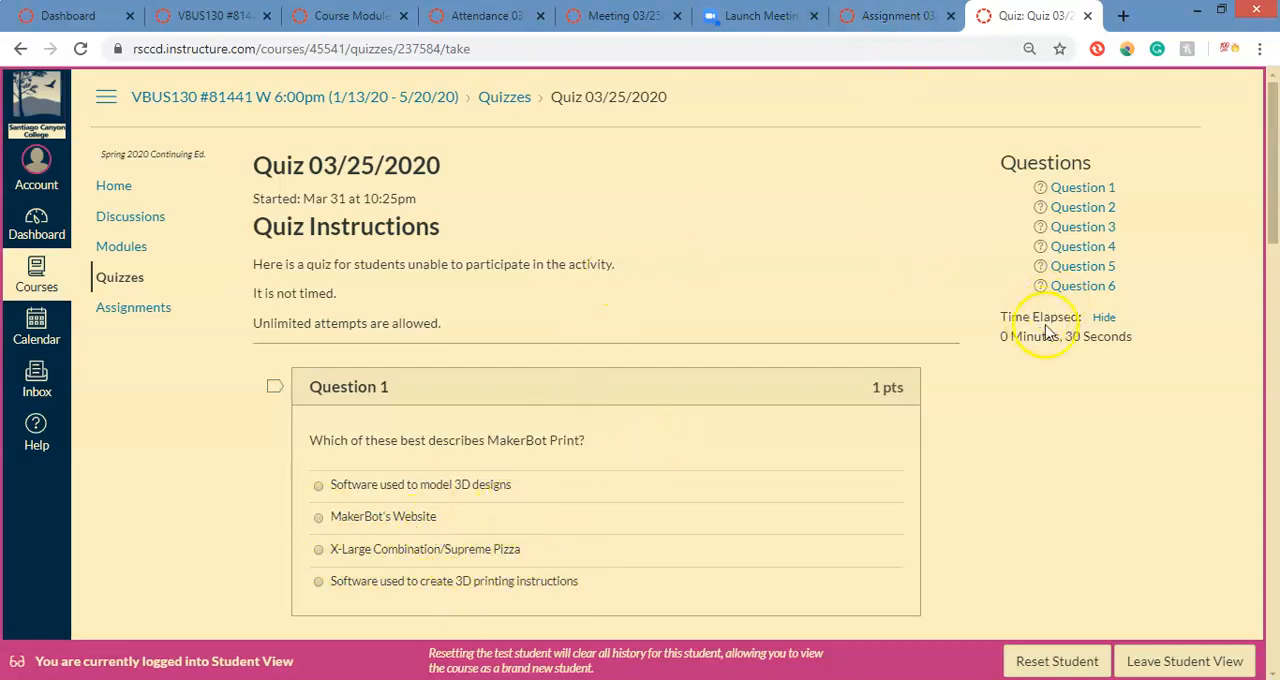
mouse_move(900, 222)
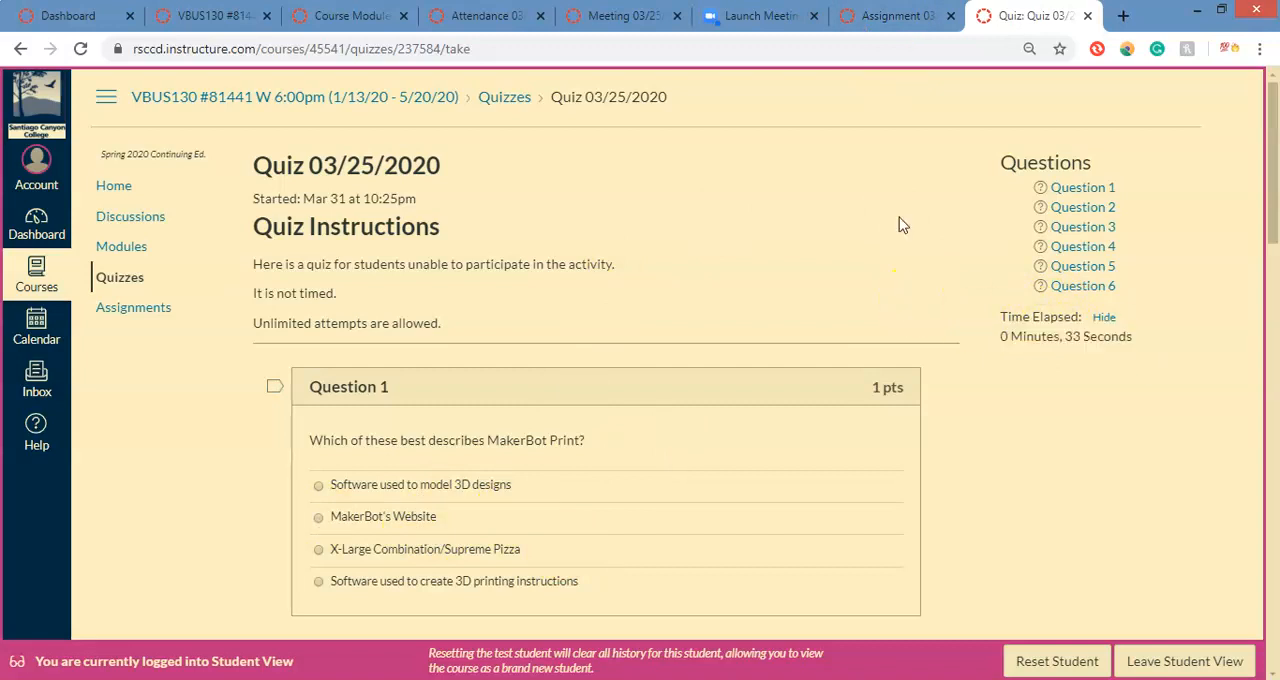
mouse_move(452, 390)
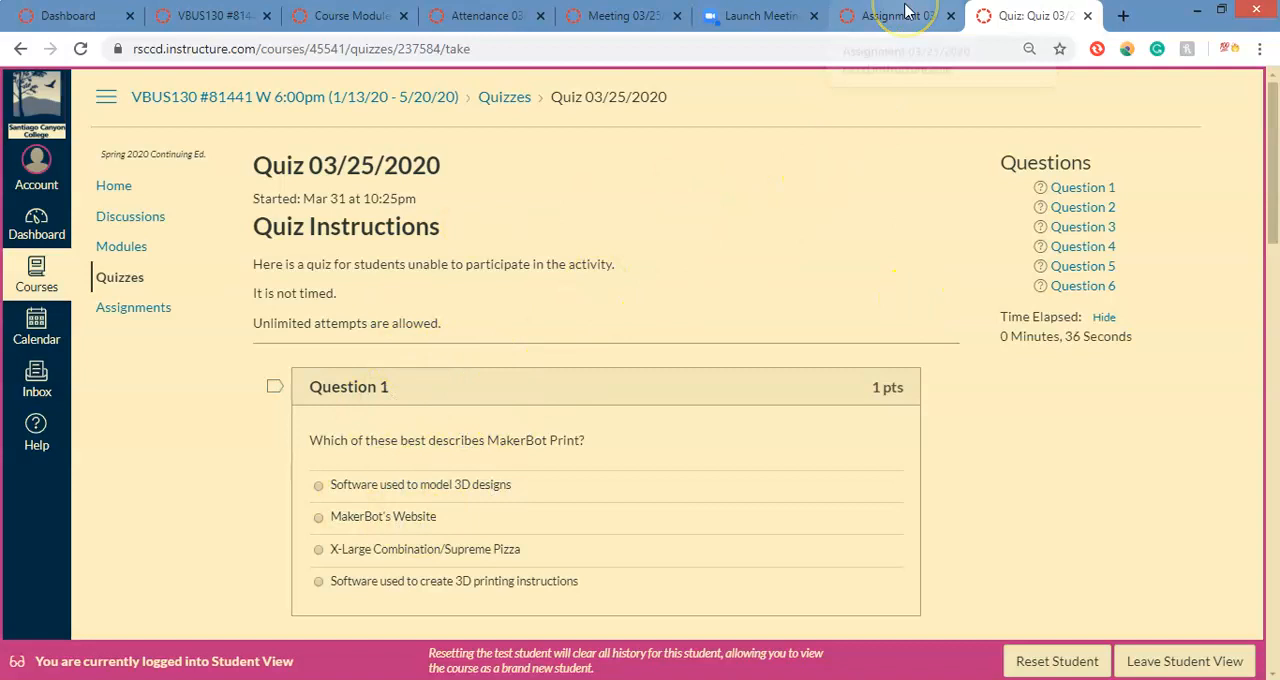
scroll("down", 3)
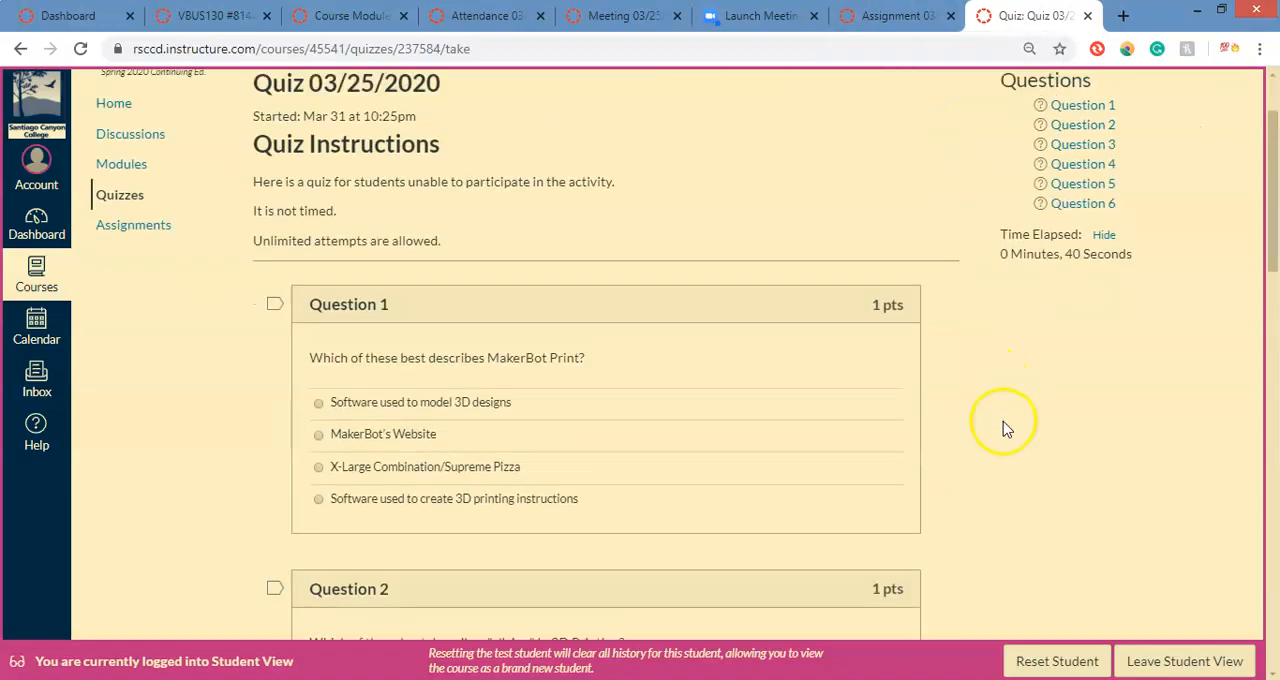
left_click(890, 16)
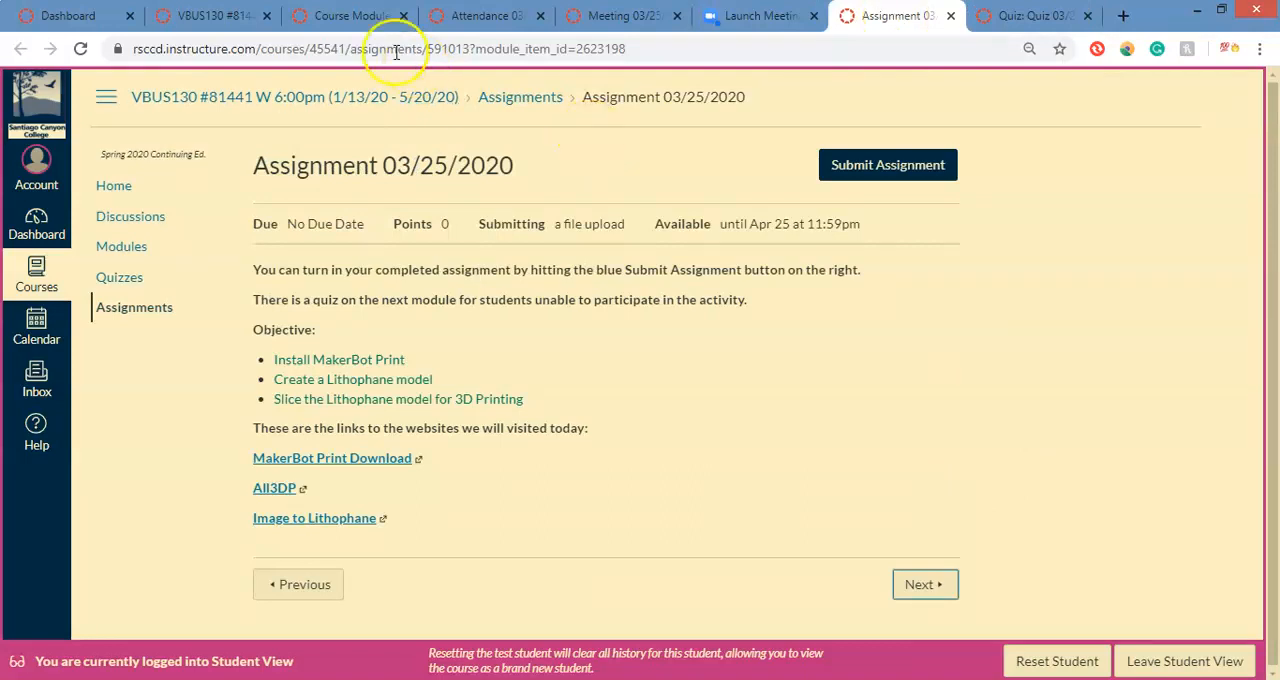
Revisit the modules list, Zoom launch page and Assignment 03/25/2020 tabs
left_click(348, 16)
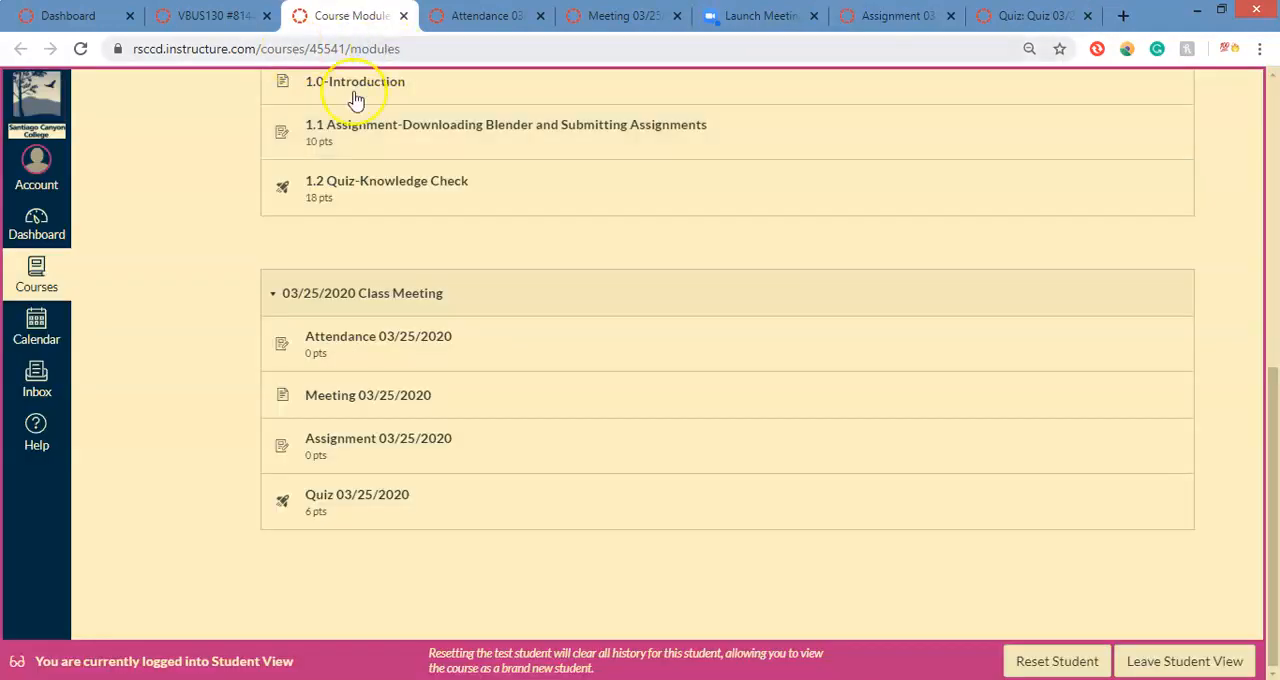
left_click(756, 16)
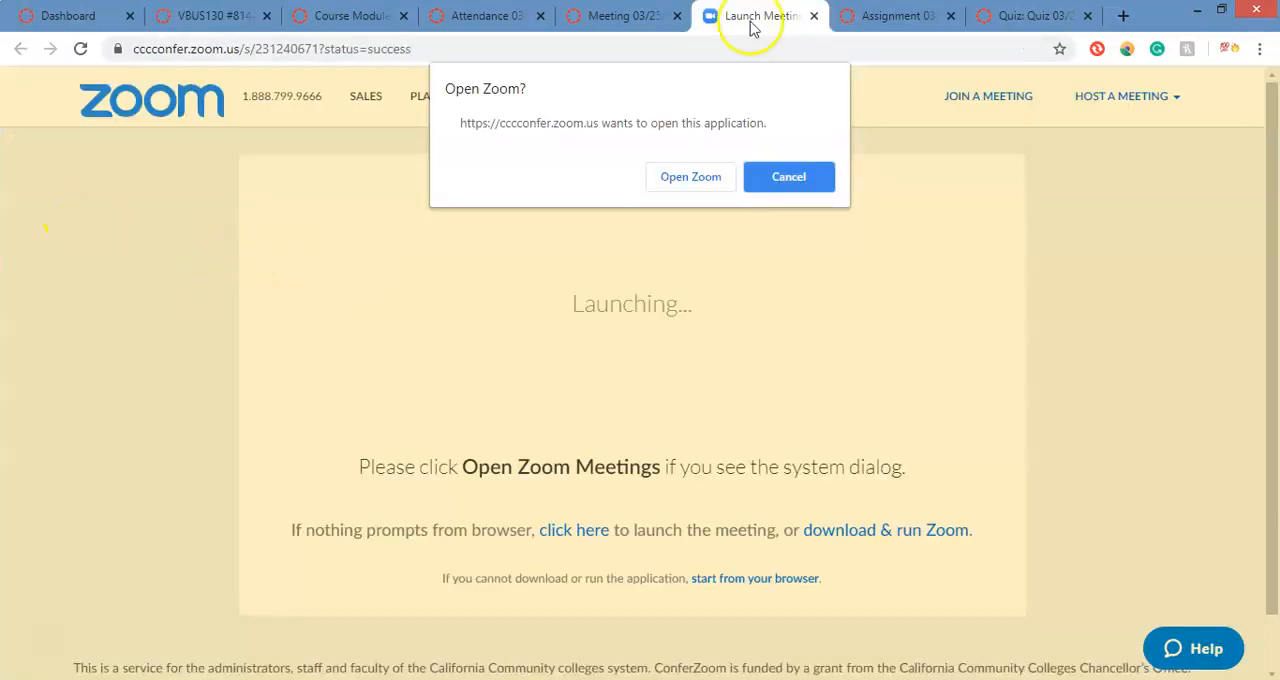
left_click(890, 16)
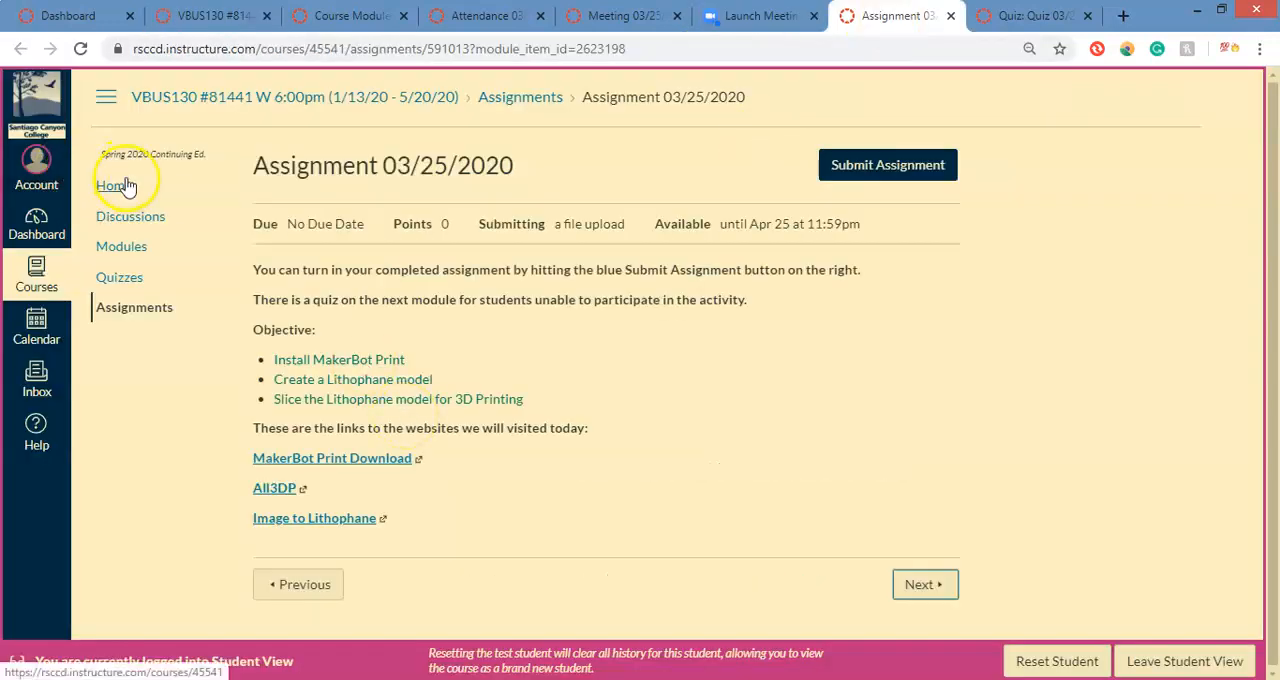
left_click(112, 184)
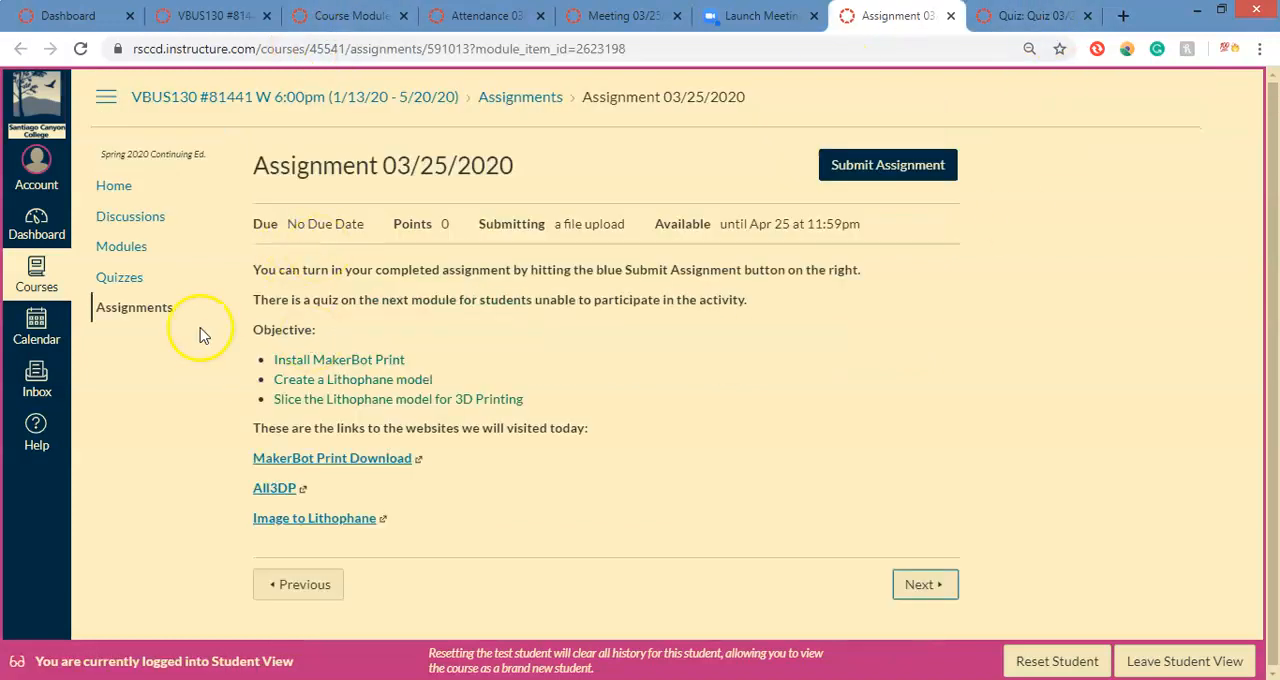
mouse_move(130, 216)
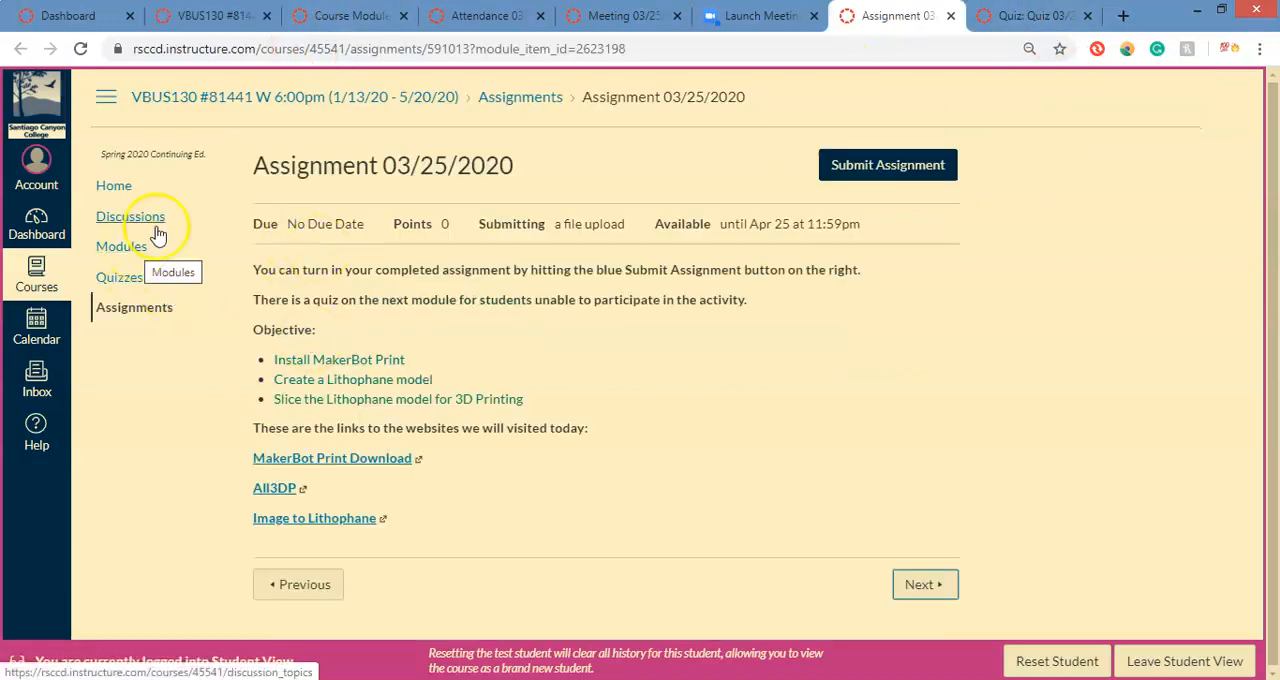
Check the module list, then return Home to the Intro to 3D Printing welcome steps
left_click(120, 246)
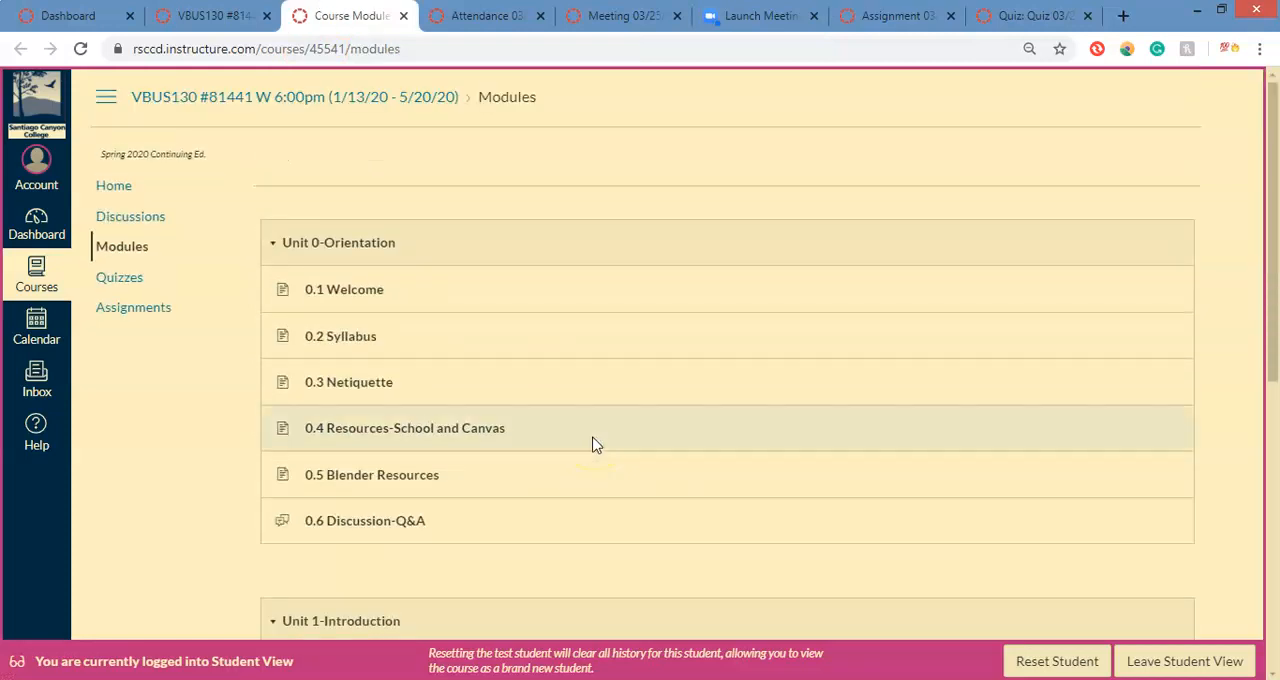
left_click(210, 16)
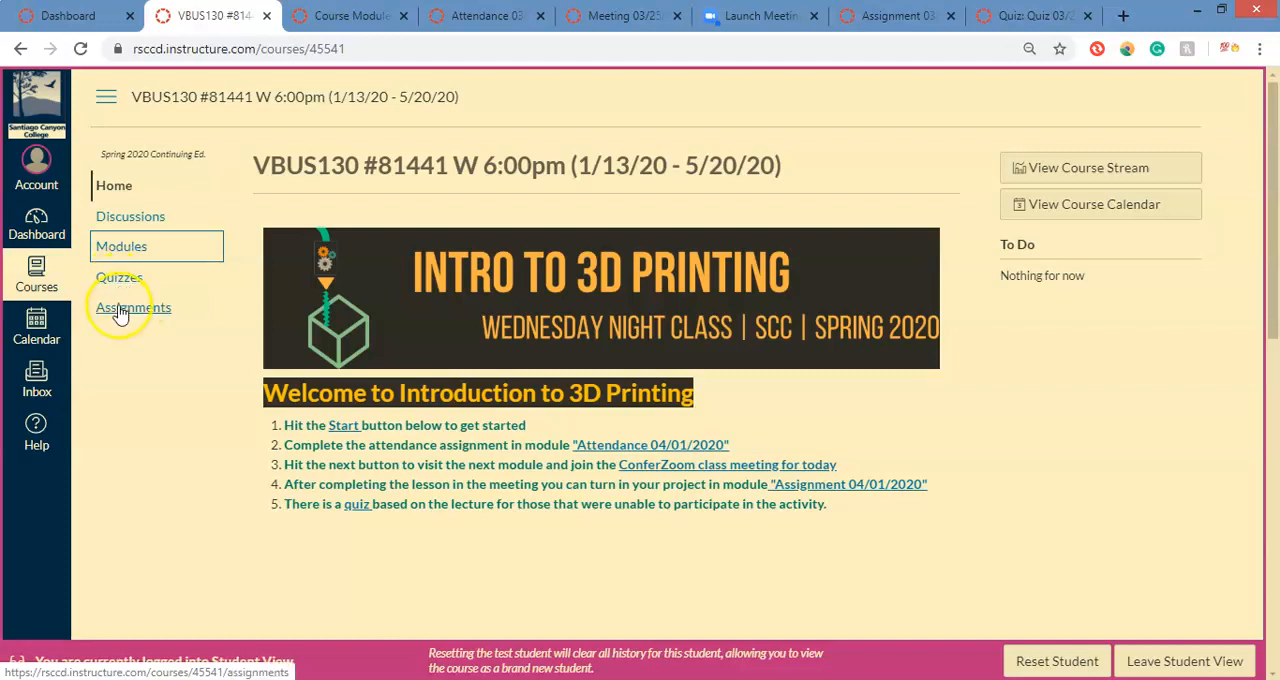
mouse_move(144, 318)
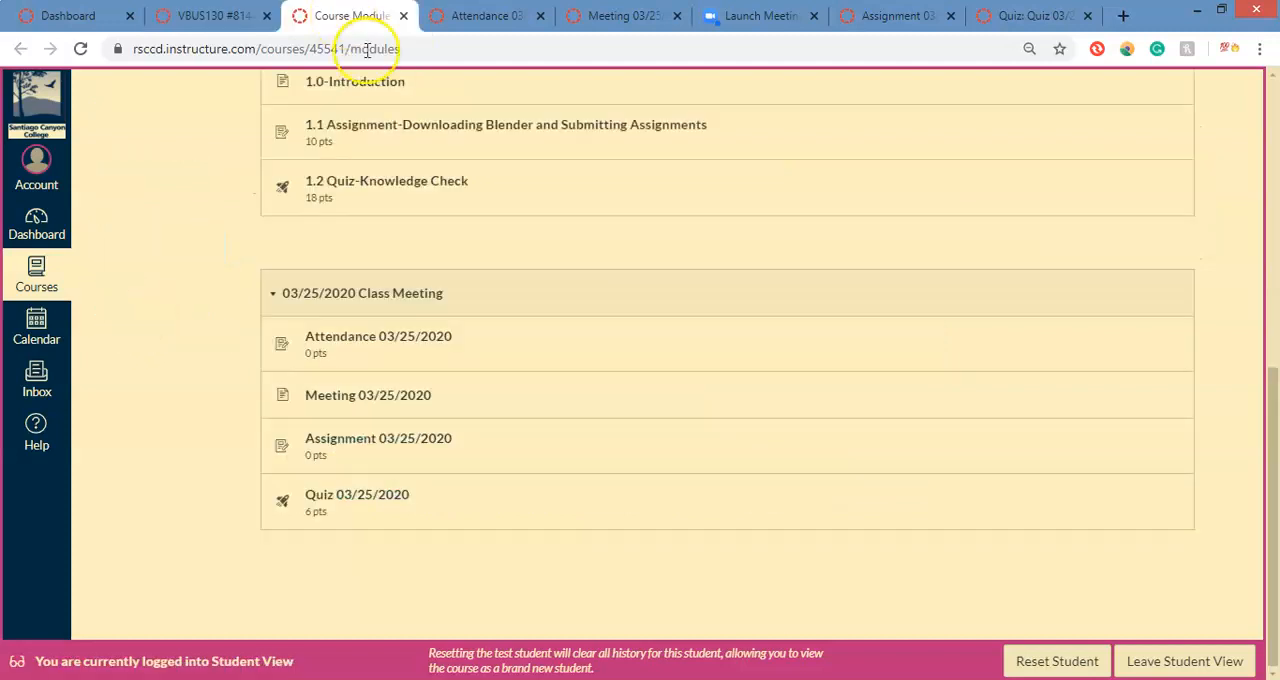
scroll("up", 3)
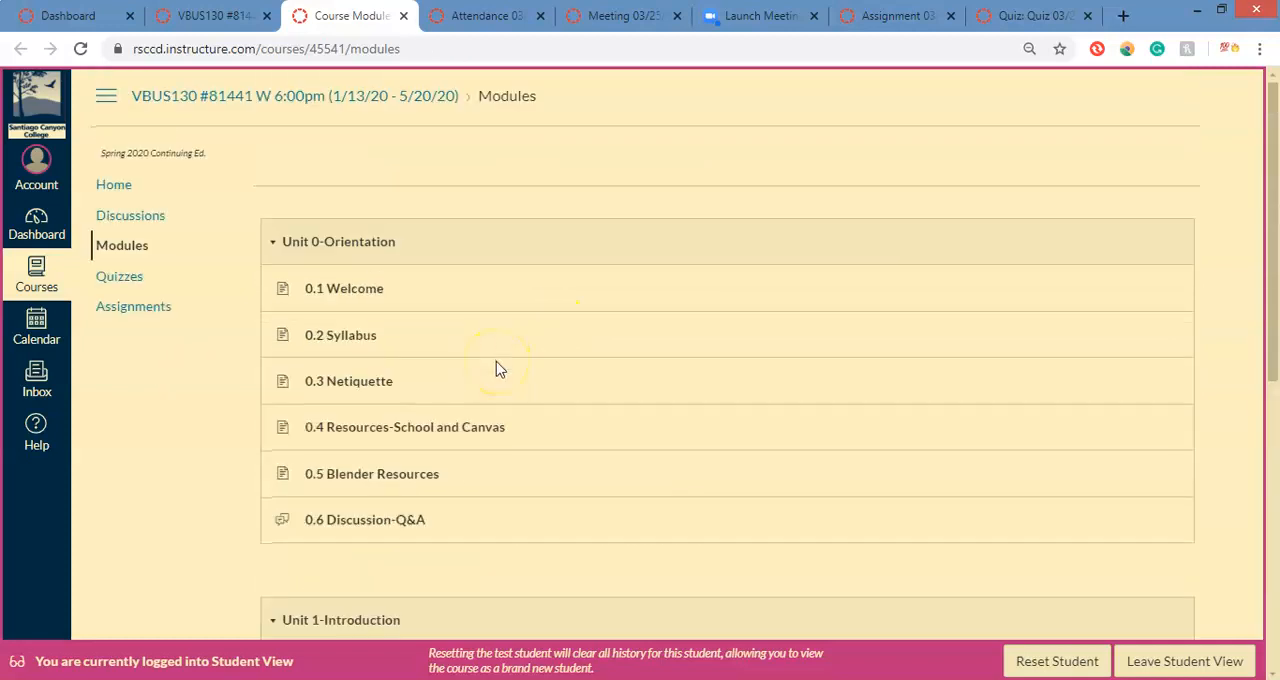
left_click(112, 184)
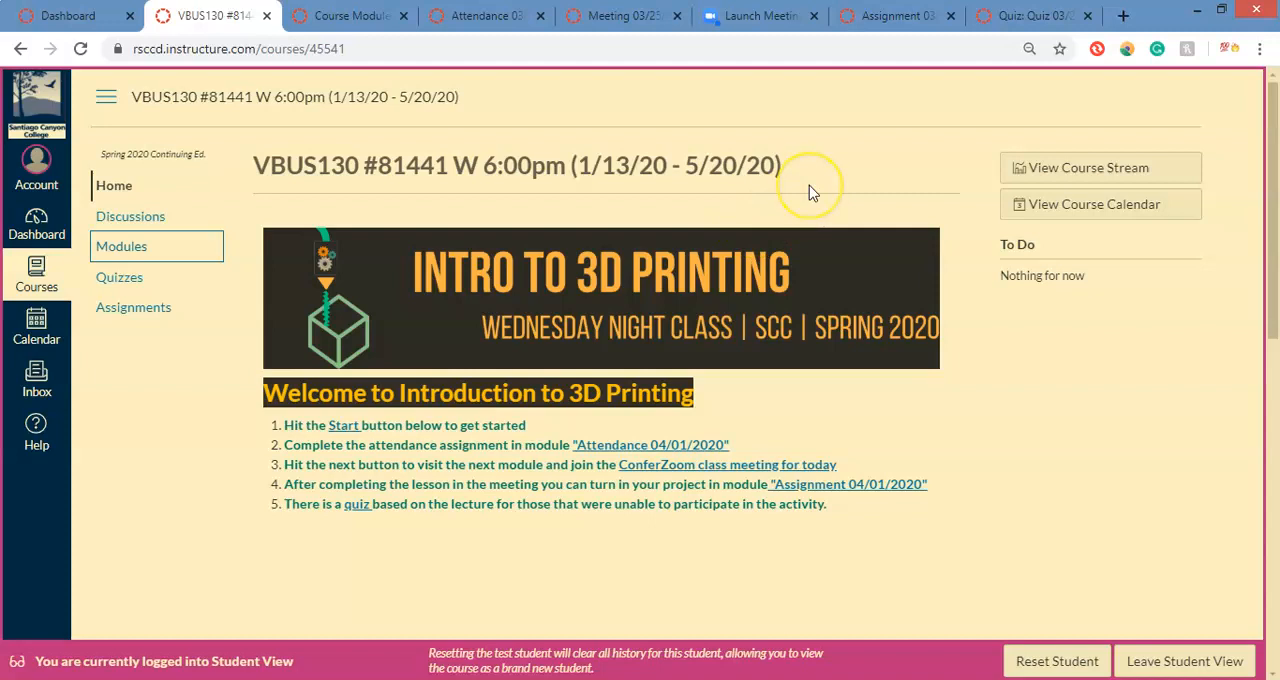
mouse_move(812, 192)
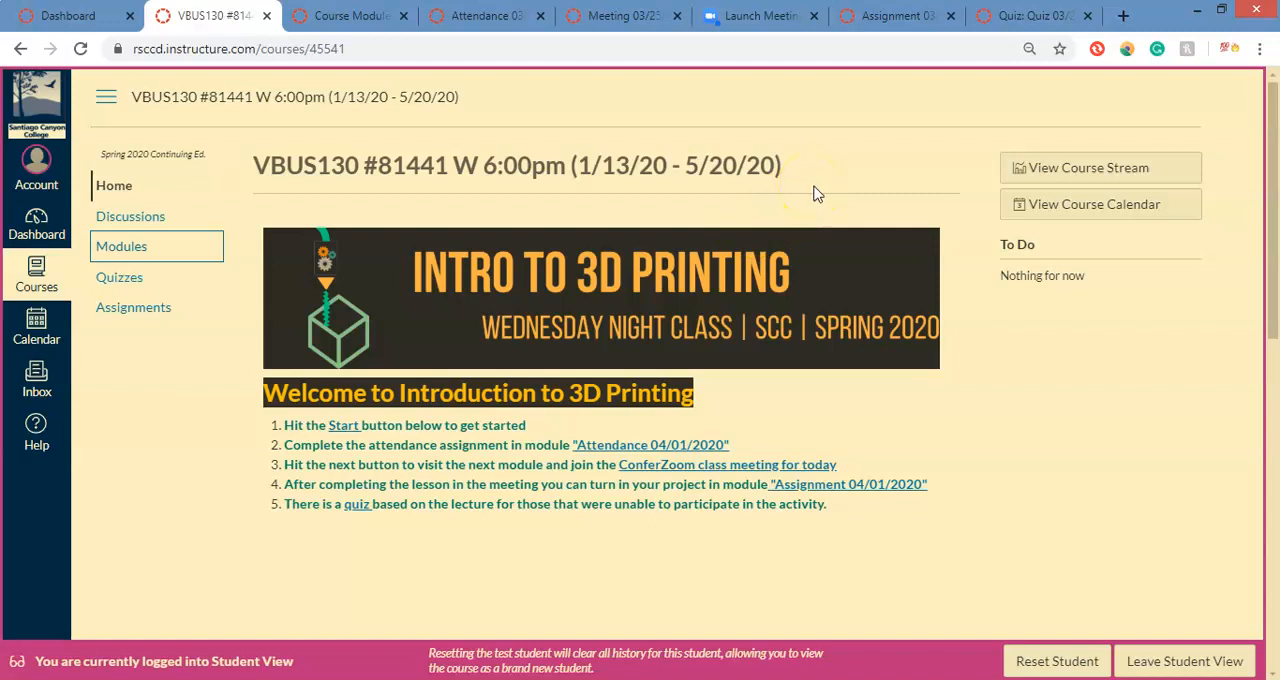